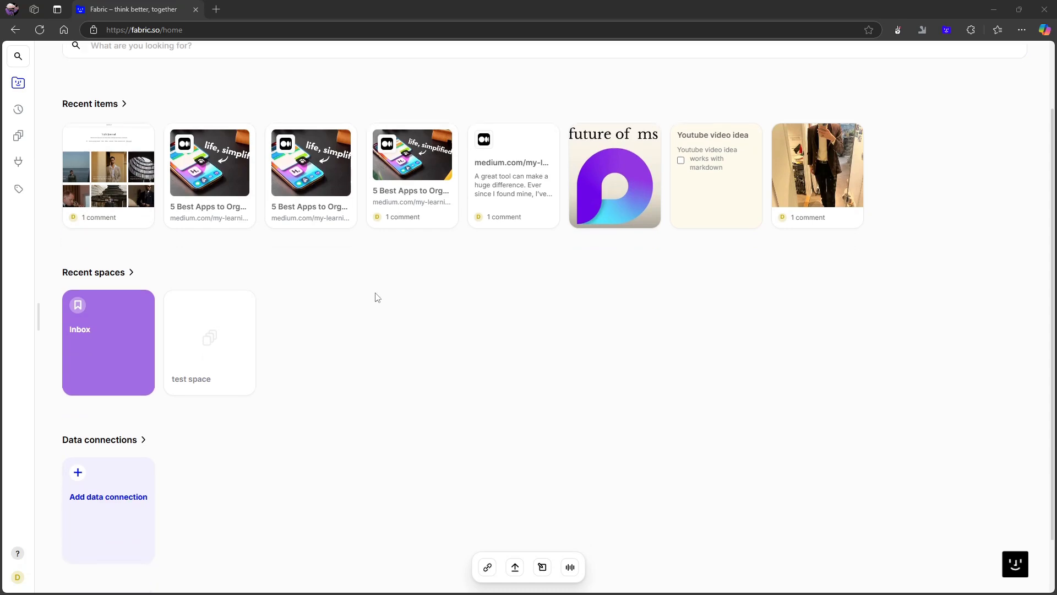
# - Browse the new-connection data sources like Google Drive and Notion, then return to empty Connections
pyautogui.scroll(3)
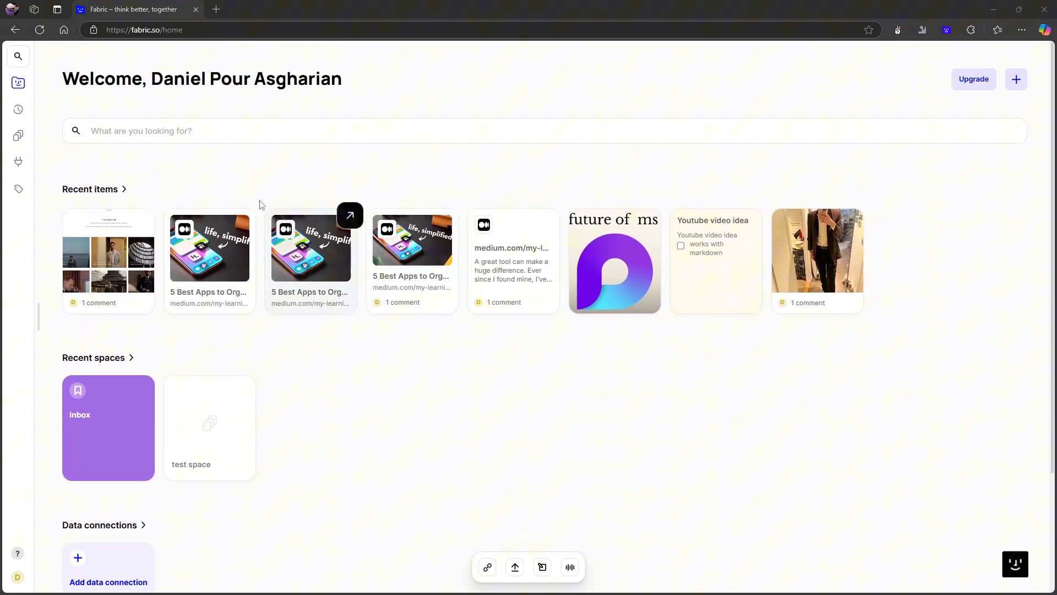
pyautogui.moveTo(568, 270)
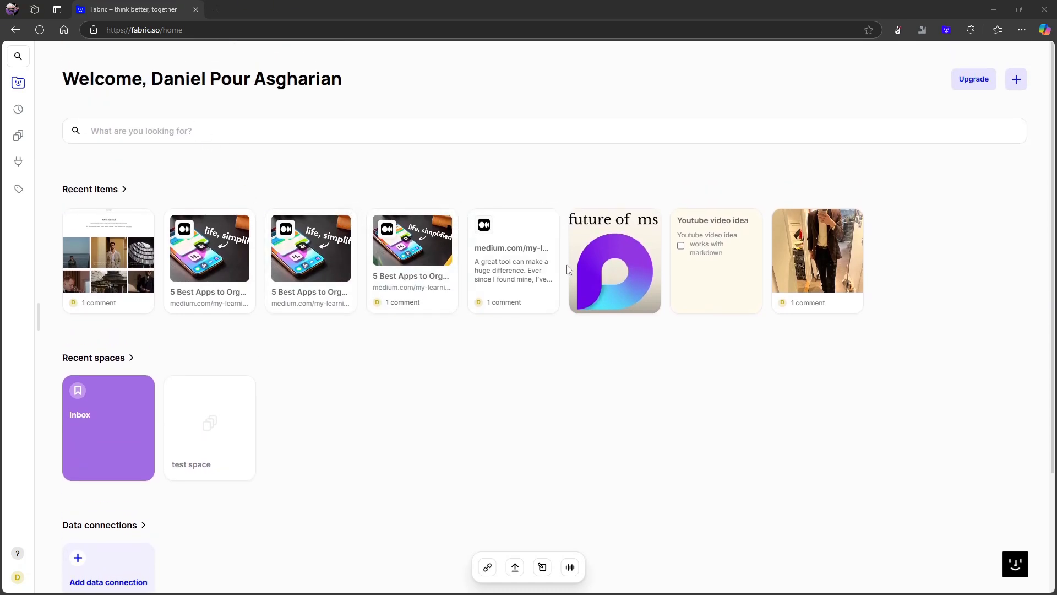
pyautogui.moveTo(344, 337)
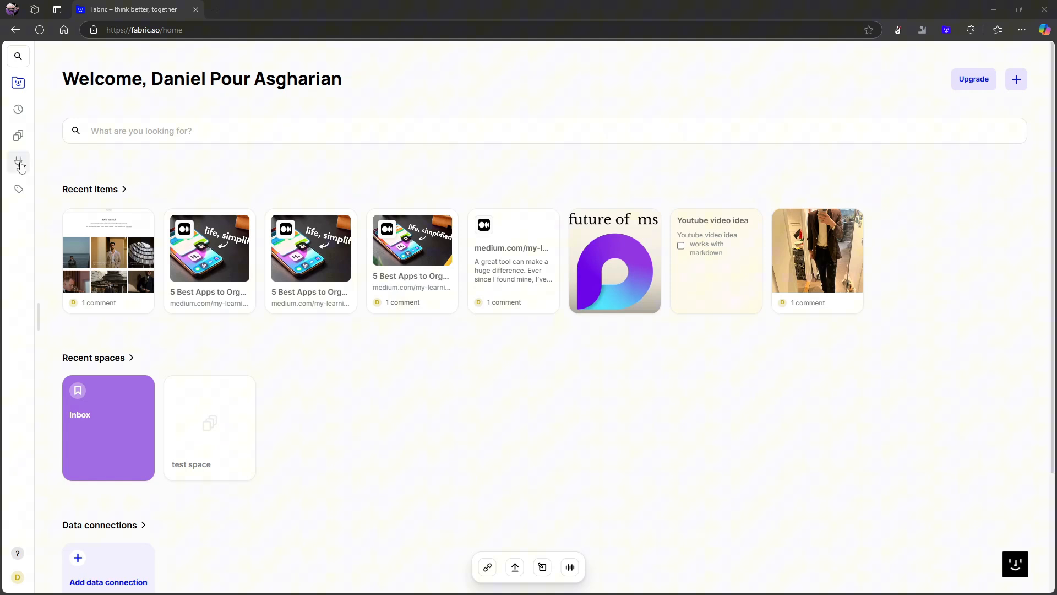
pyautogui.click(18, 162)
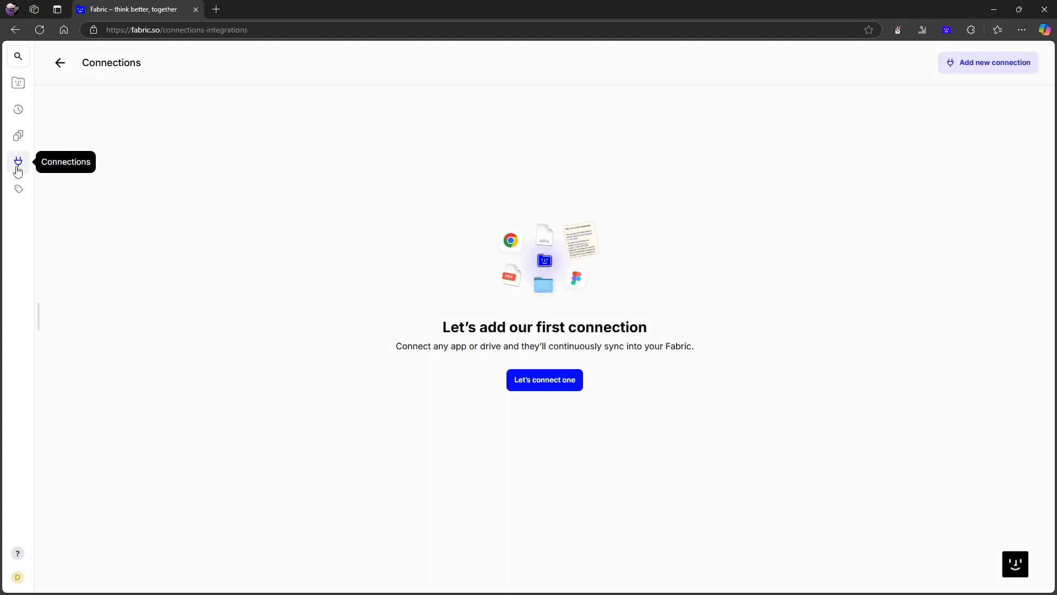
pyautogui.click(544, 380)
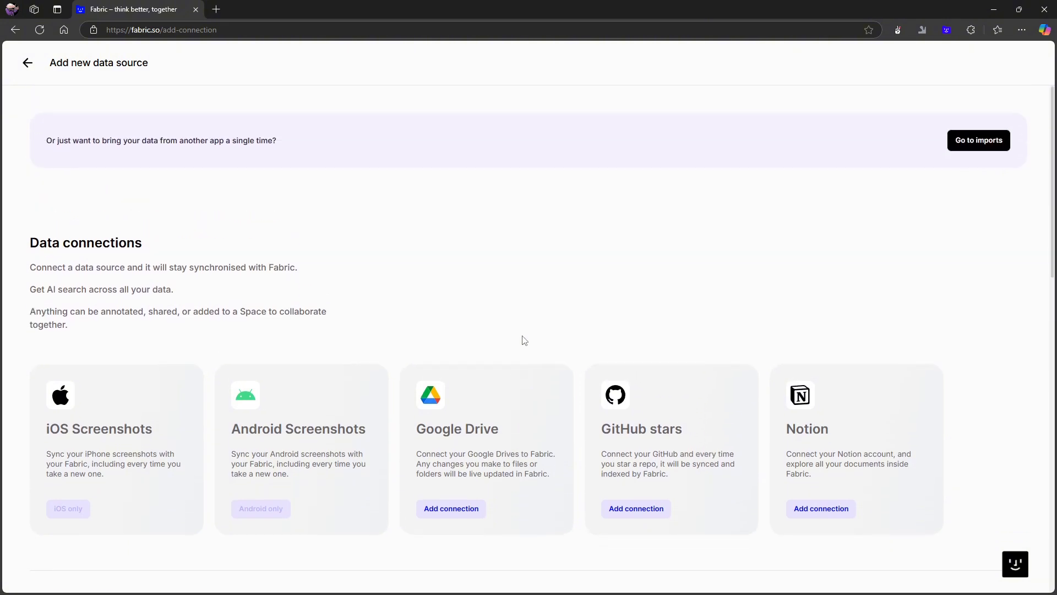
pyautogui.moveTo(668, 390)
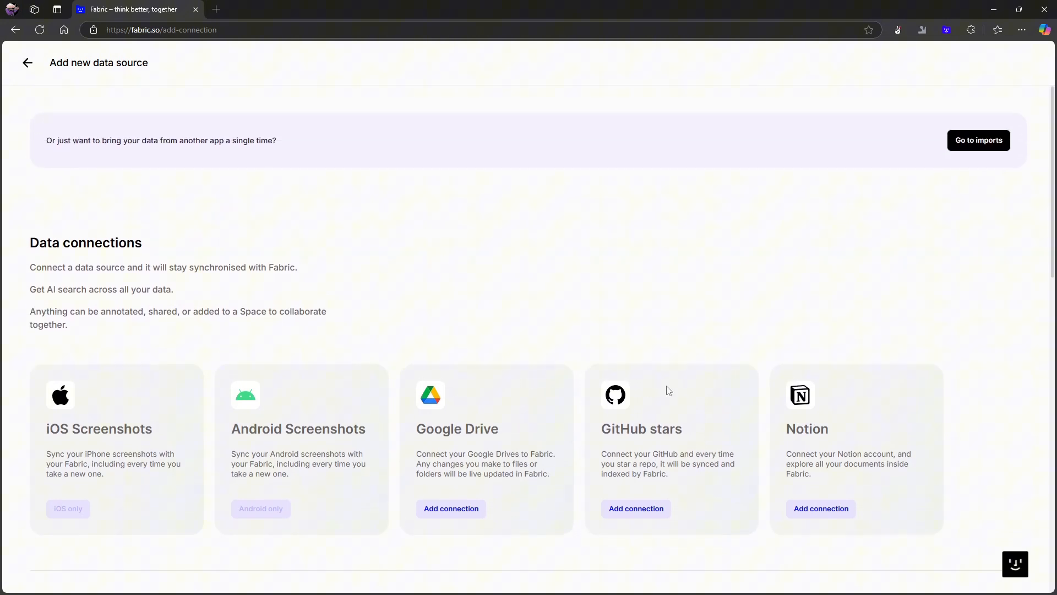
pyautogui.moveTo(100, 382)
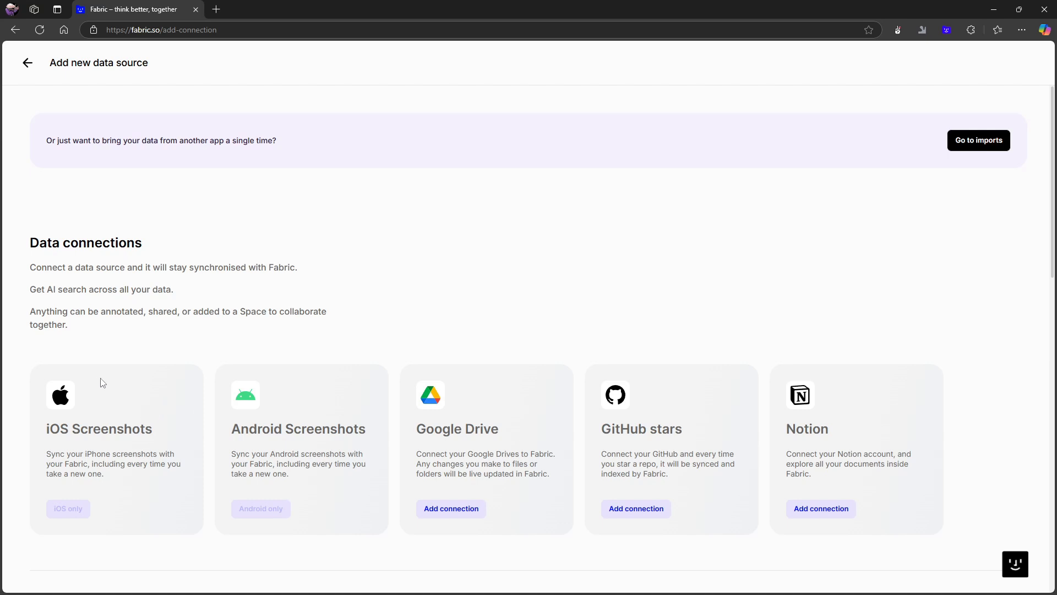
pyautogui.scroll(-3)
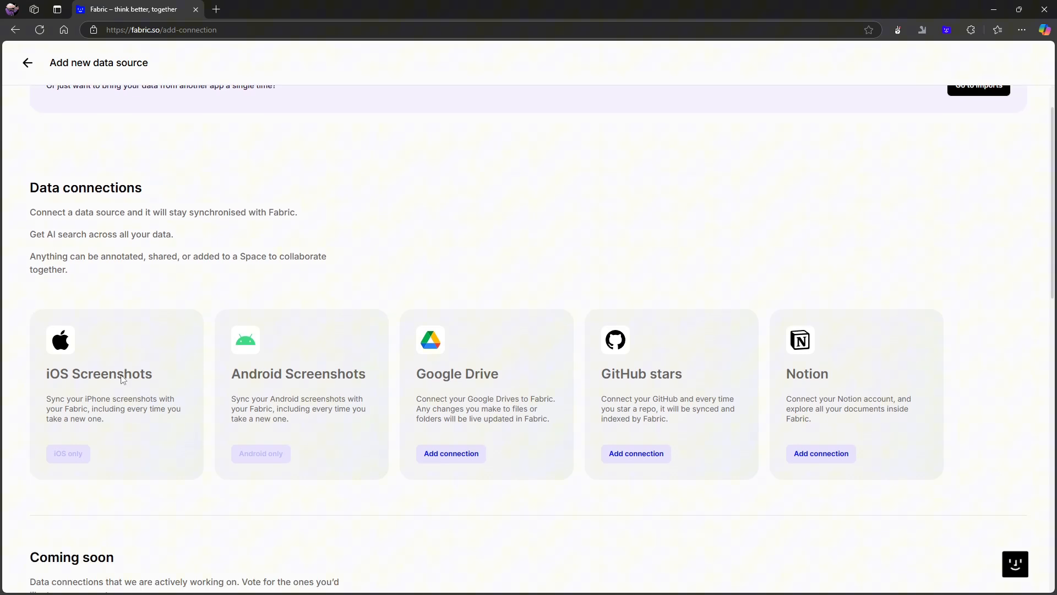
pyautogui.scroll(-3)
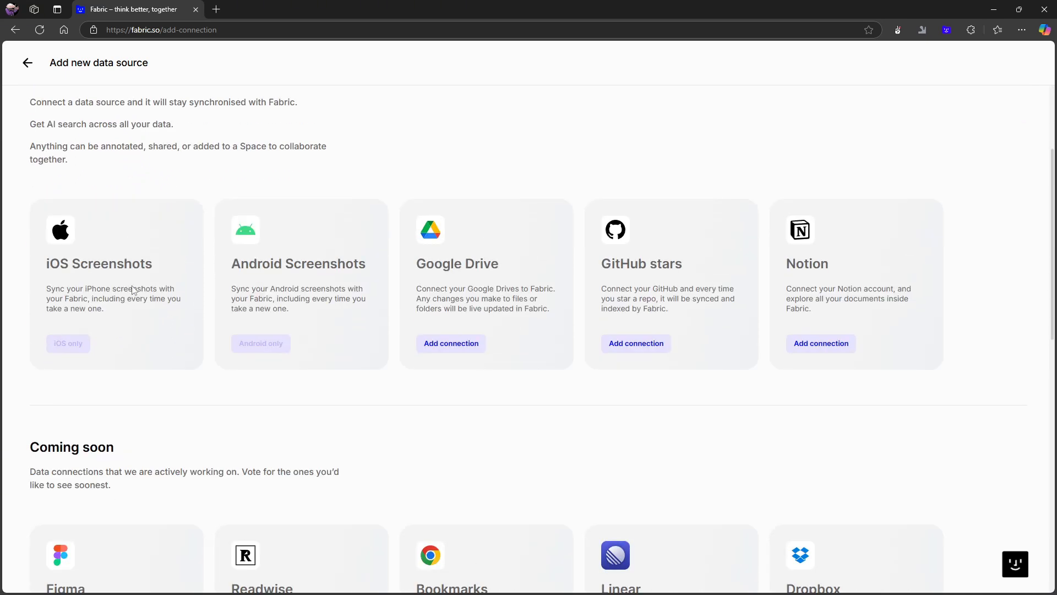
pyautogui.scroll(-3)
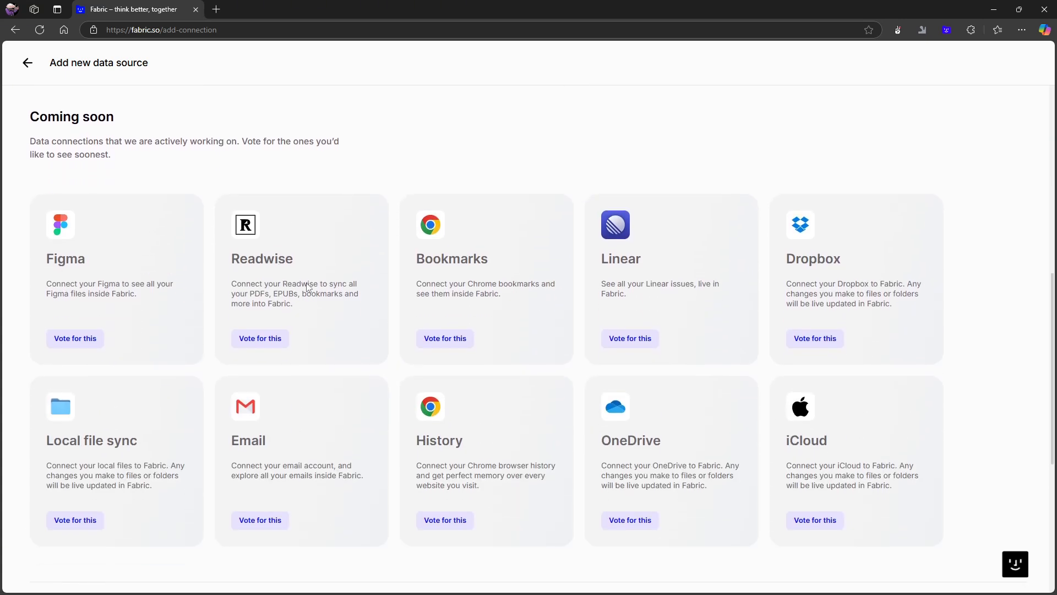
pyautogui.moveTo(148, 249)
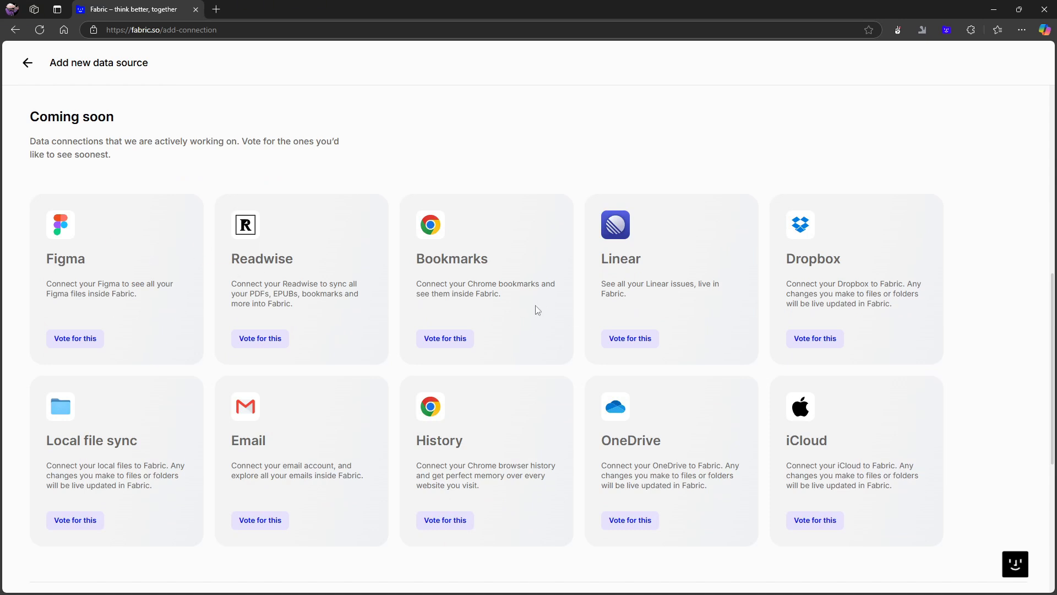
pyautogui.moveTo(313, 304)
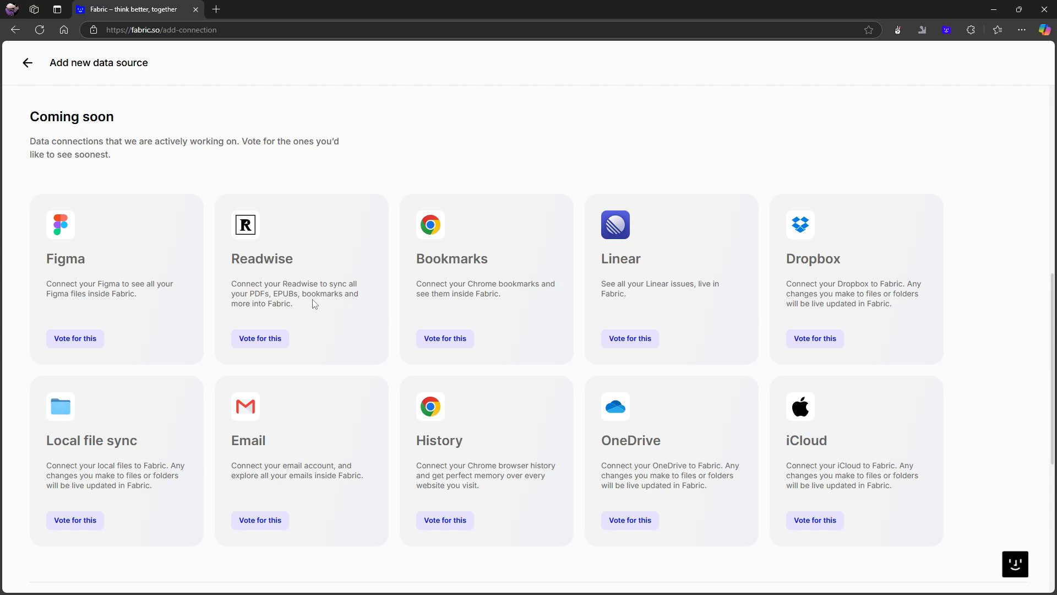
pyautogui.moveTo(216, 190)
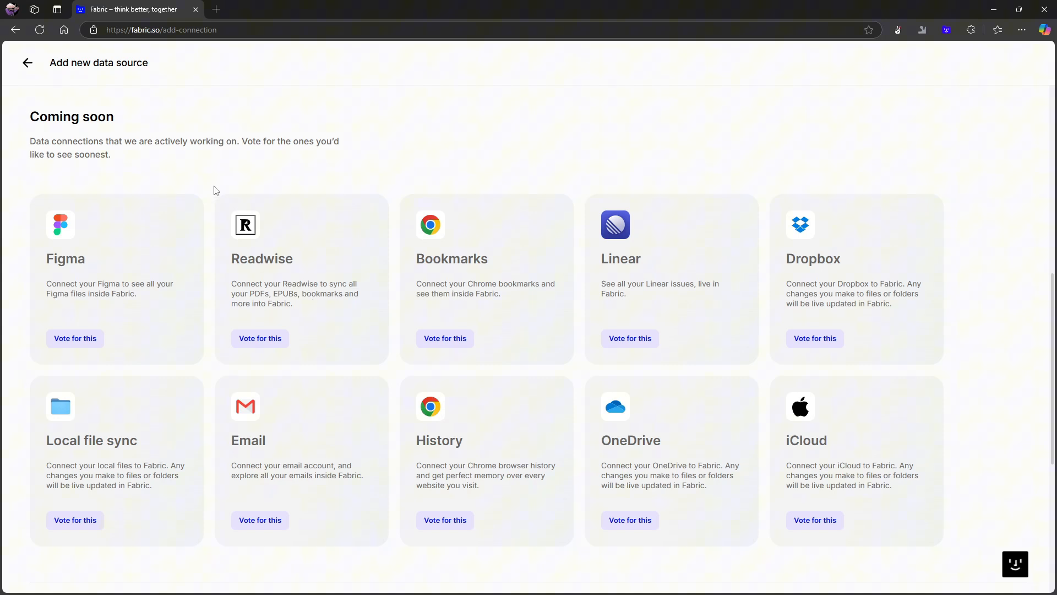
pyautogui.scroll(-3)
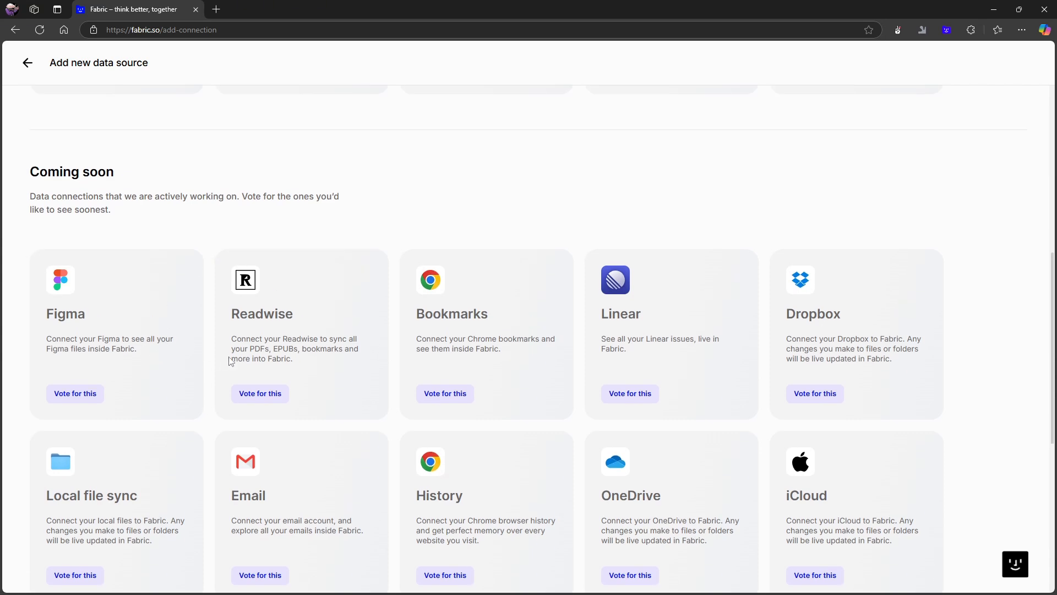
pyautogui.scroll(3)
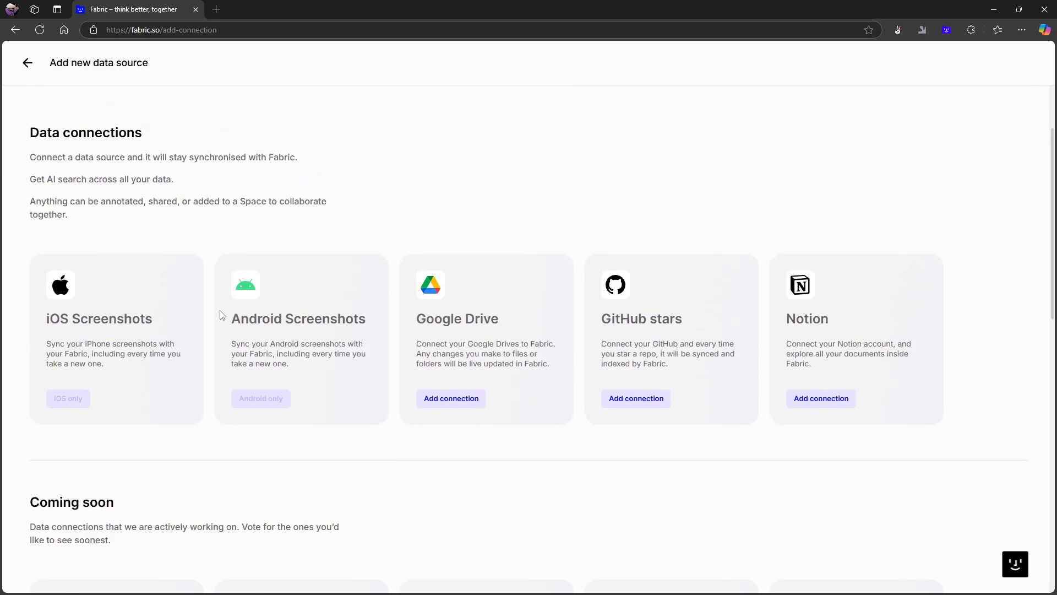
pyautogui.moveTo(681, 327)
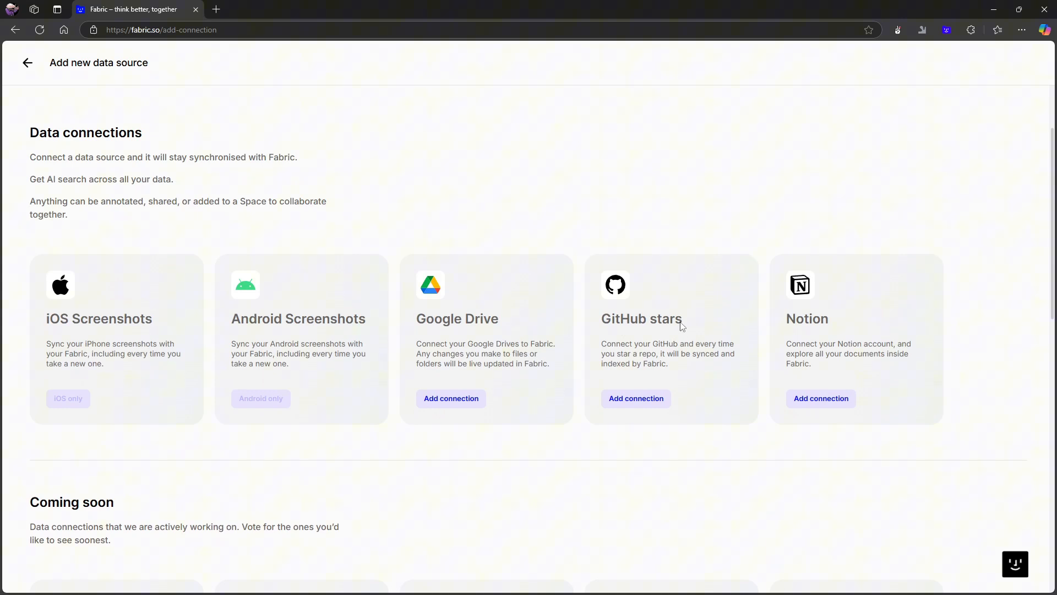
pyautogui.moveTo(832, 337)
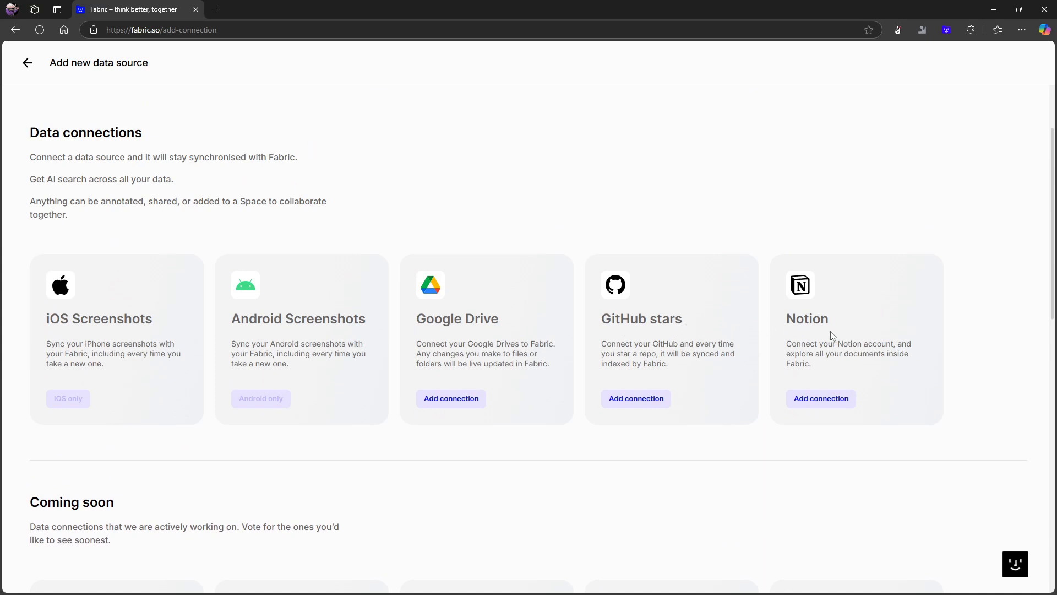
pyautogui.scroll(3)
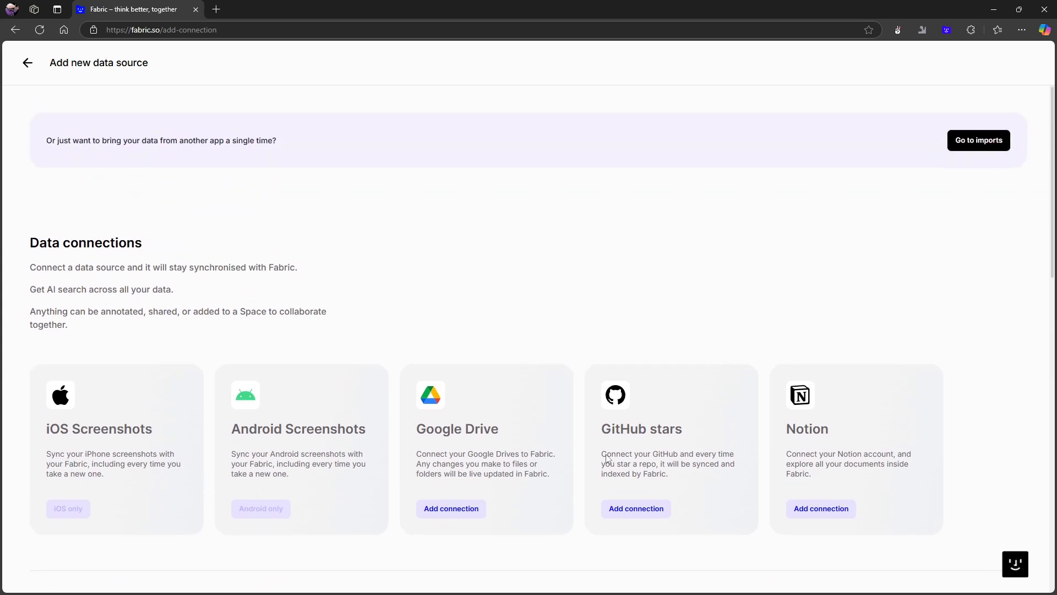
pyautogui.moveTo(855, 453)
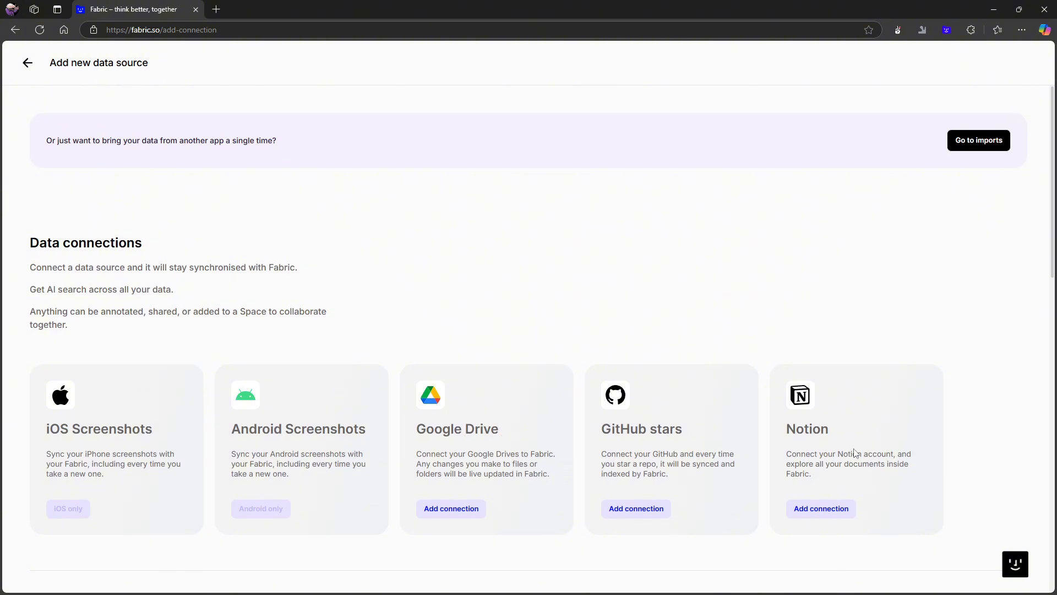
pyautogui.moveTo(811, 451)
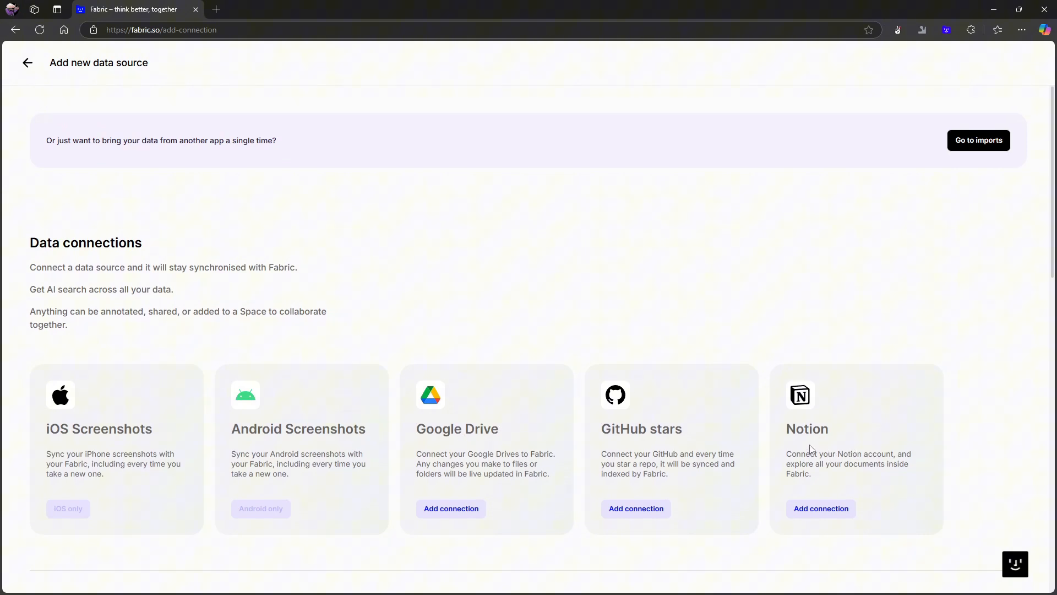
pyautogui.moveTo(810, 436)
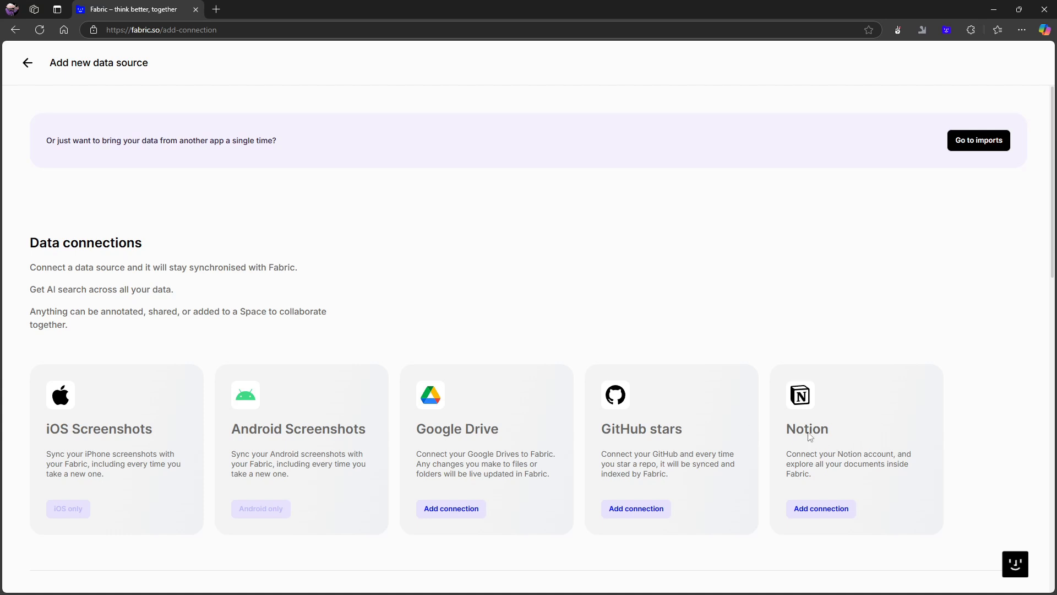
pyautogui.moveTo(600, 398)
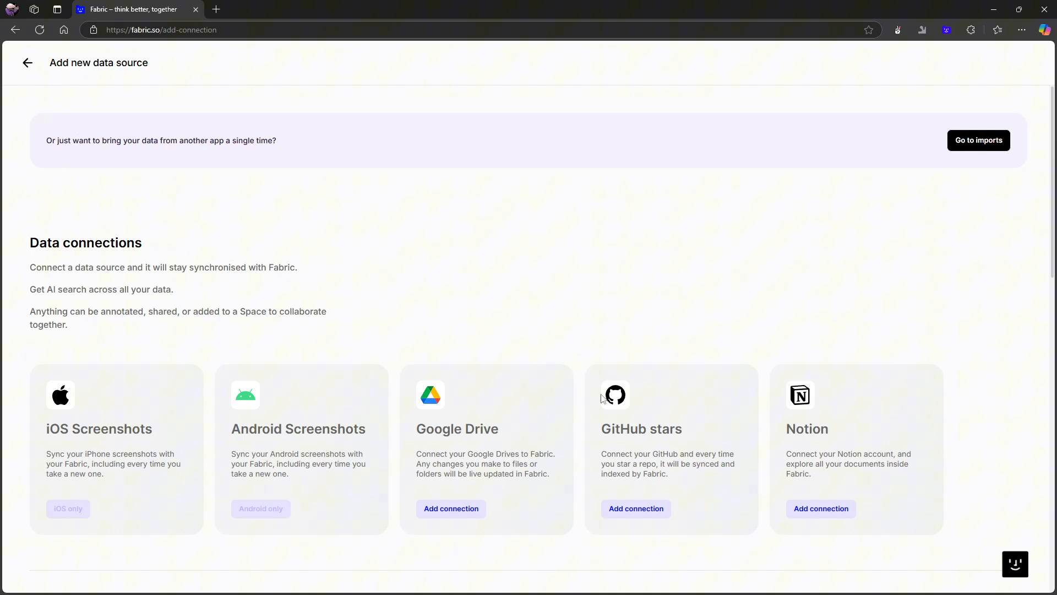
pyautogui.moveTo(37, 122)
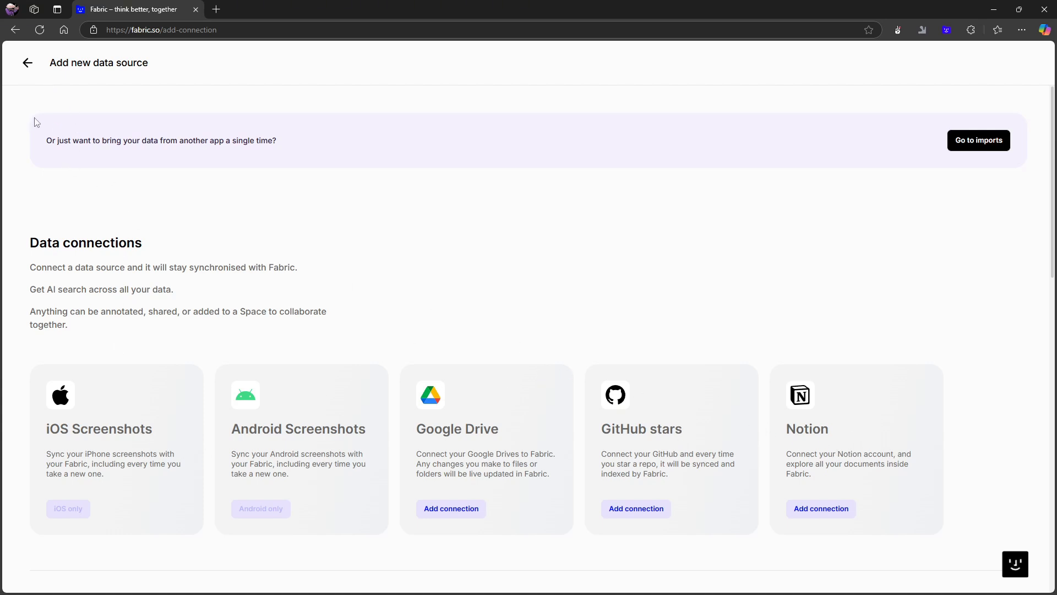
pyautogui.click(27, 62)
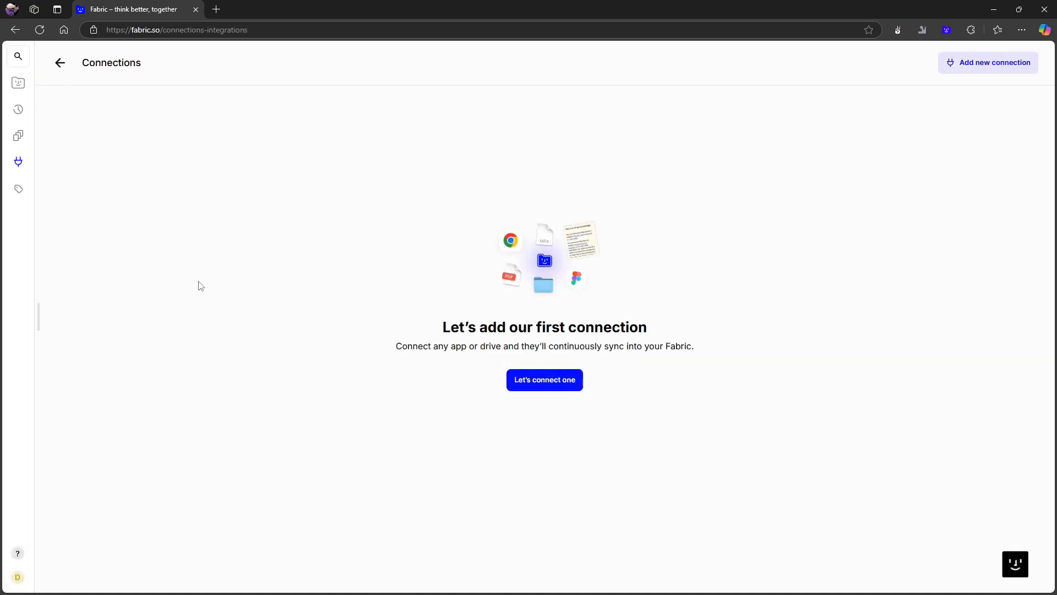
# - Create a tag named 'test' on the Tags page, then go to the Spaces overview
pyautogui.click(19, 189)
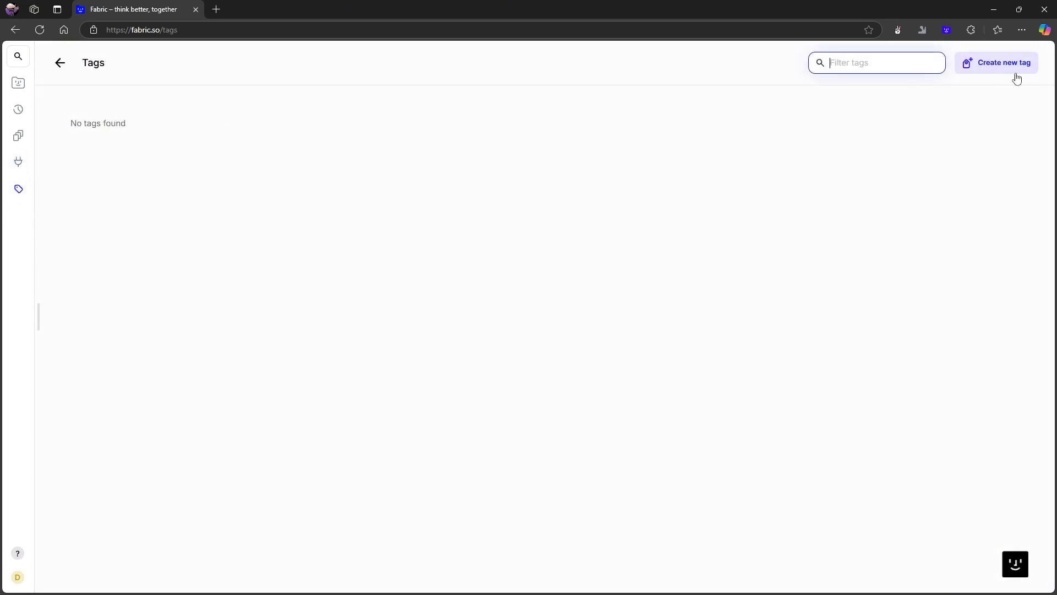
pyautogui.click(1001, 62)
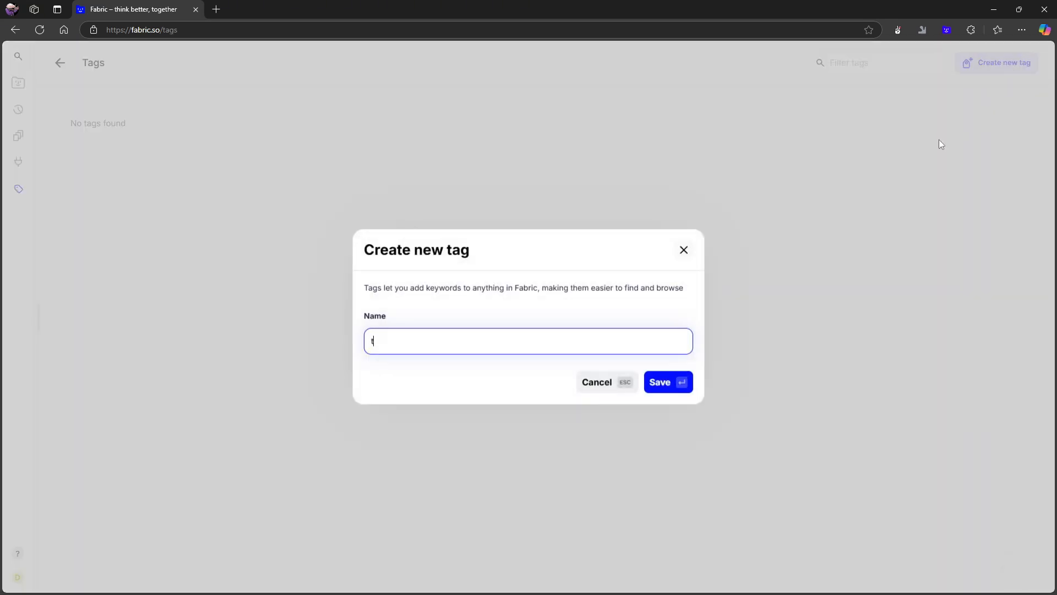
pyautogui.click(667, 382)
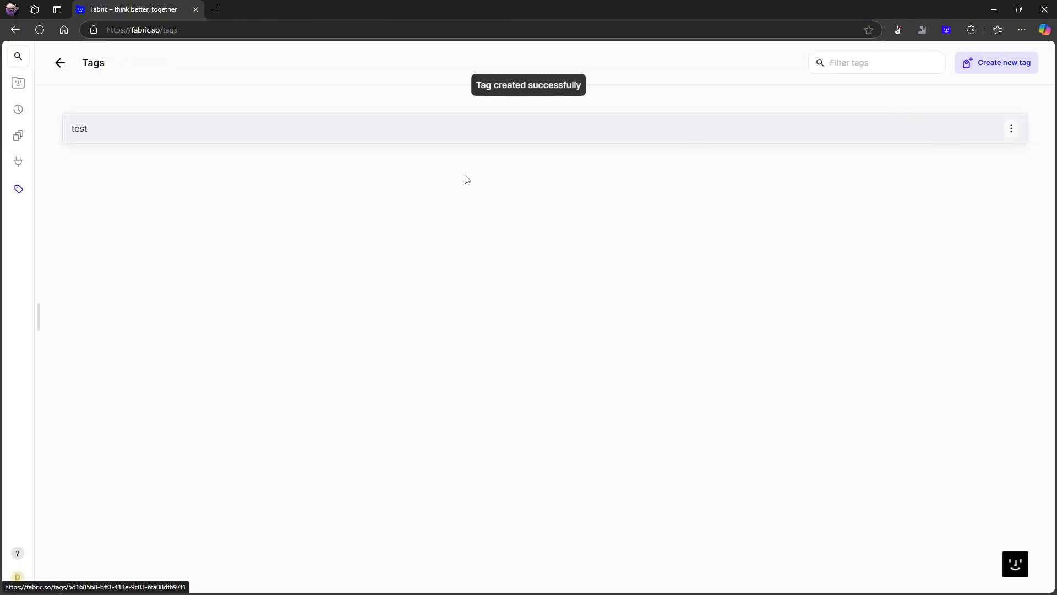
pyautogui.click(18, 133)
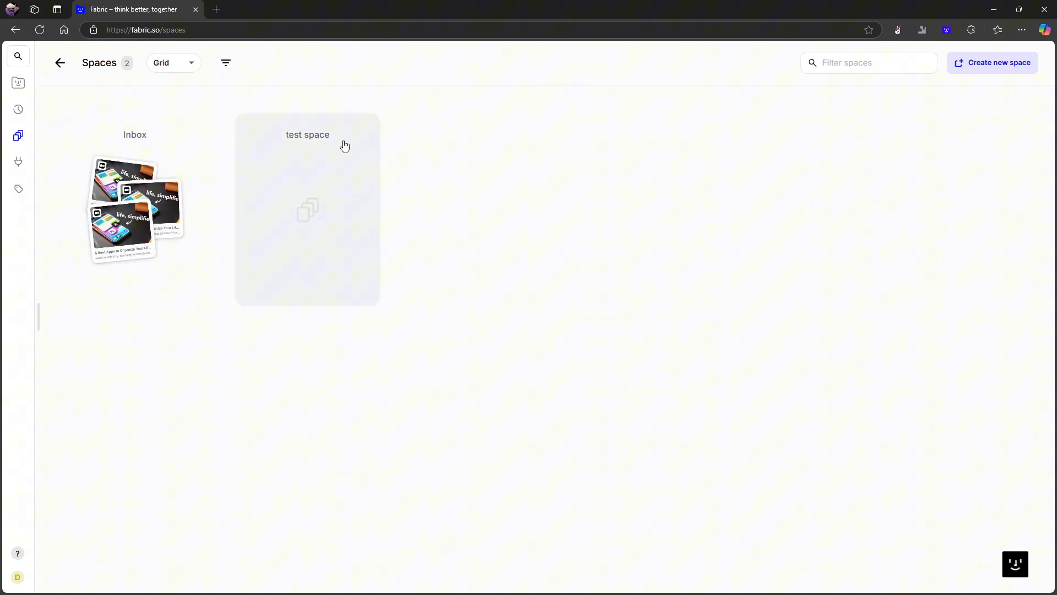
pyautogui.moveTo(1011, 95)
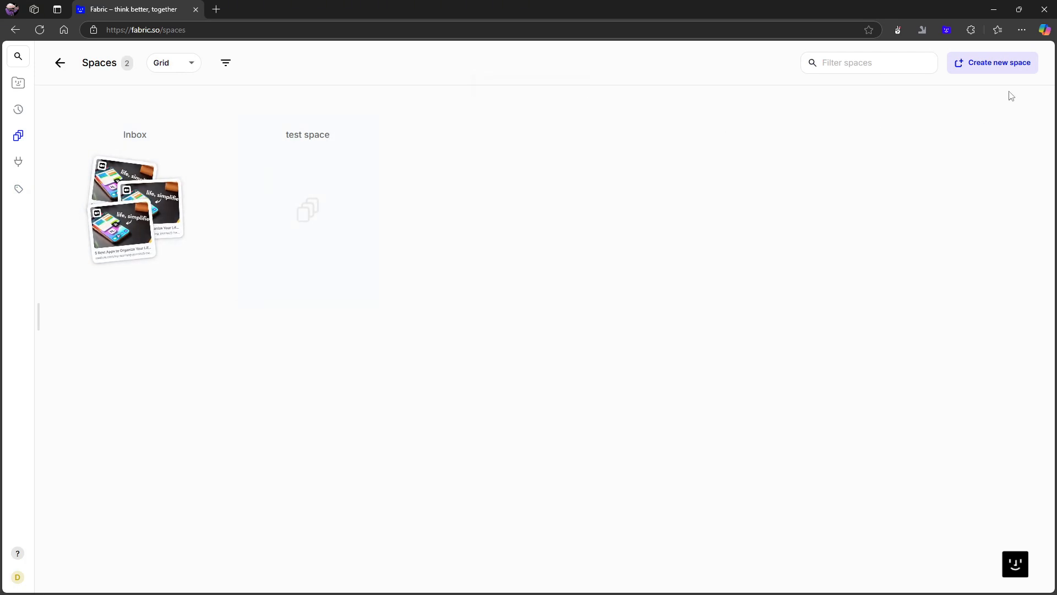
pyautogui.click(992, 63)
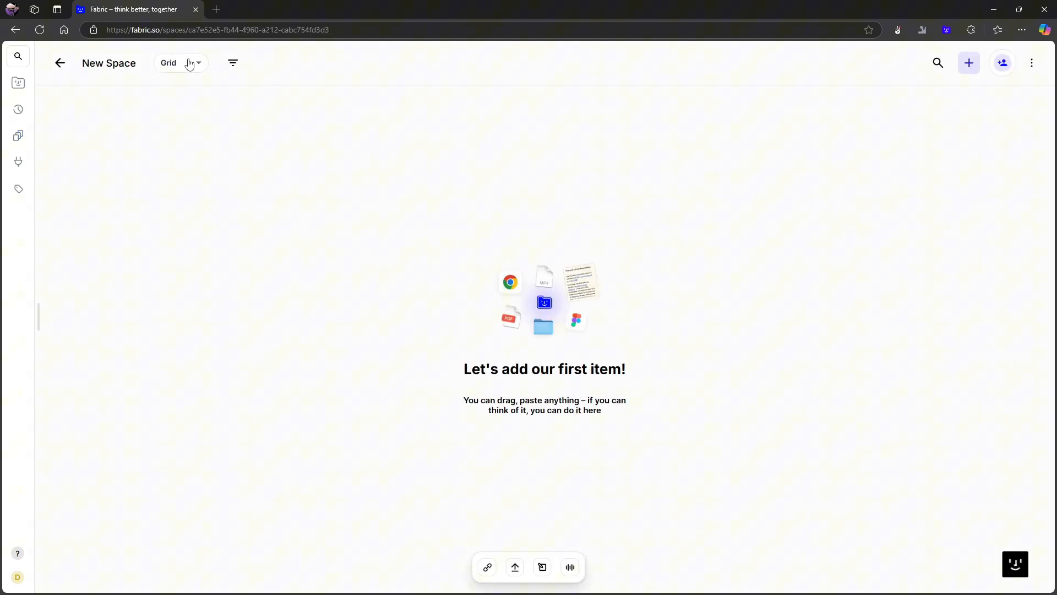
pyautogui.click(181, 63)
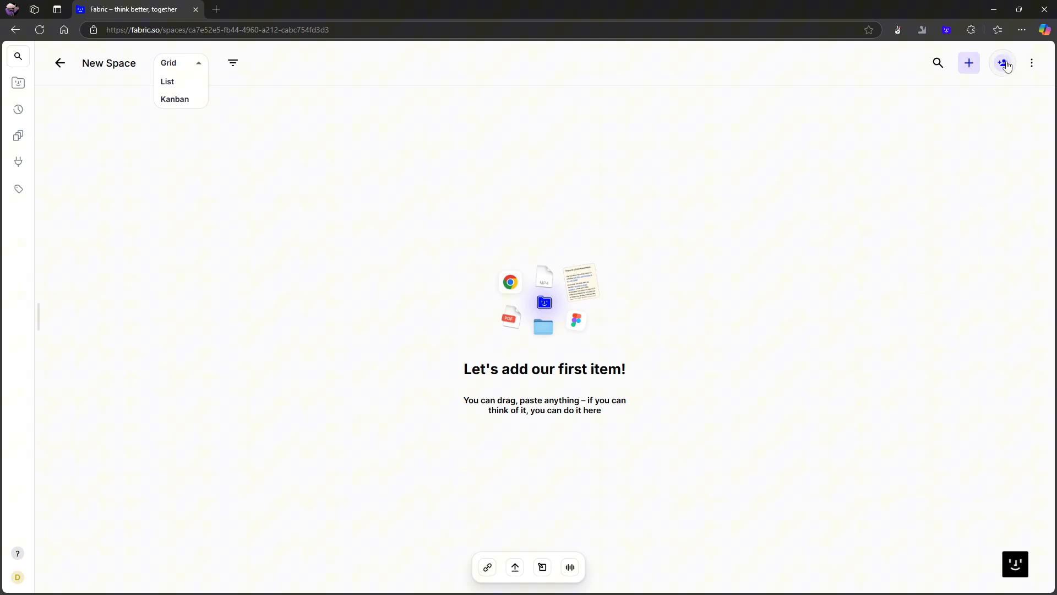
pyautogui.click(1031, 62)
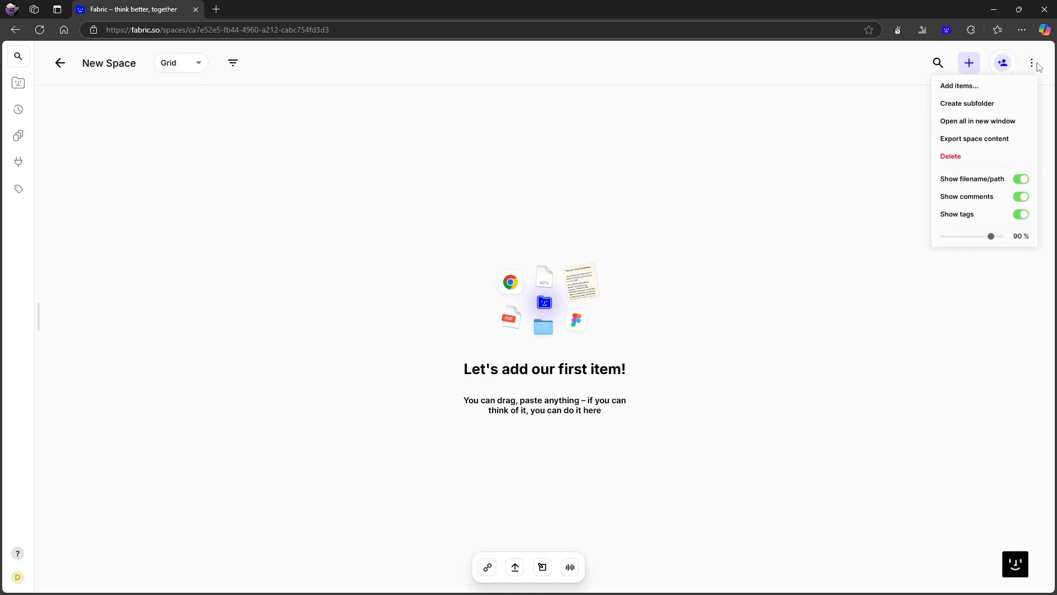
pyautogui.moveTo(993, 104)
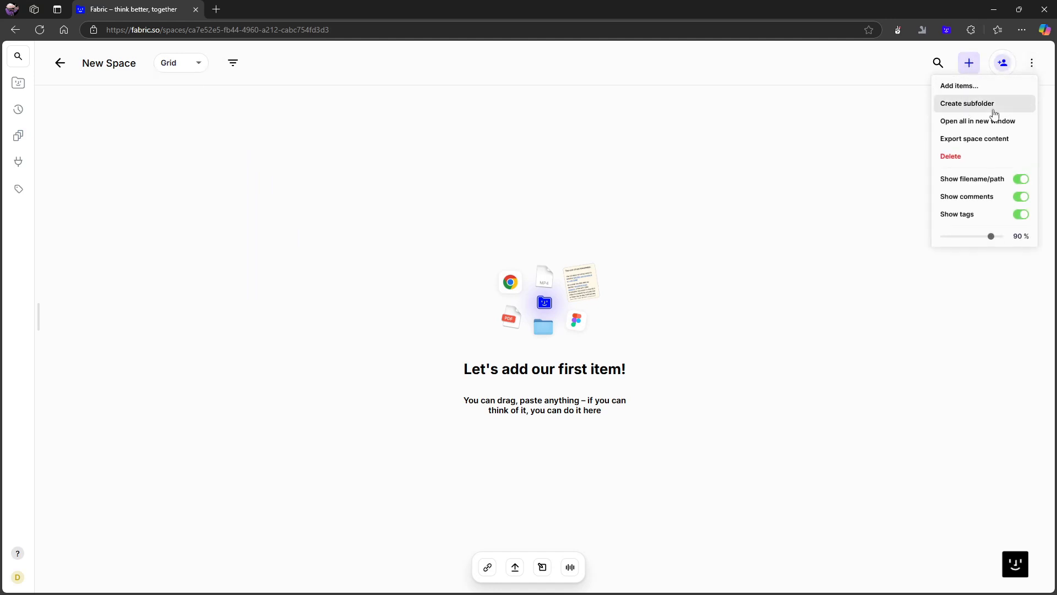
pyautogui.moveTo(970, 102)
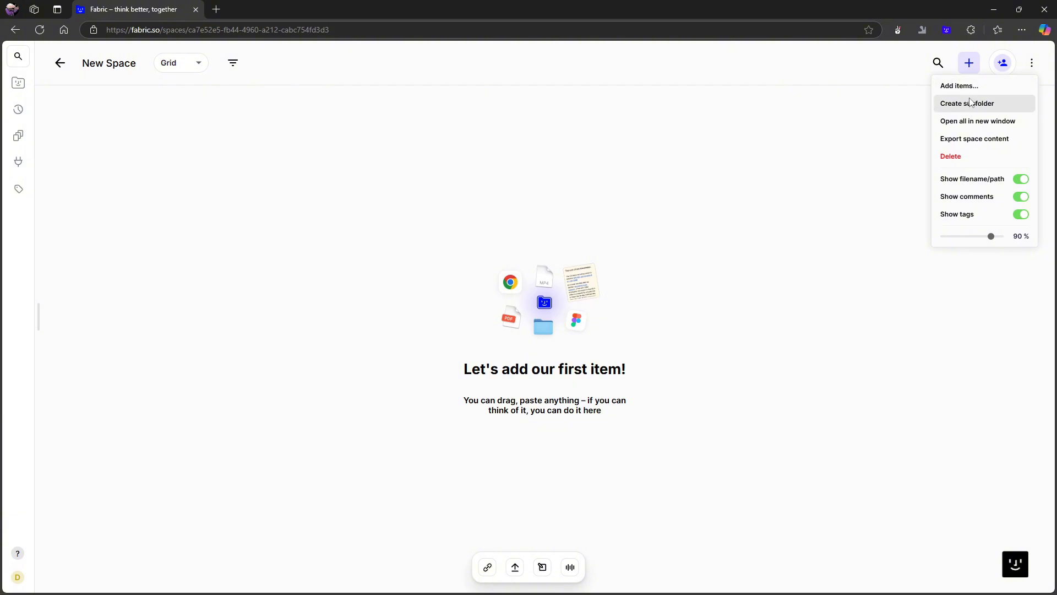
pyautogui.click(966, 103)
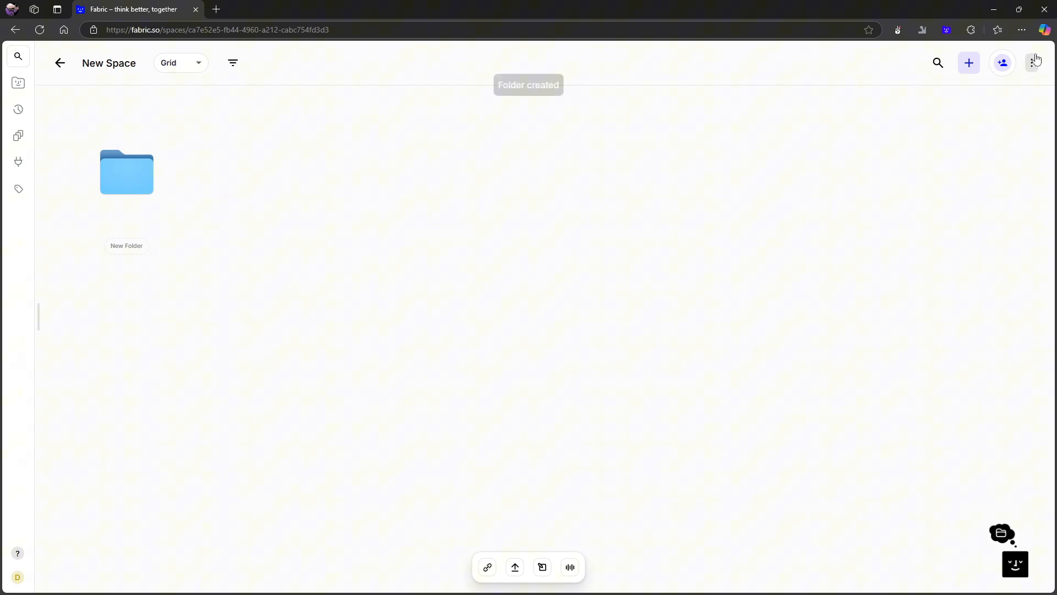
pyautogui.click(1031, 63)
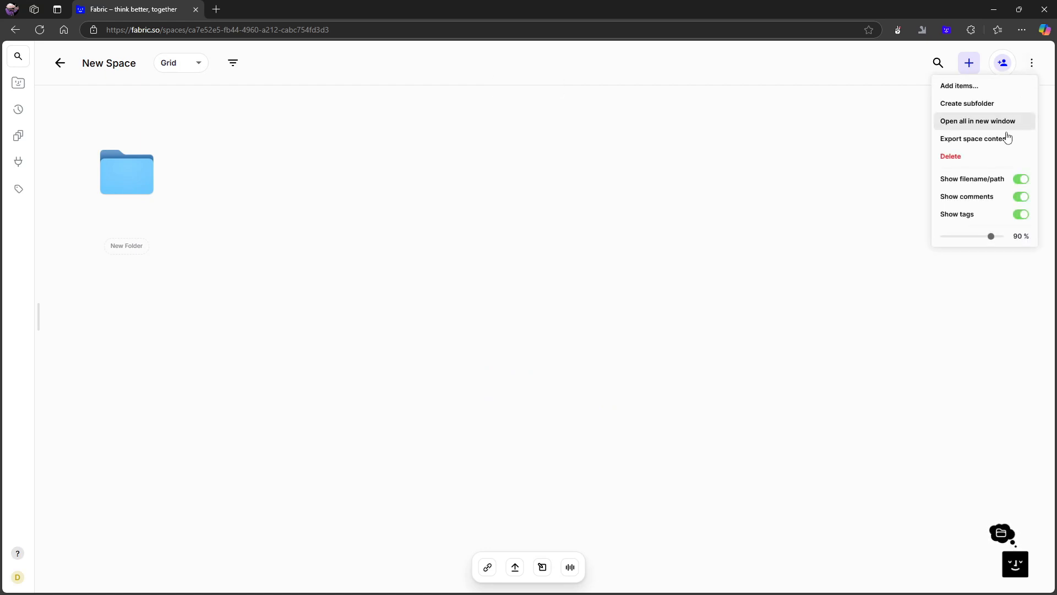
pyautogui.click(950, 156)
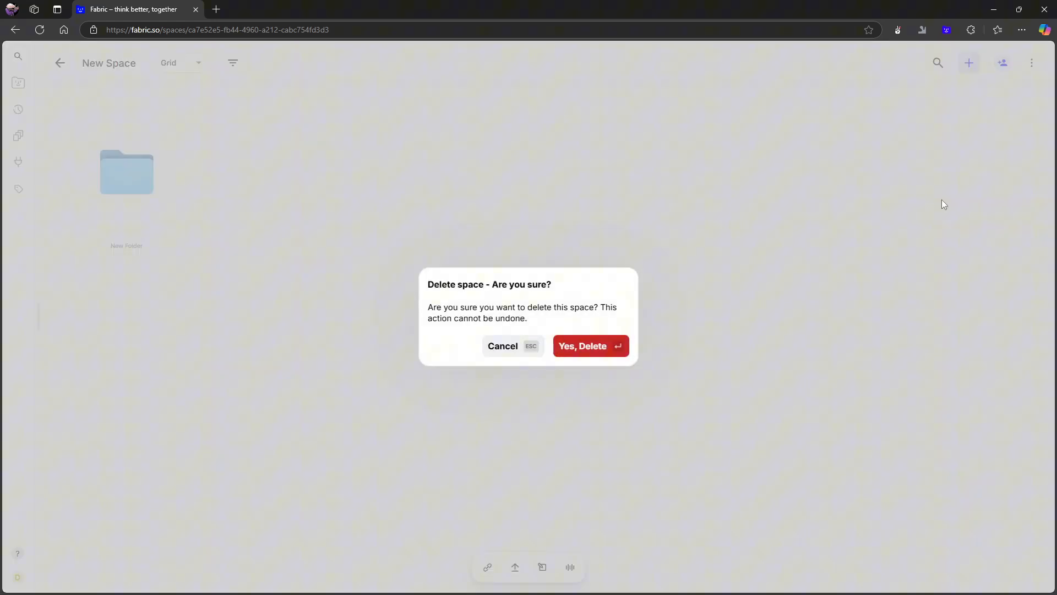
pyautogui.click(589, 345)
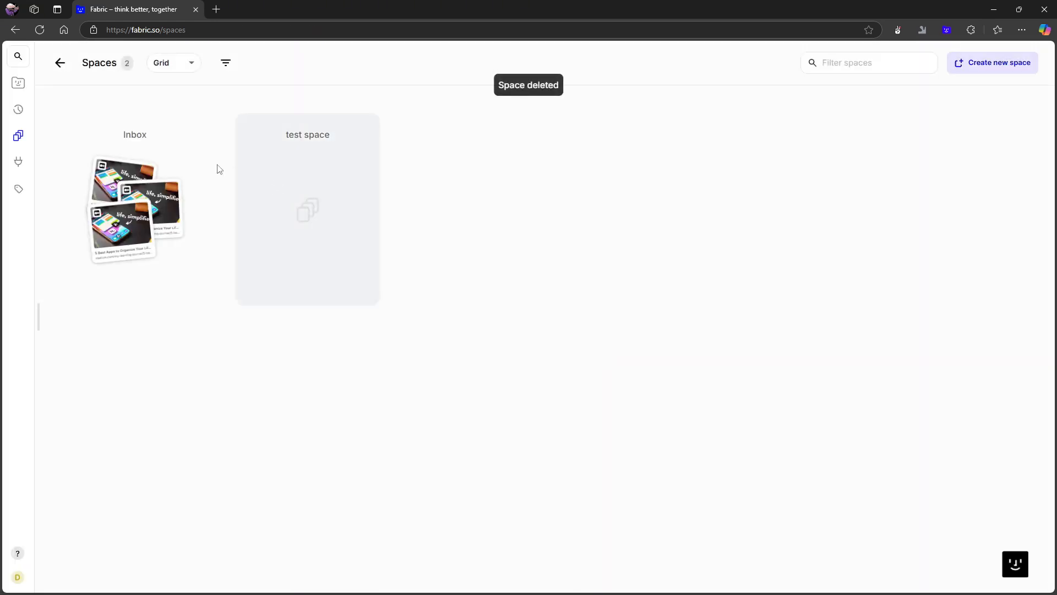
# - Open the empty test space and dismiss the Voice notes upgrade prompt
pyautogui.click(306, 208)
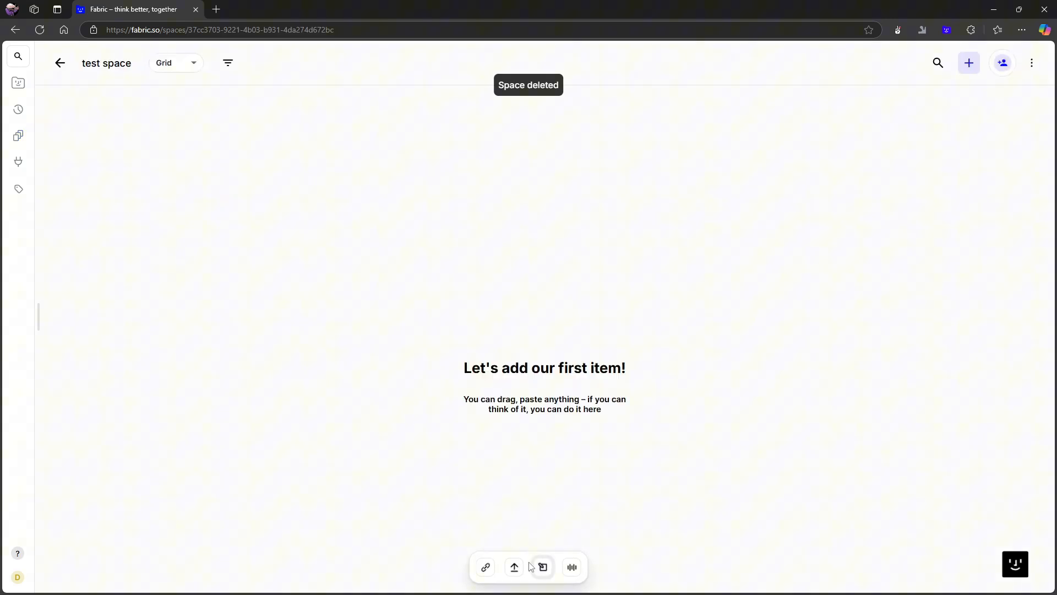
pyautogui.click(570, 567)
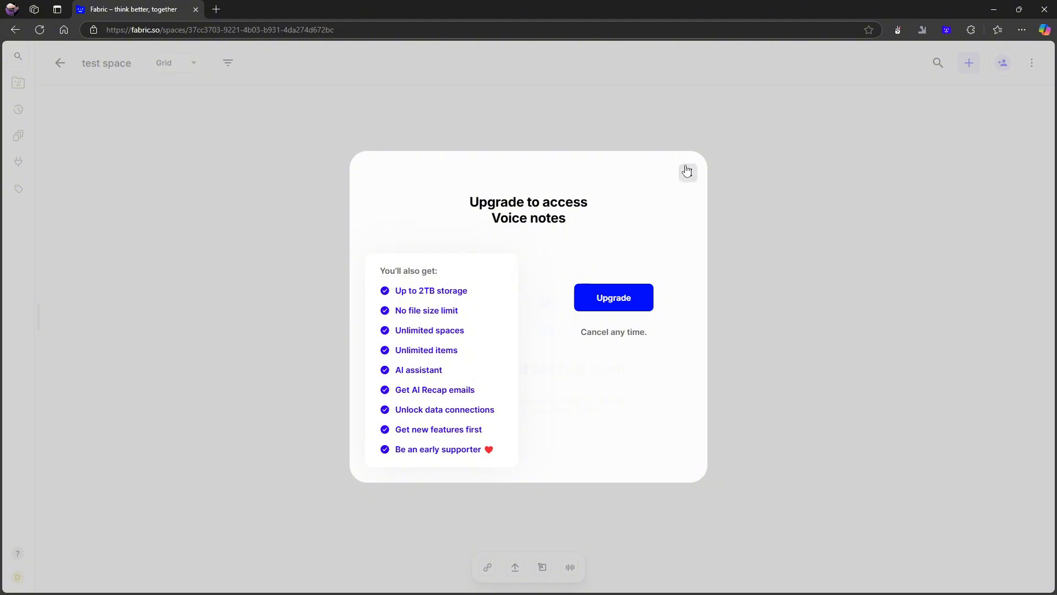
pyautogui.click(687, 169)
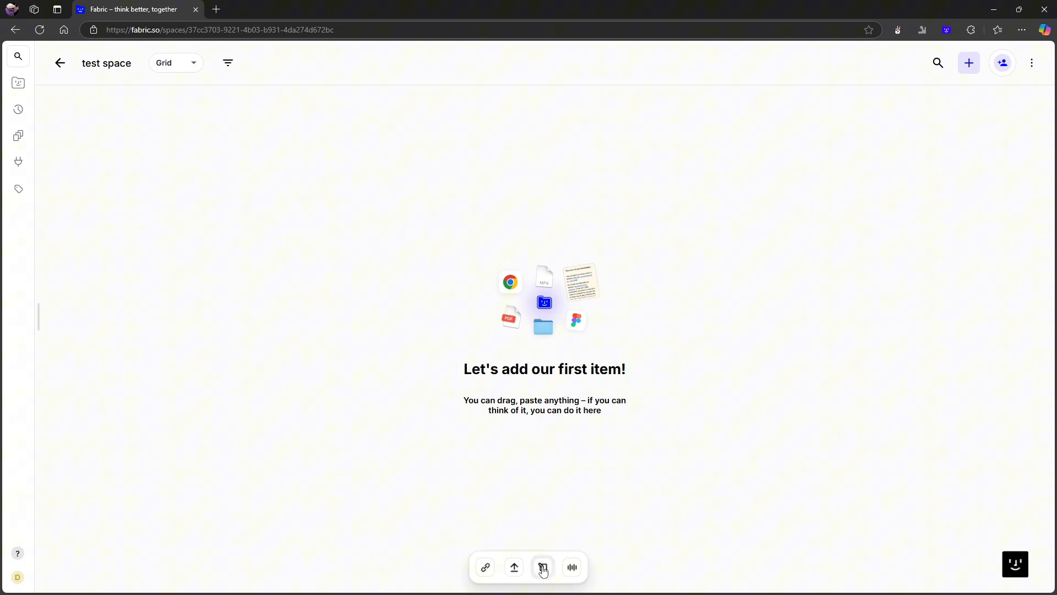
# - Start a new note in the test space with the body text 'test'
pyautogui.click(543, 567)
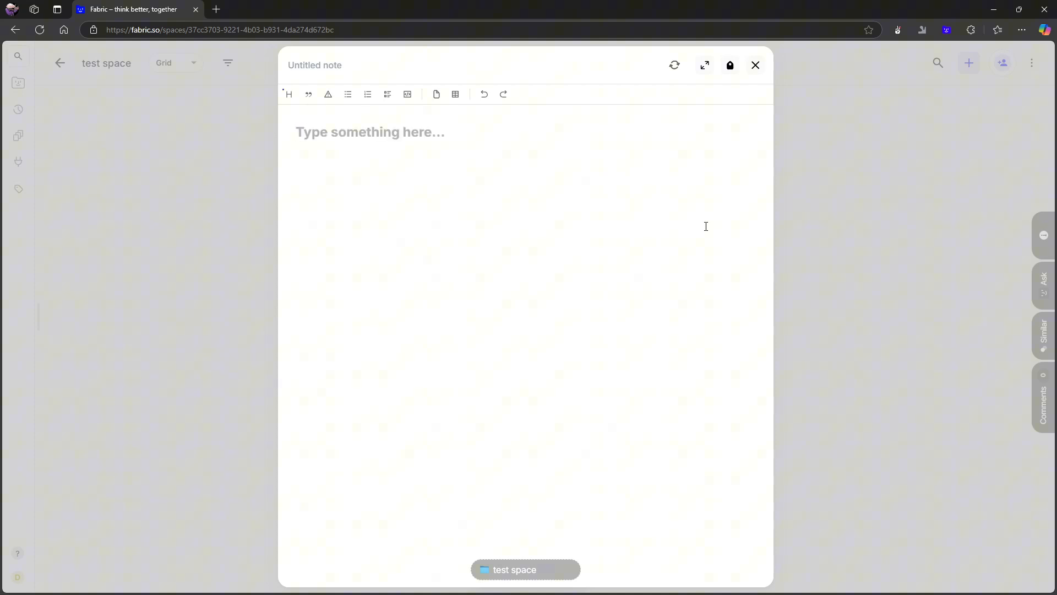
pyautogui.write('te')
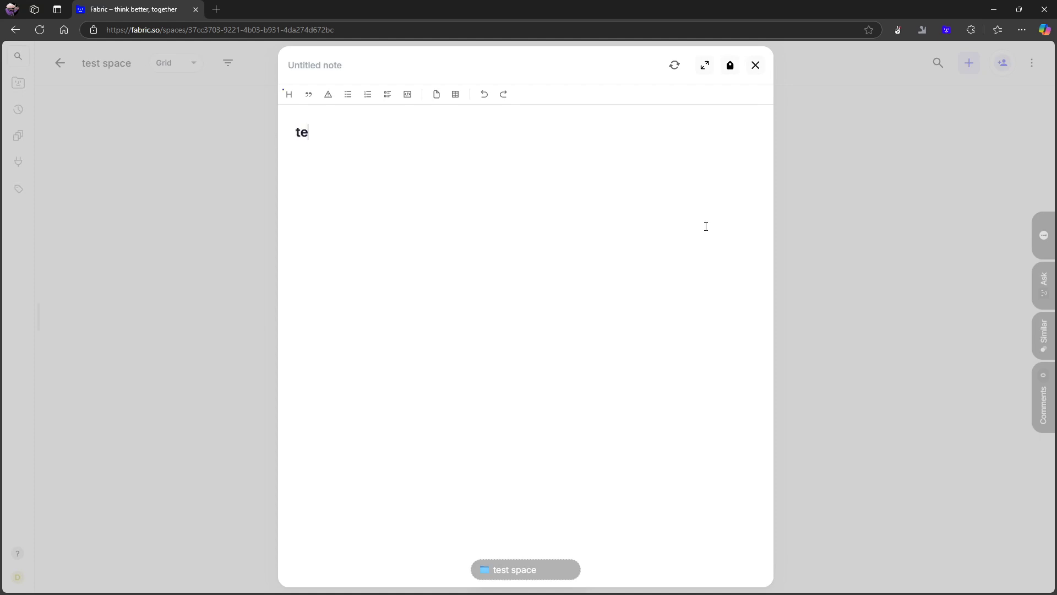
pyautogui.write('st')
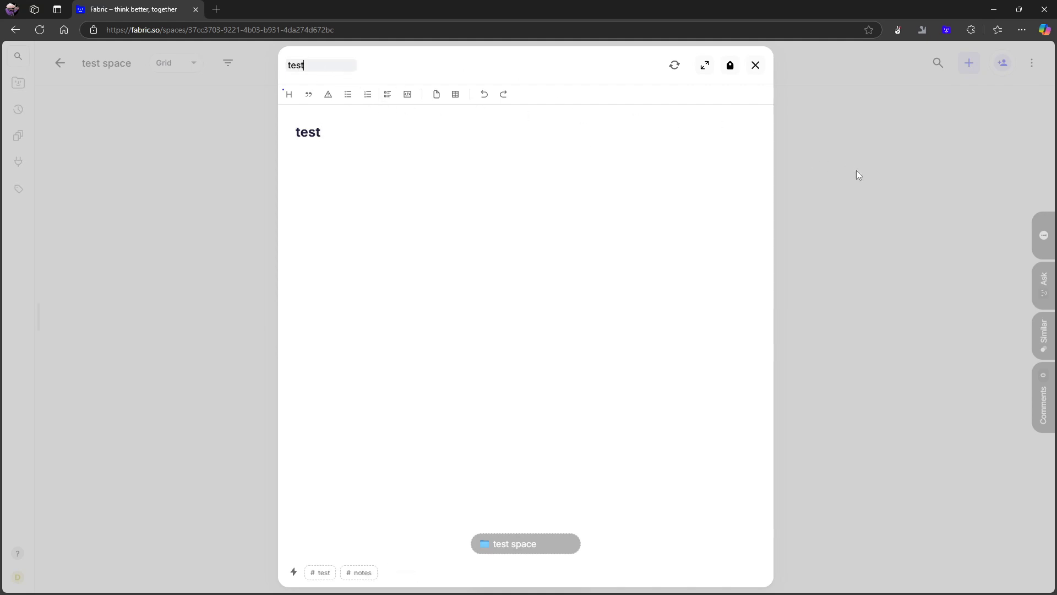
# - Close the note editor so the 'test' note becomes the first card in test space
pyautogui.click(754, 66)
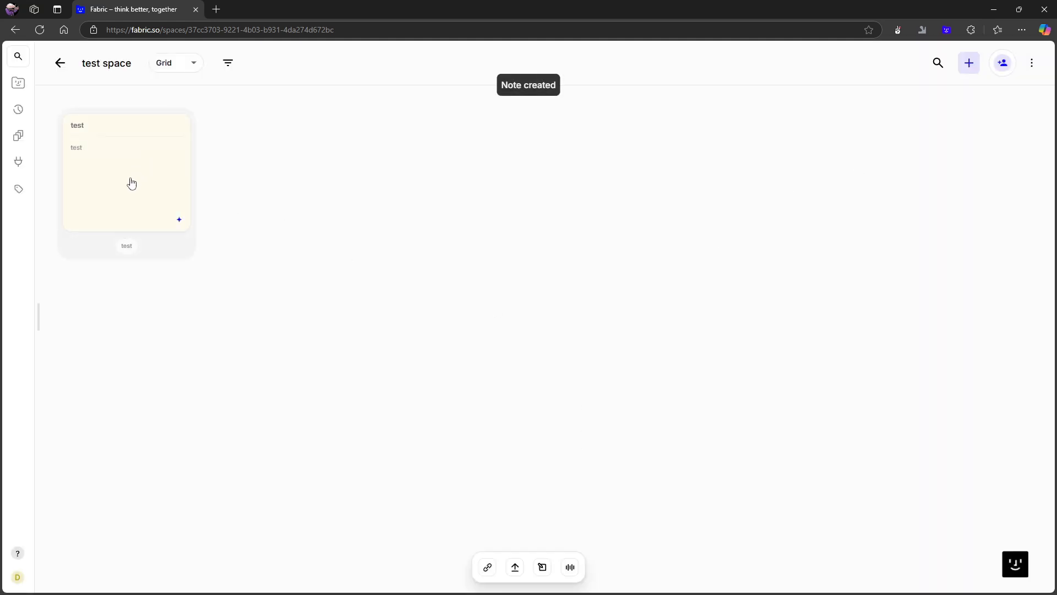
pyautogui.moveTo(179, 222)
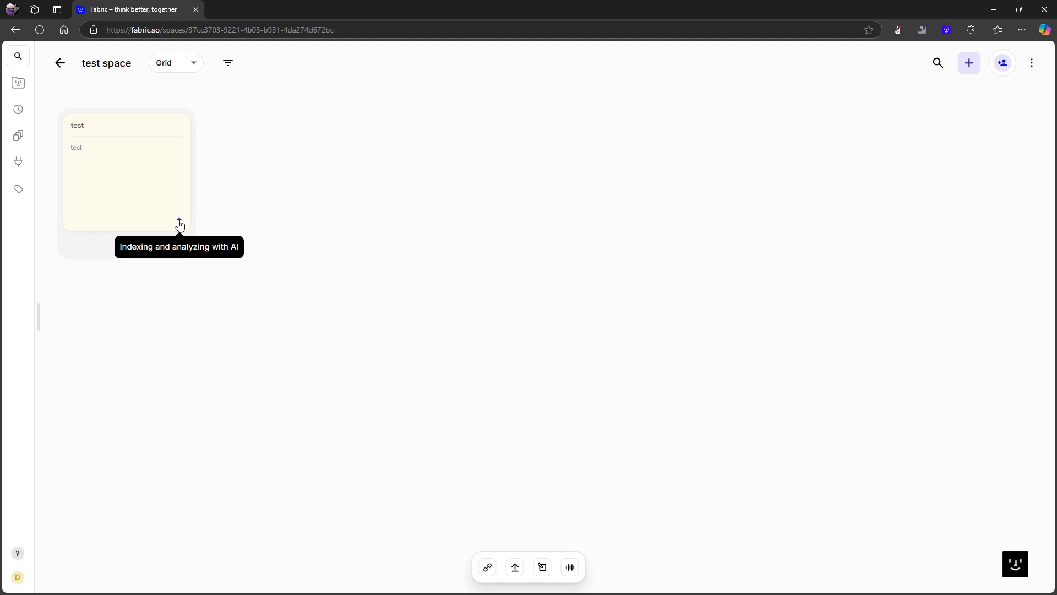
pyautogui.moveTo(186, 233)
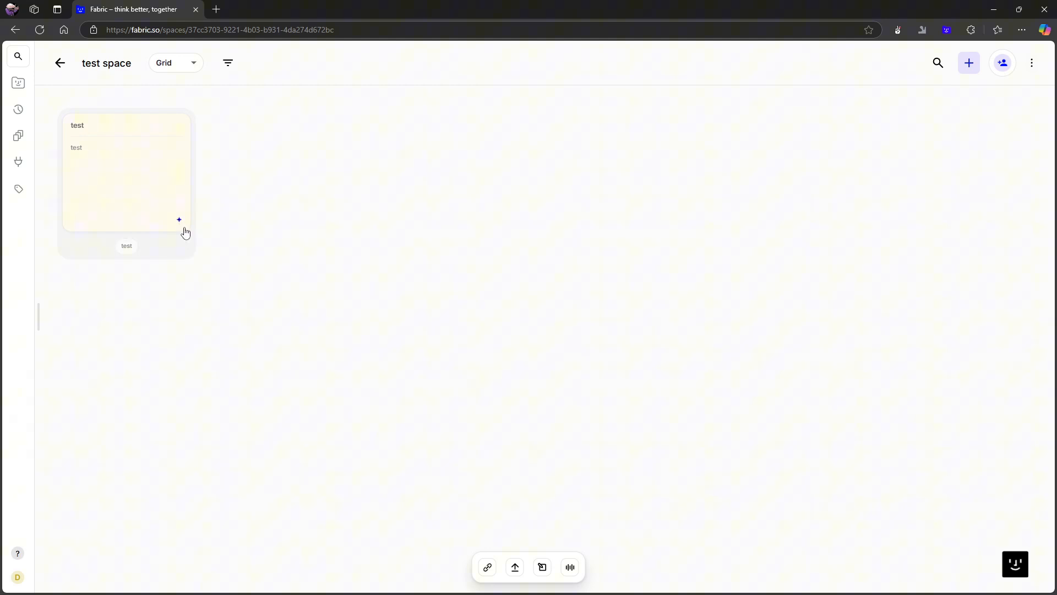
pyautogui.moveTo(312, 292)
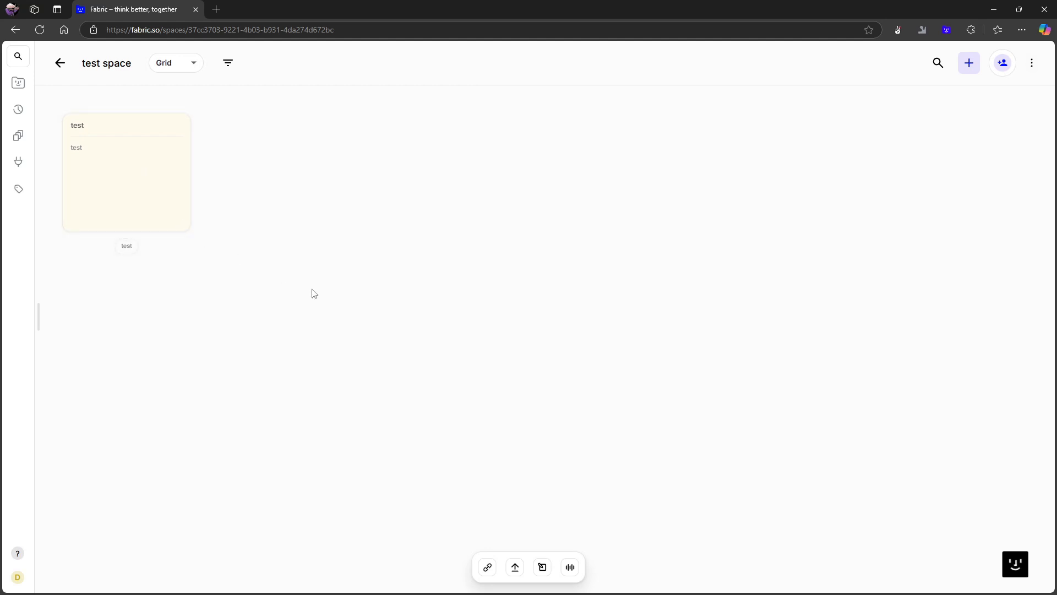
pyautogui.moveTo(244, 323)
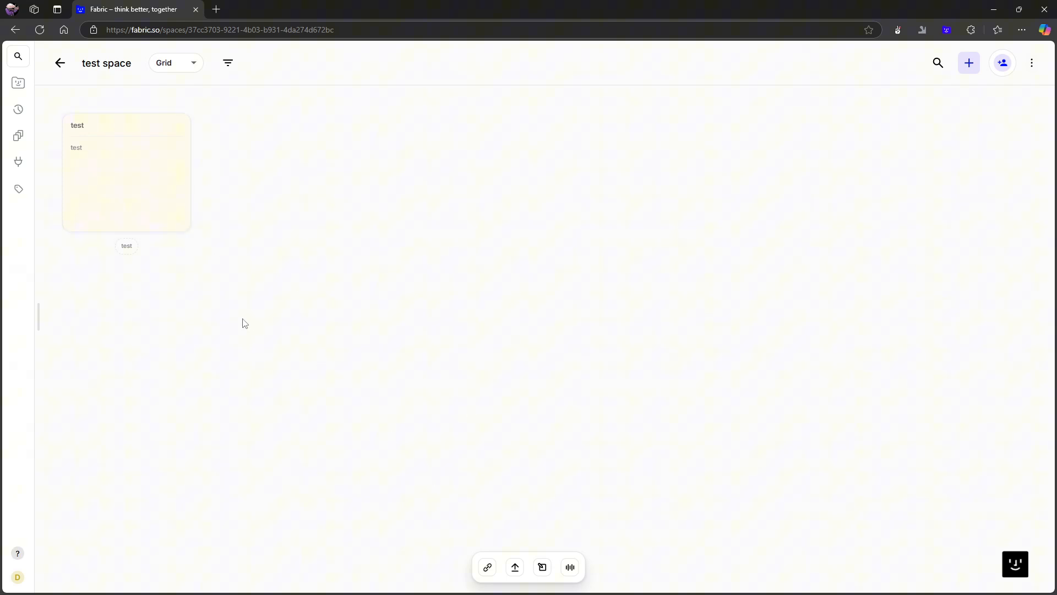
pyautogui.moveTo(158, 205)
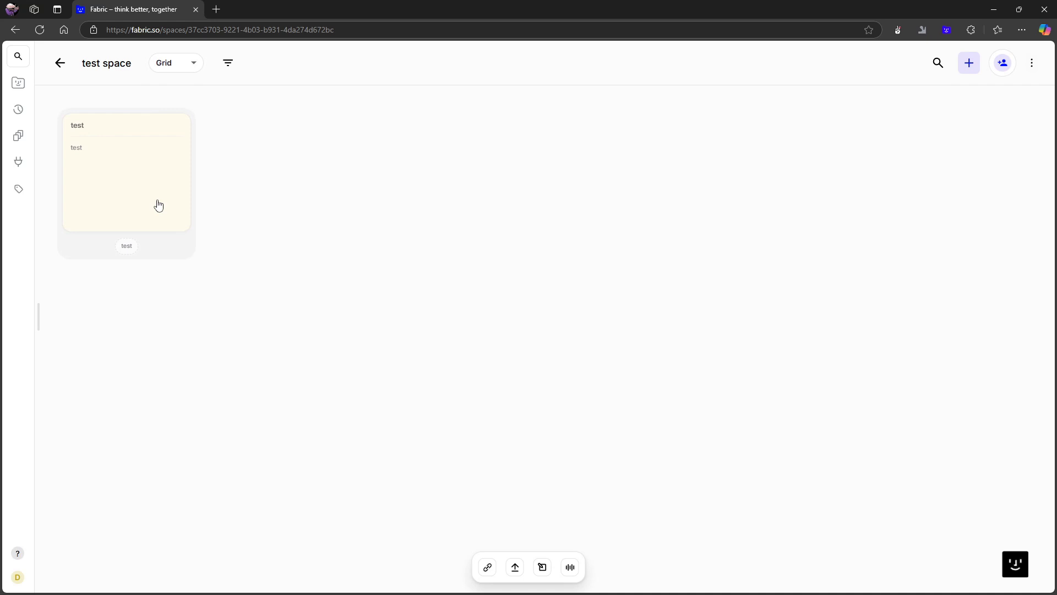
pyautogui.moveTo(520, 469)
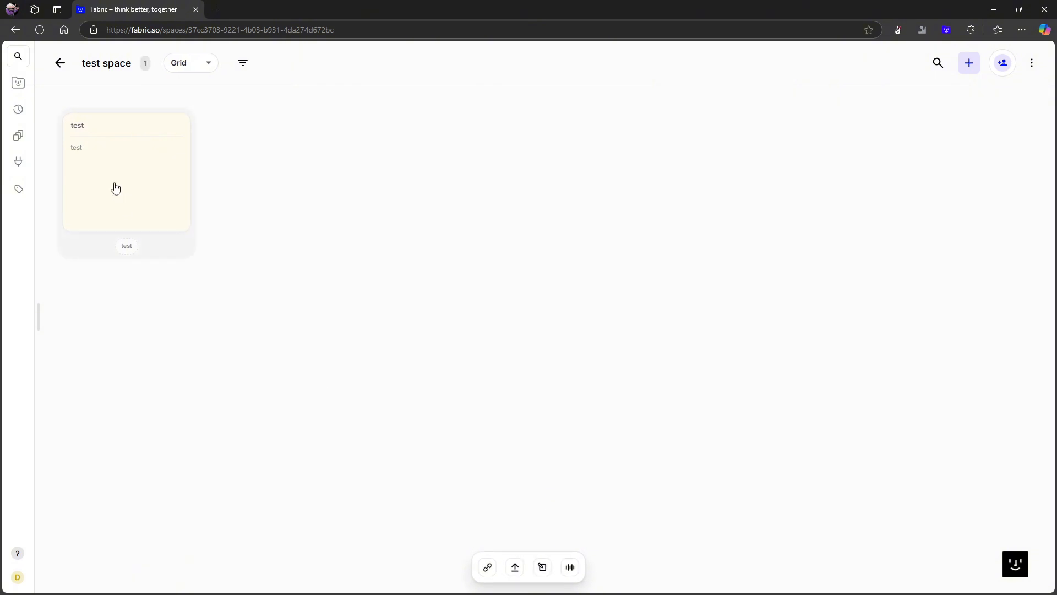
# - Upload the image 'Youtube mal test (27).png' from the computer into the test space
pyautogui.click(513, 571)
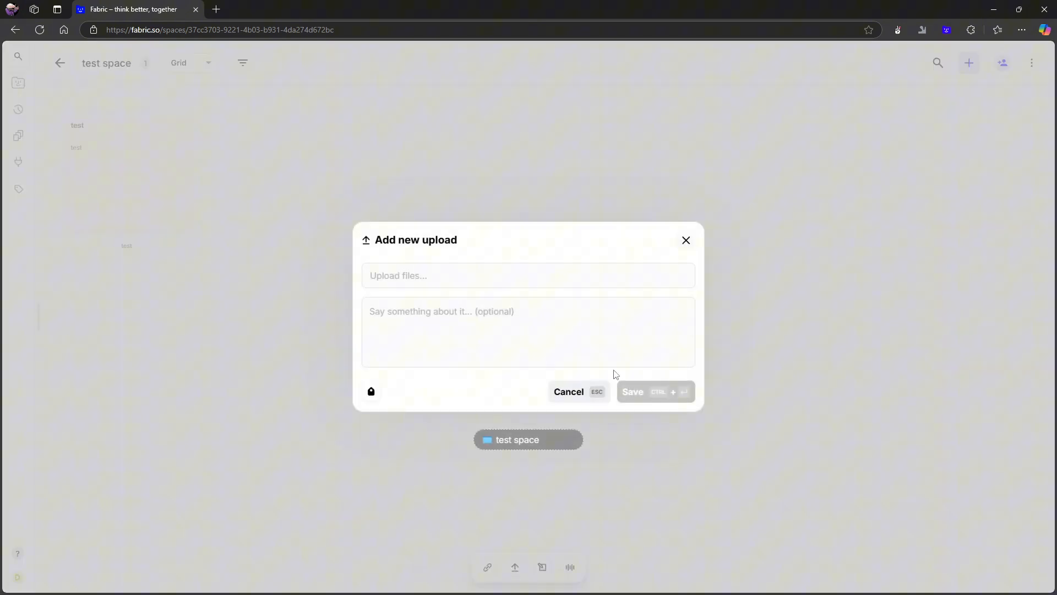
pyautogui.click(528, 275)
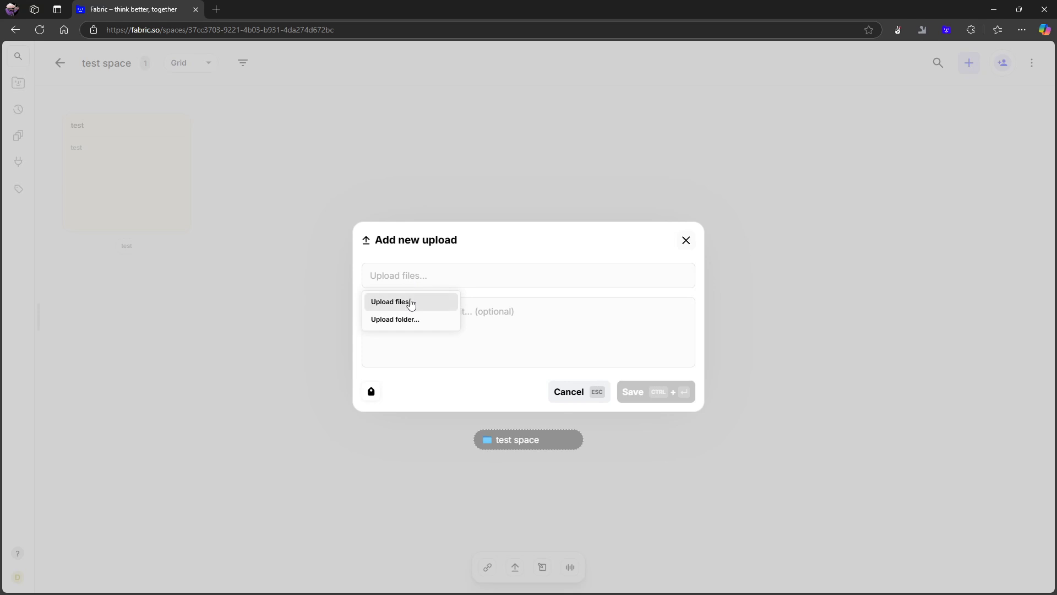
pyautogui.click(391, 301)
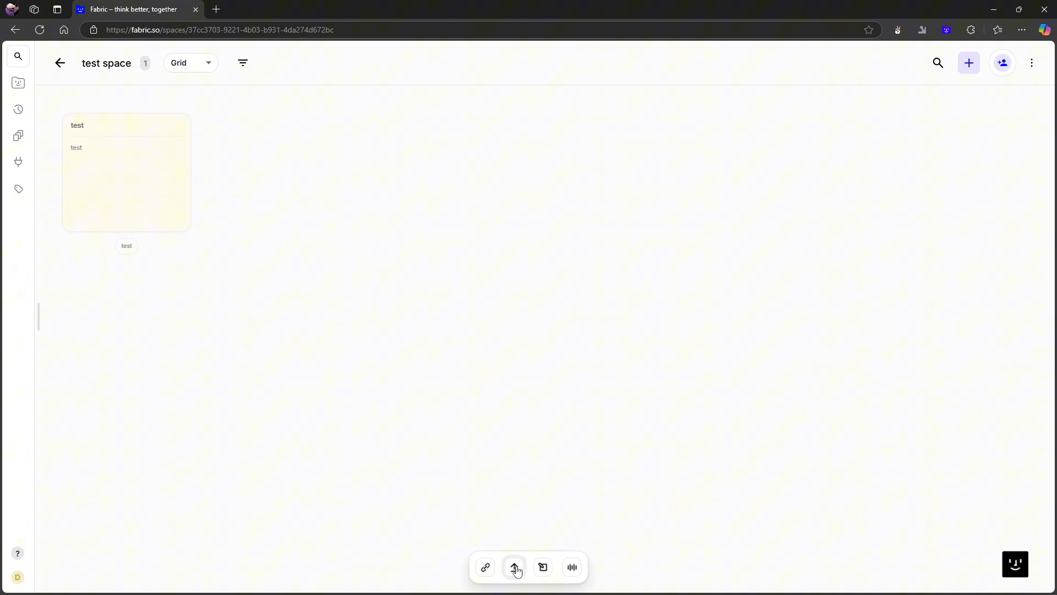
pyautogui.click(514, 567)
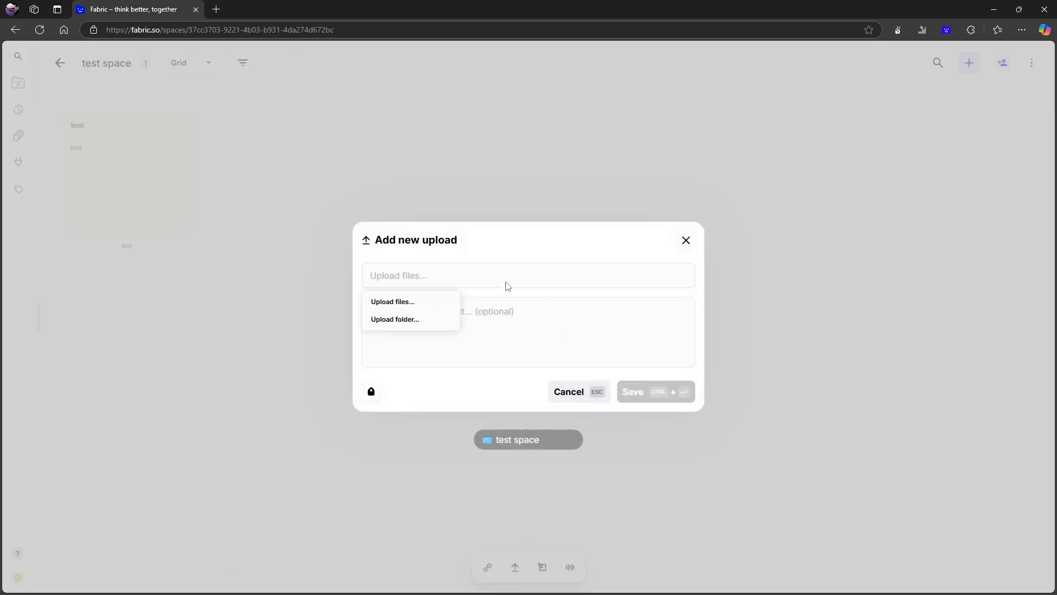
pyautogui.click(392, 301)
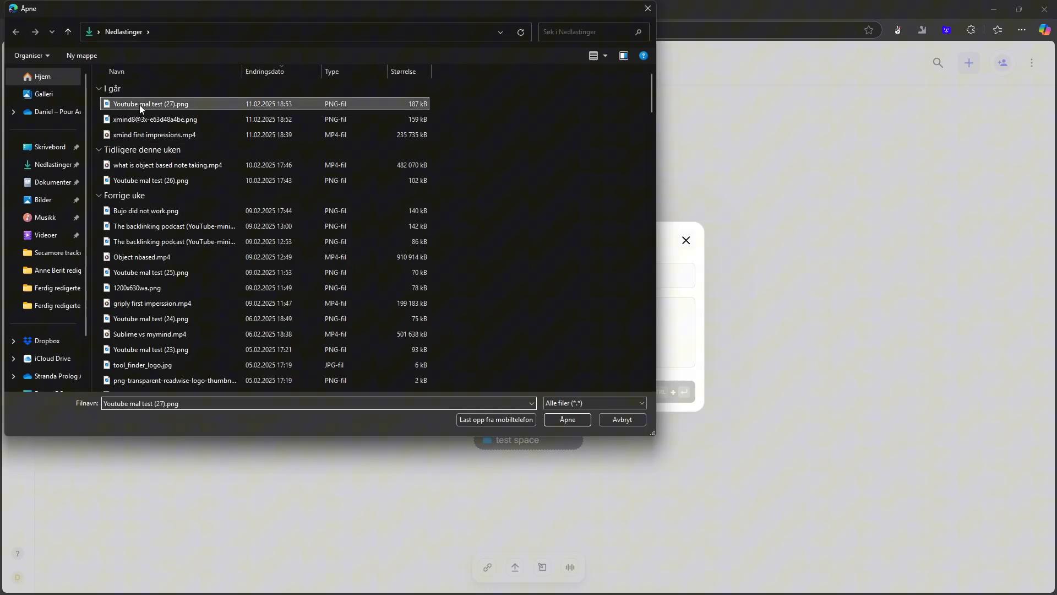
pyautogui.click(566, 419)
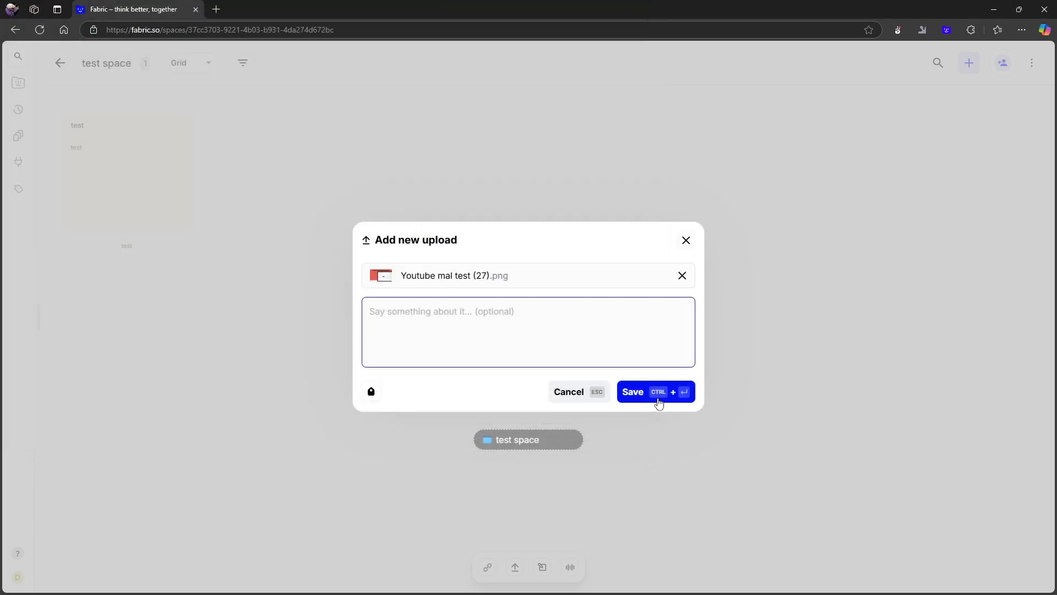
pyautogui.click(631, 391)
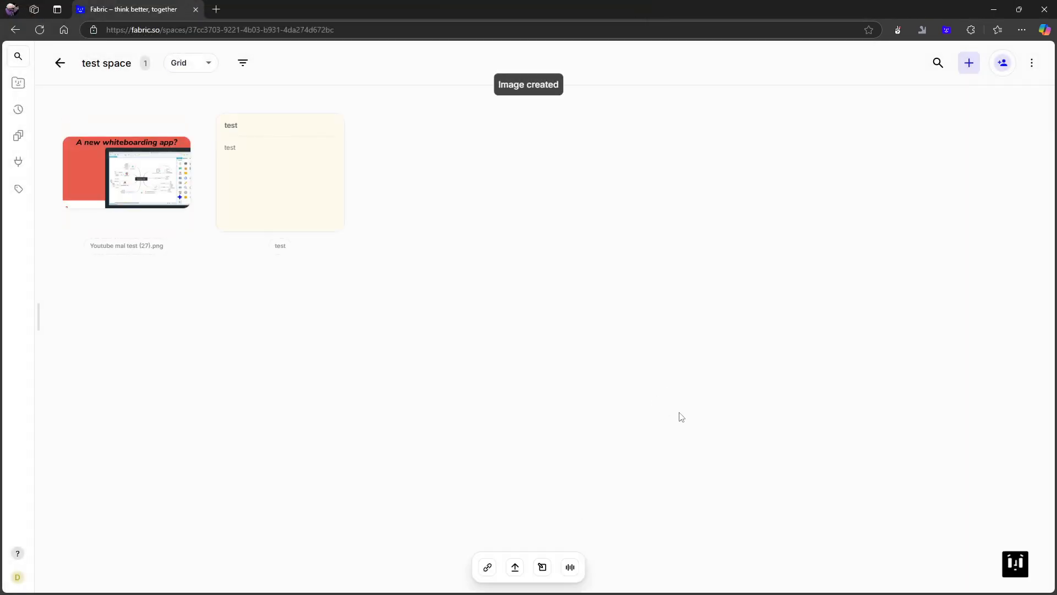
pyautogui.moveTo(137, 174)
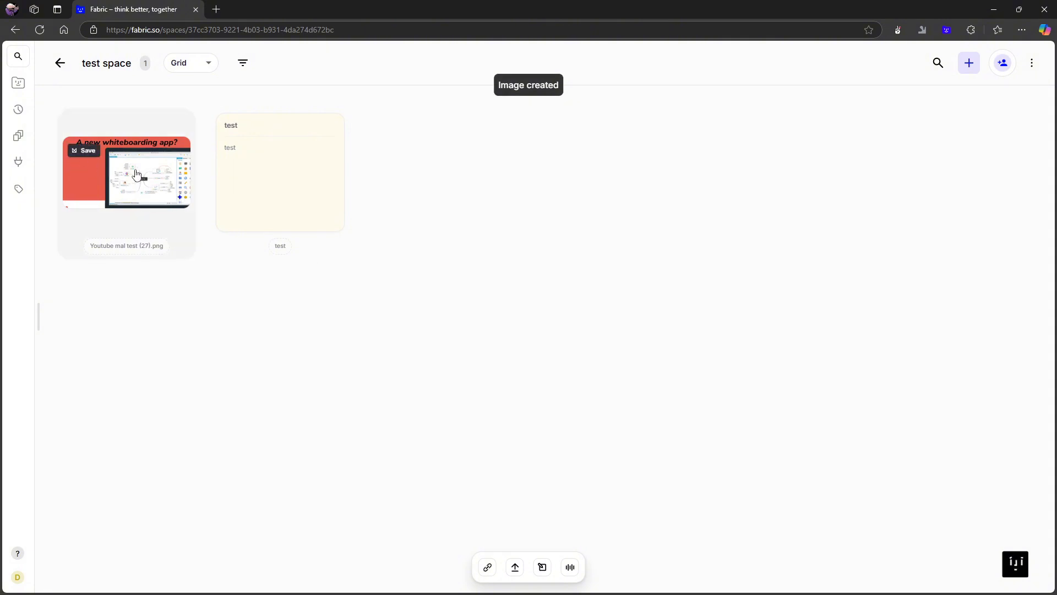
pyautogui.moveTo(76, 74)
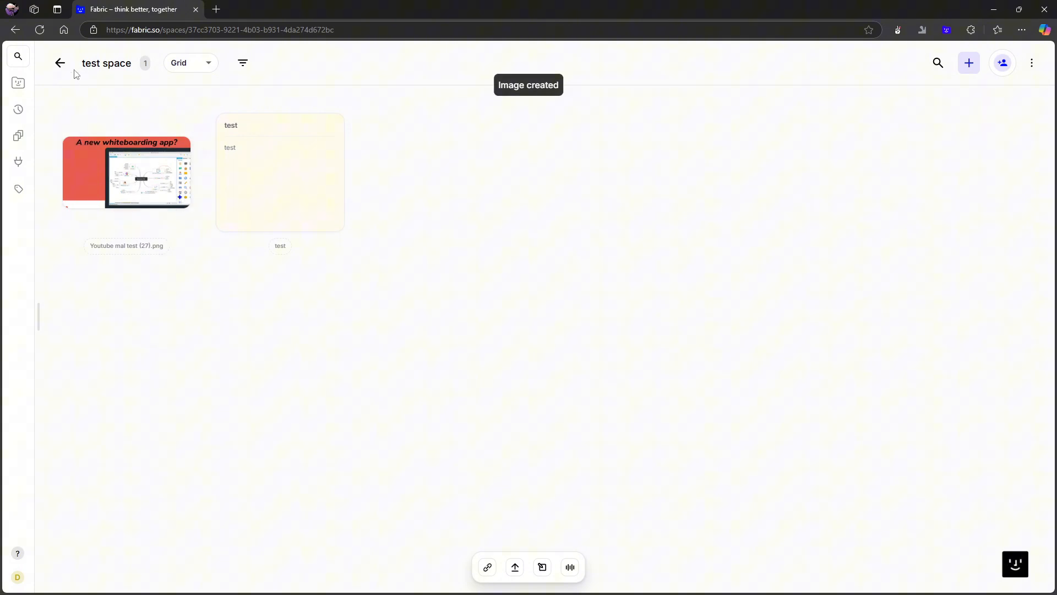
# - Go back to Home and close the Style Journal Overview preview
pyautogui.click(60, 62)
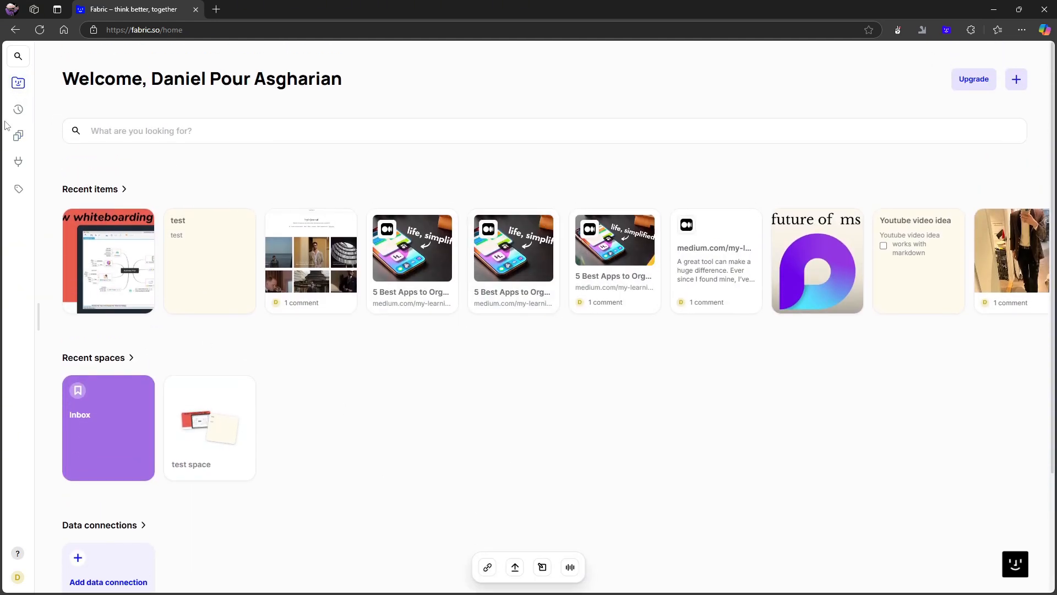
pyautogui.moveTo(239, 151)
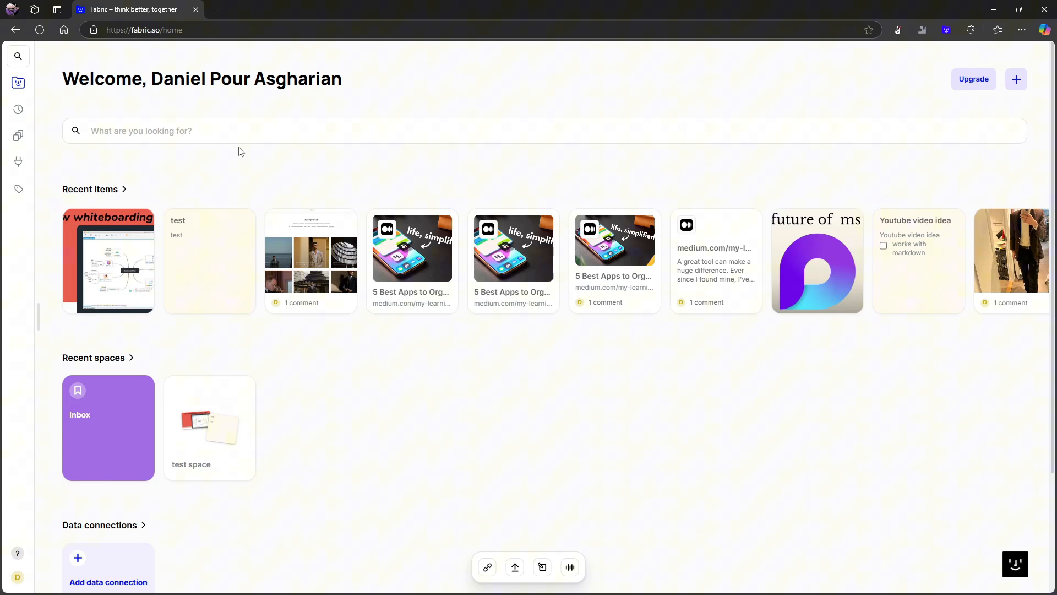
pyautogui.moveTo(288, 139)
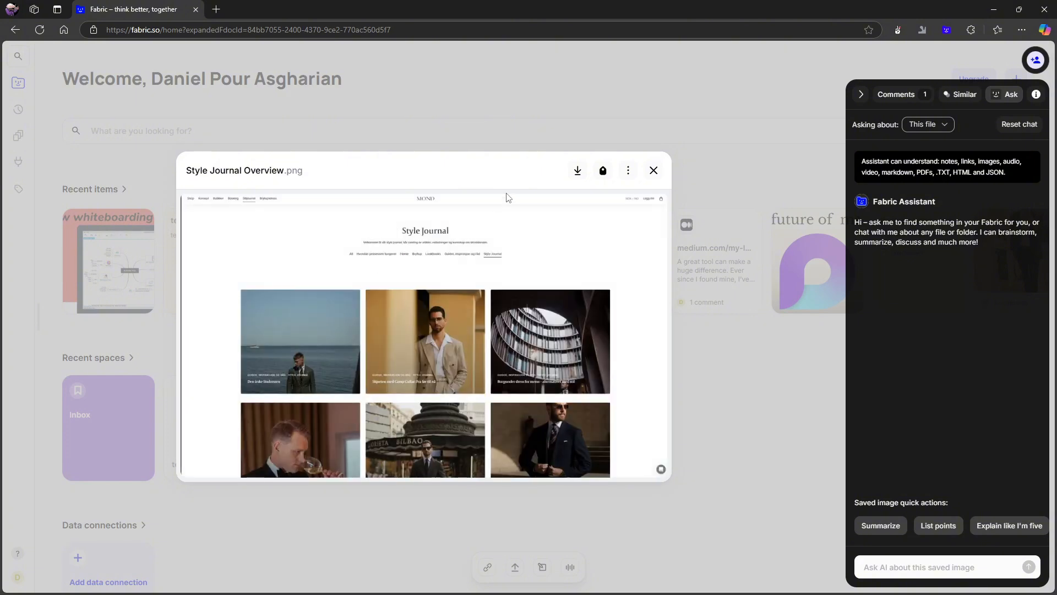
pyautogui.moveTo(582, 232)
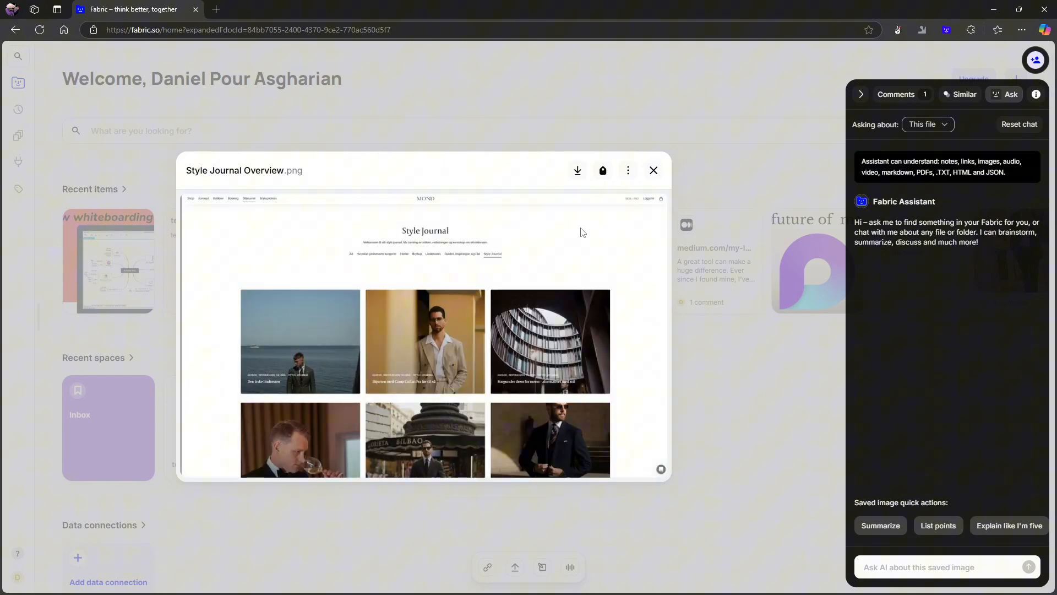
pyautogui.click(652, 170)
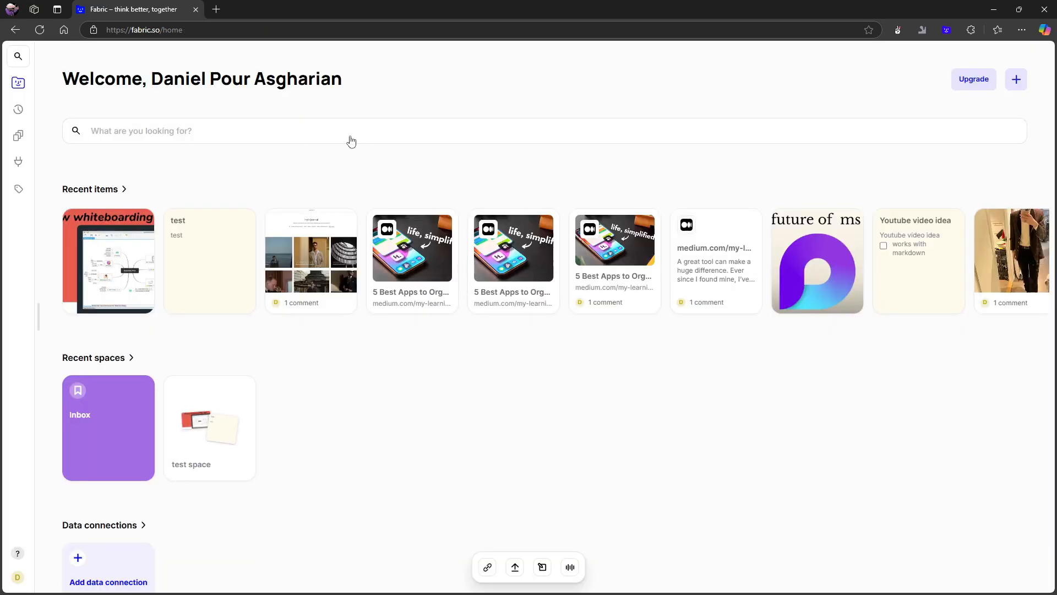
pyautogui.write('style jo')
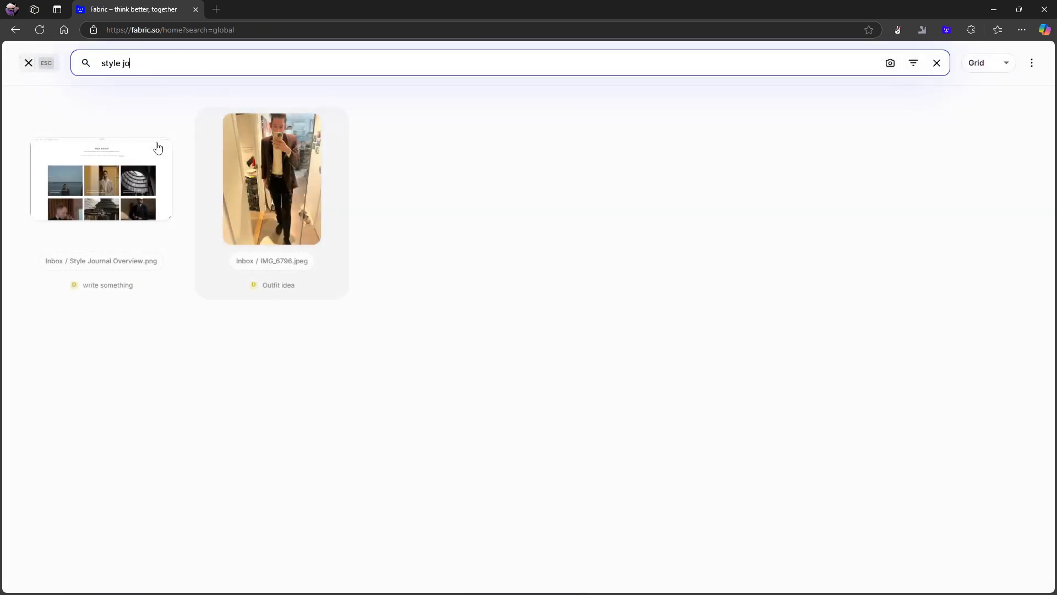
pyautogui.moveTo(77, 185)
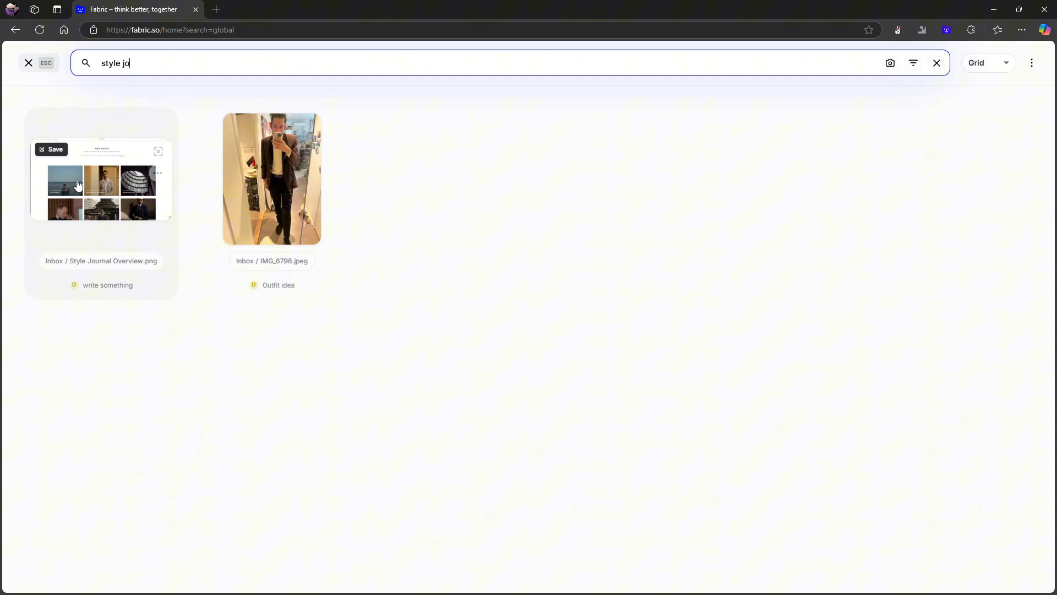
pyautogui.click(101, 179)
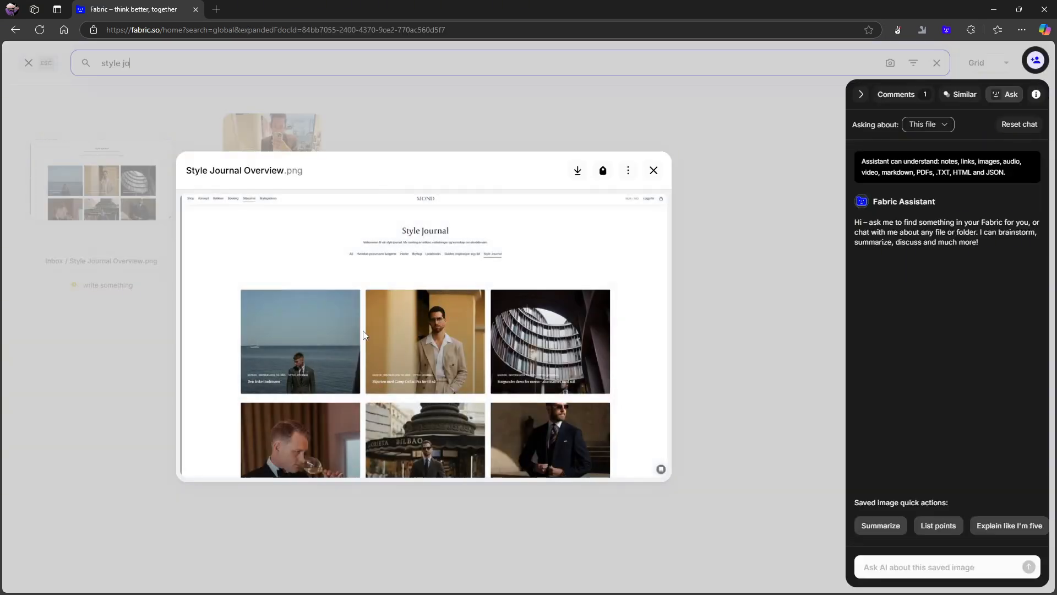
pyautogui.moveTo(652, 170)
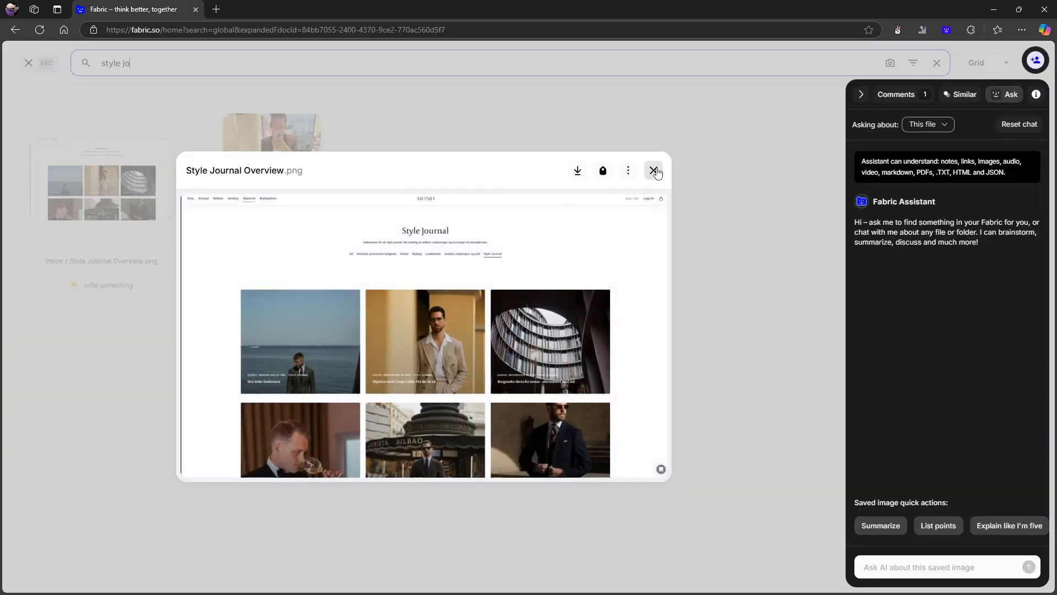
pyautogui.click(654, 170)
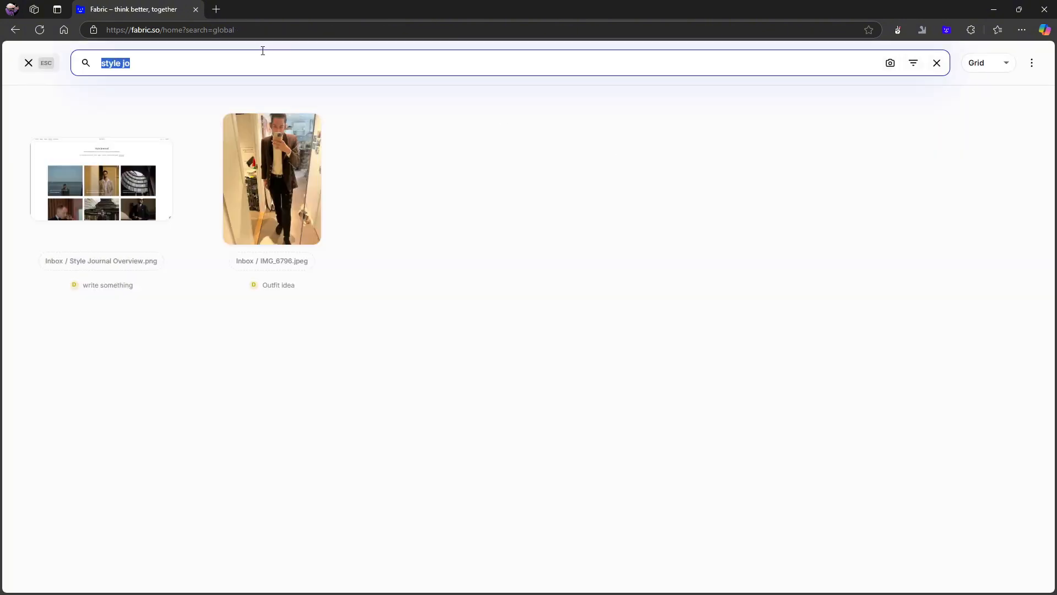
pyautogui.write('mond')
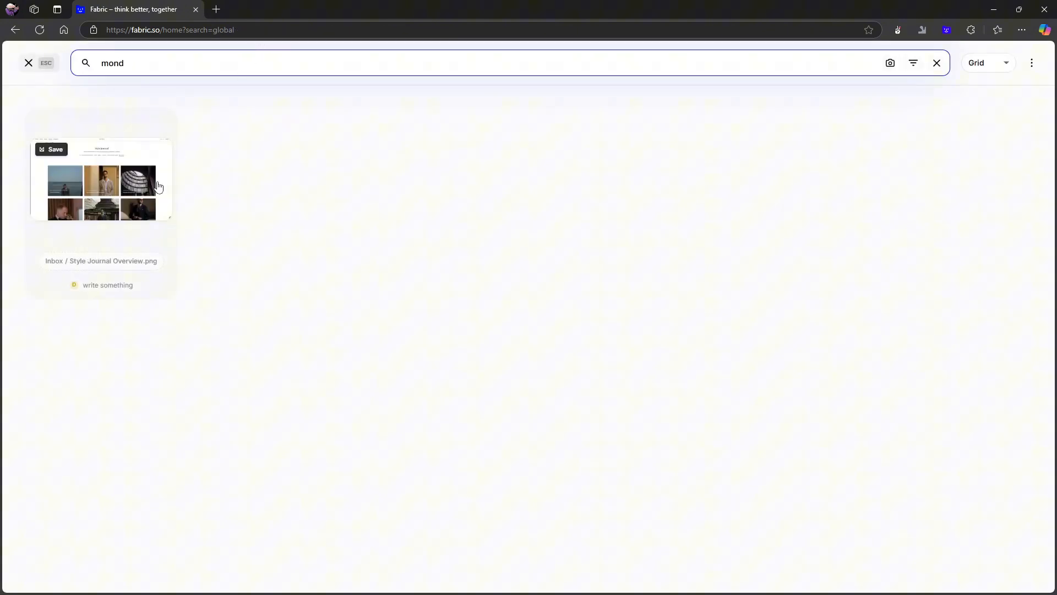
pyautogui.click(100, 180)
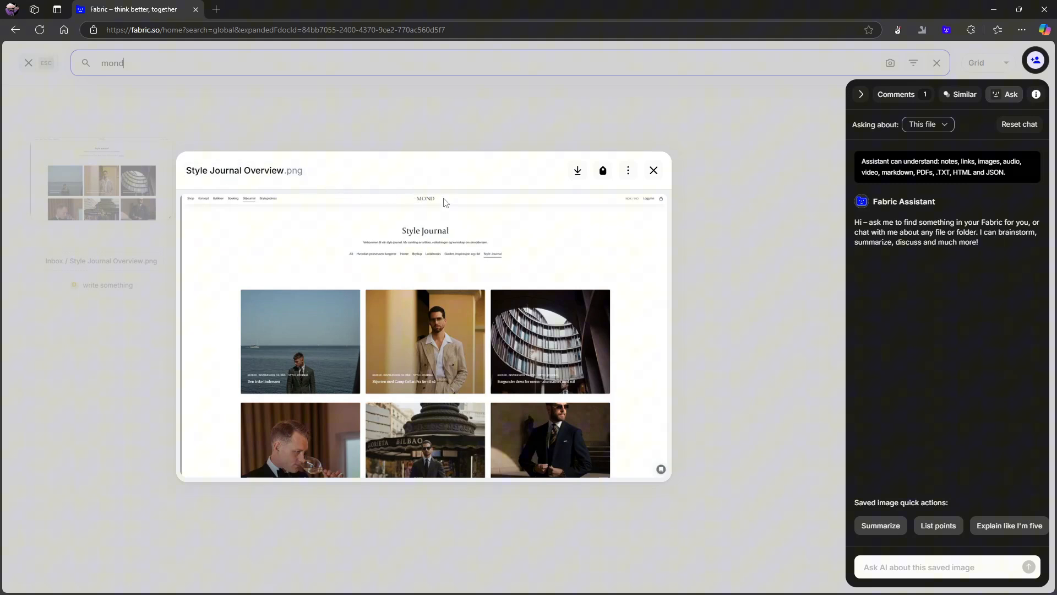
pyautogui.moveTo(550, 189)
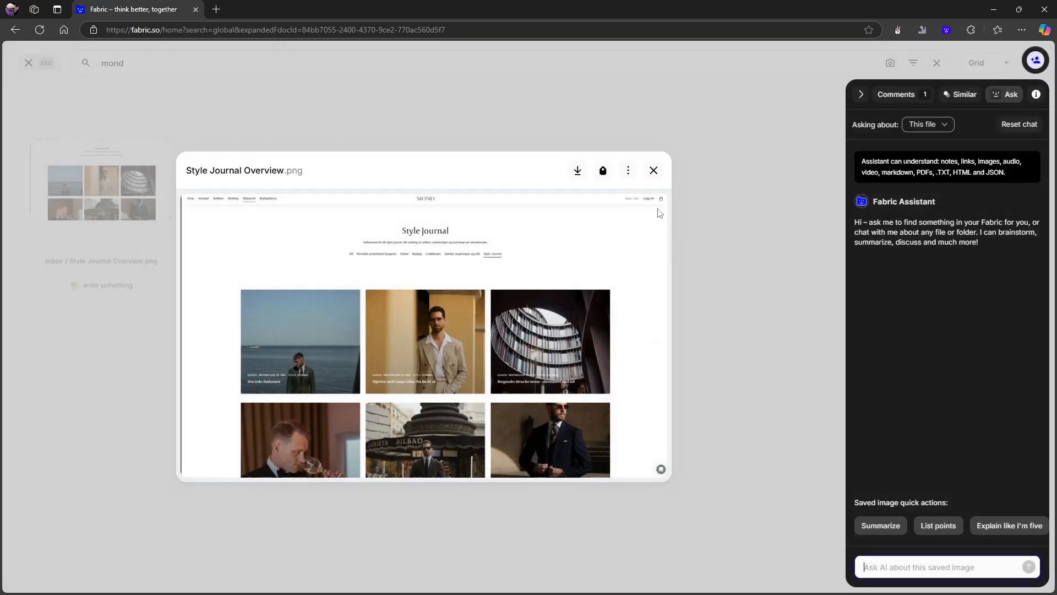
pyautogui.click(653, 170)
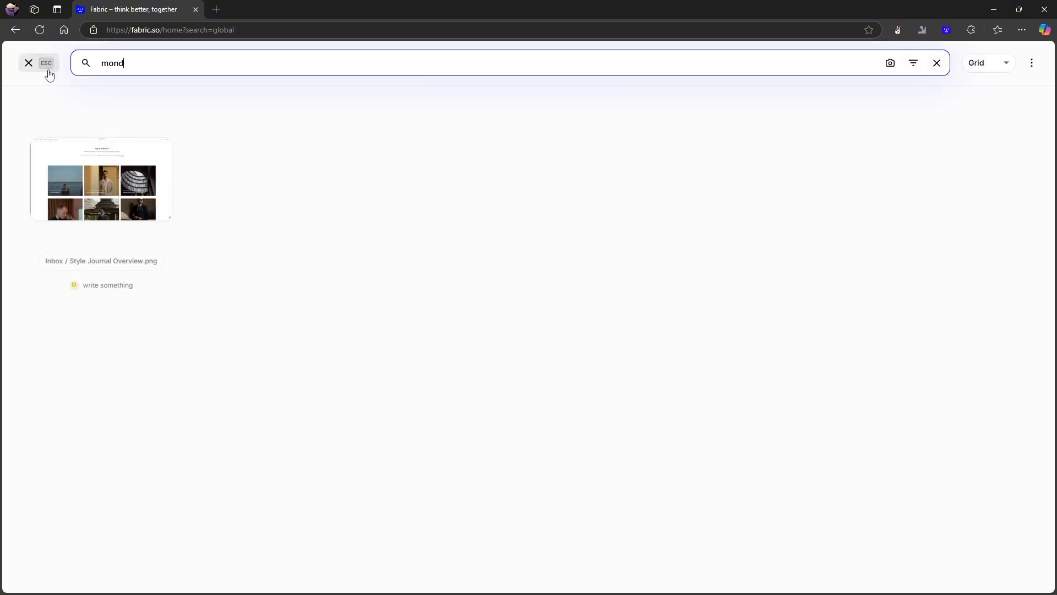
pyautogui.click(28, 63)
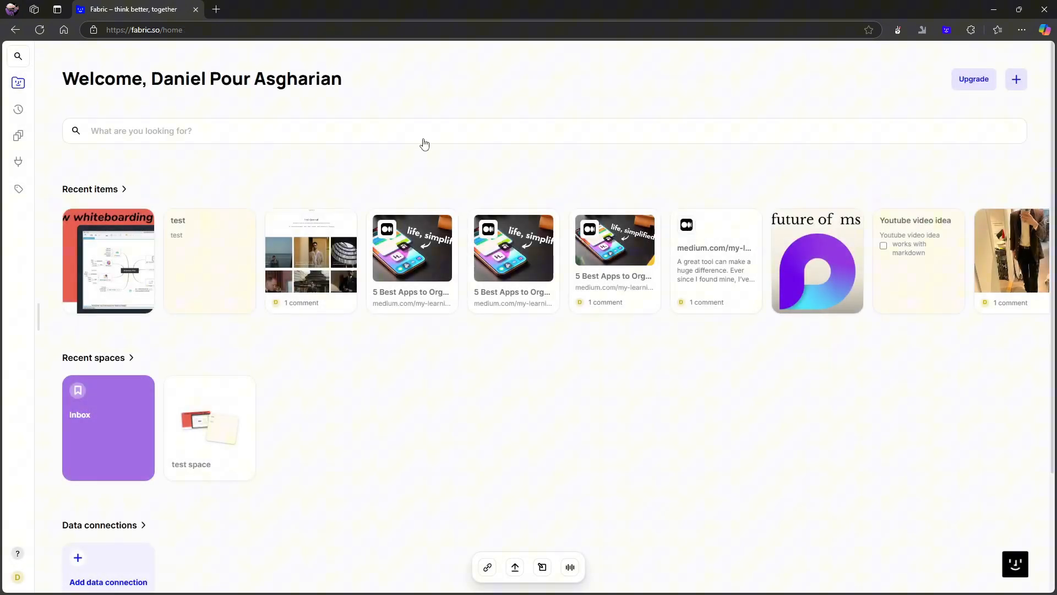
pyautogui.write('mond')
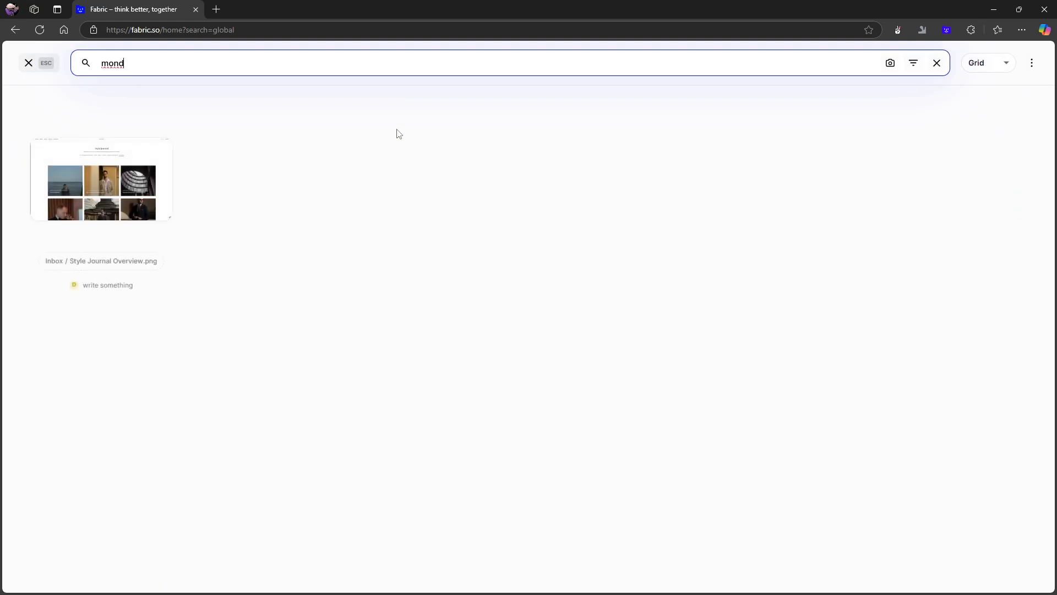
pyautogui.click(936, 63)
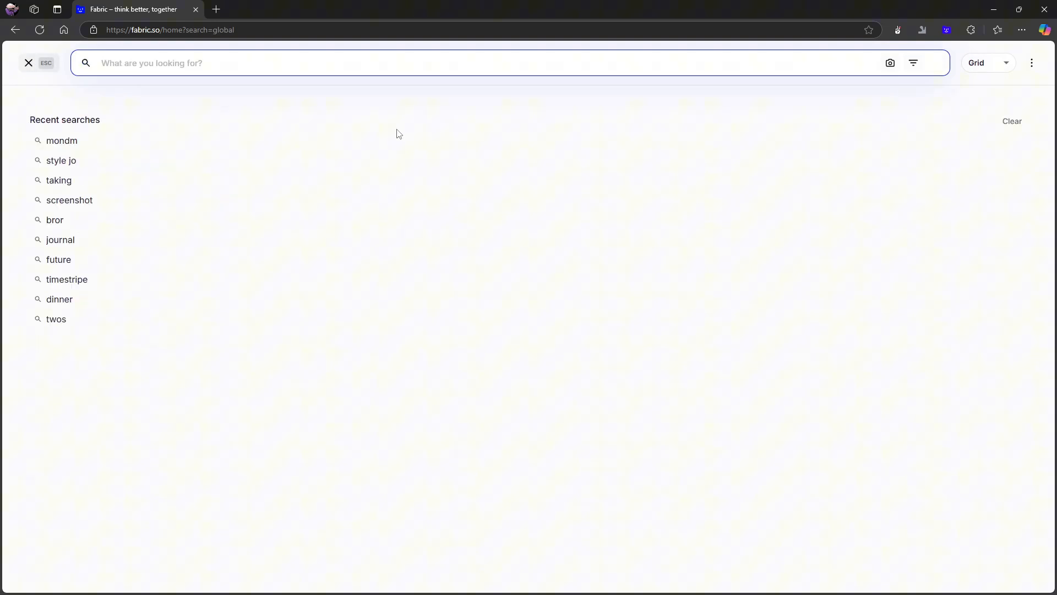
pyautogui.write('ms')
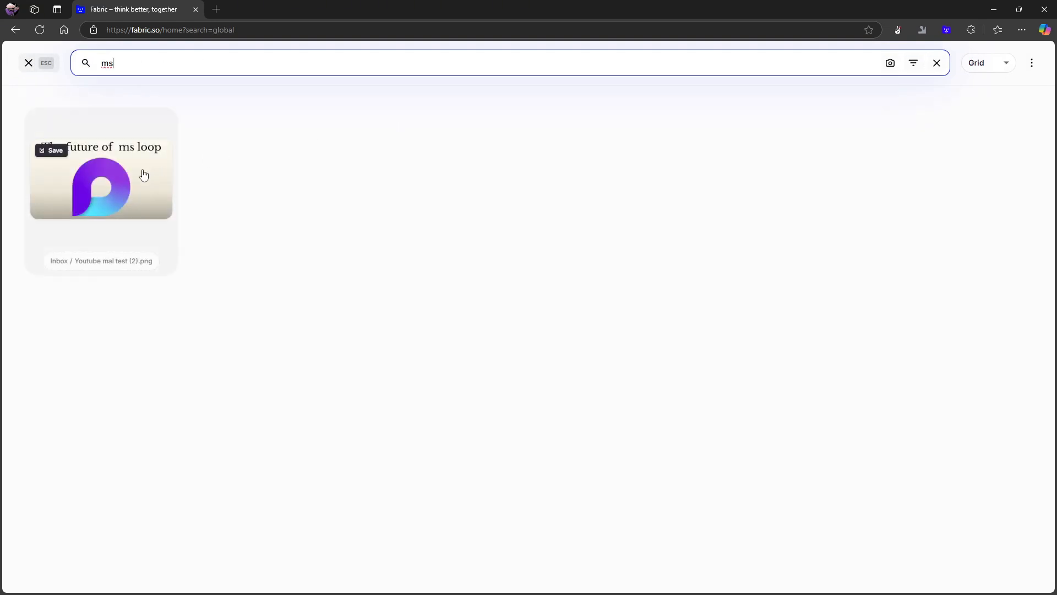
pyautogui.click(101, 187)
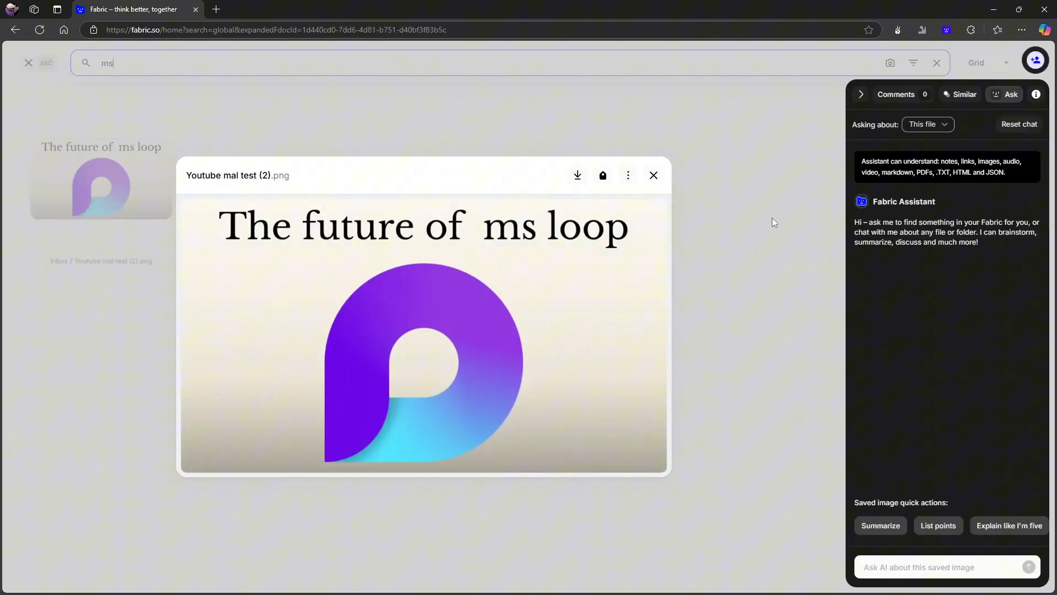
pyautogui.moveTo(807, 197)
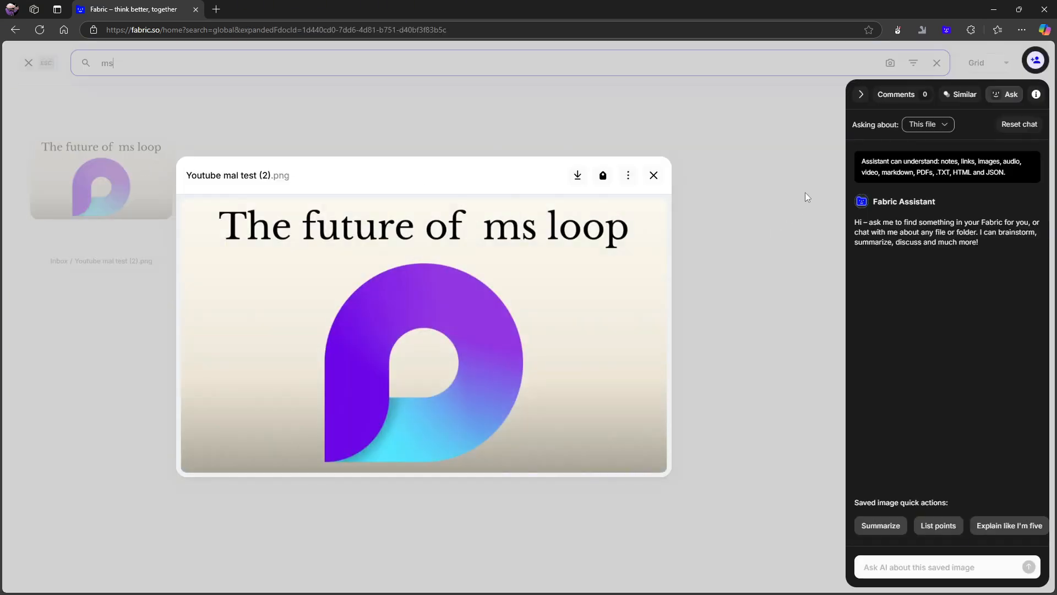
pyautogui.moveTo(771, 223)
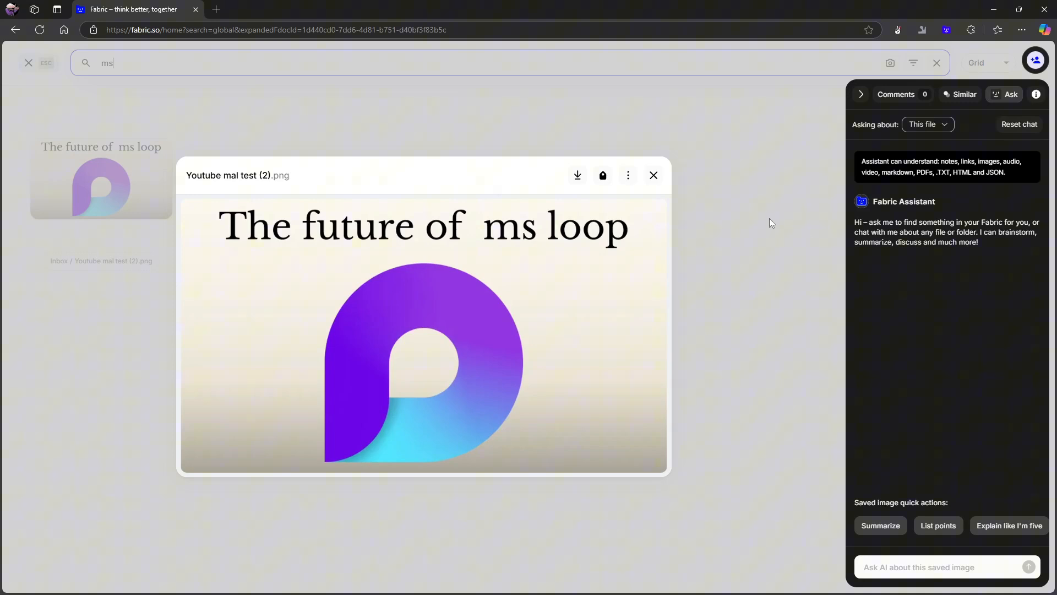
pyautogui.click(652, 176)
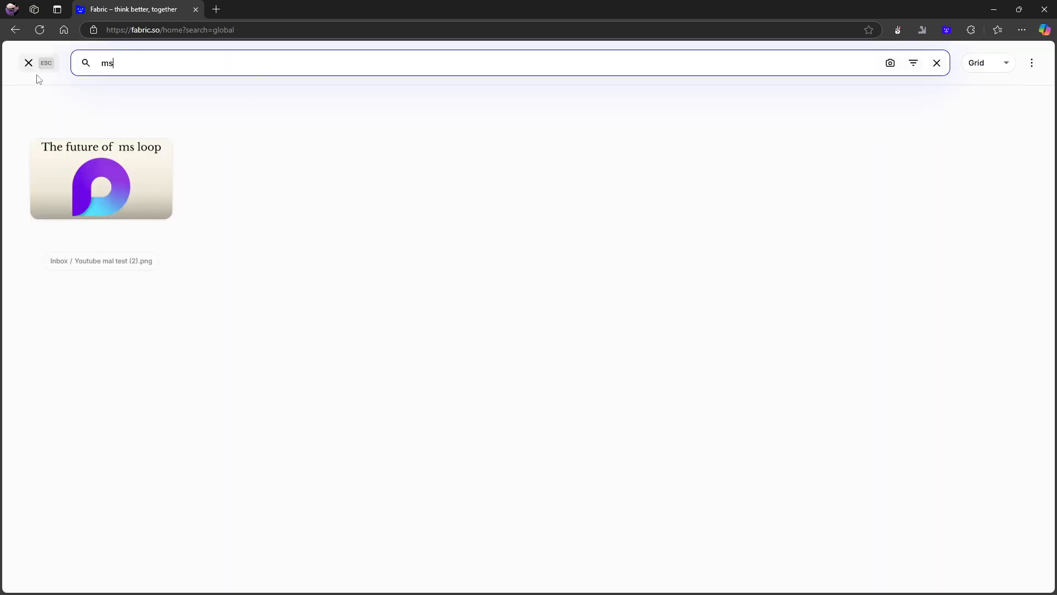
pyautogui.click(28, 62)
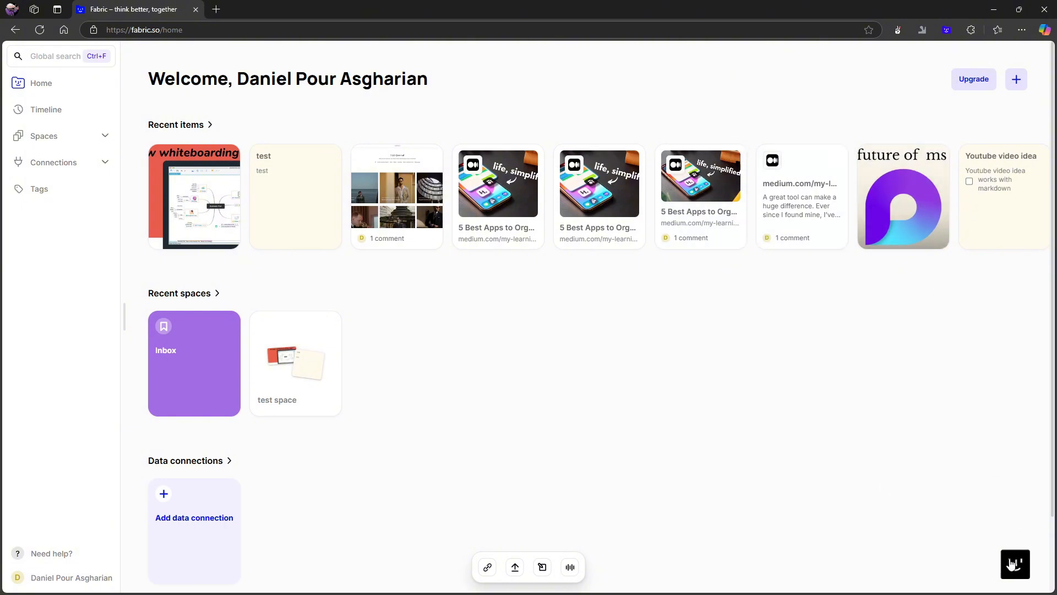
pyautogui.moveTo(985, 547)
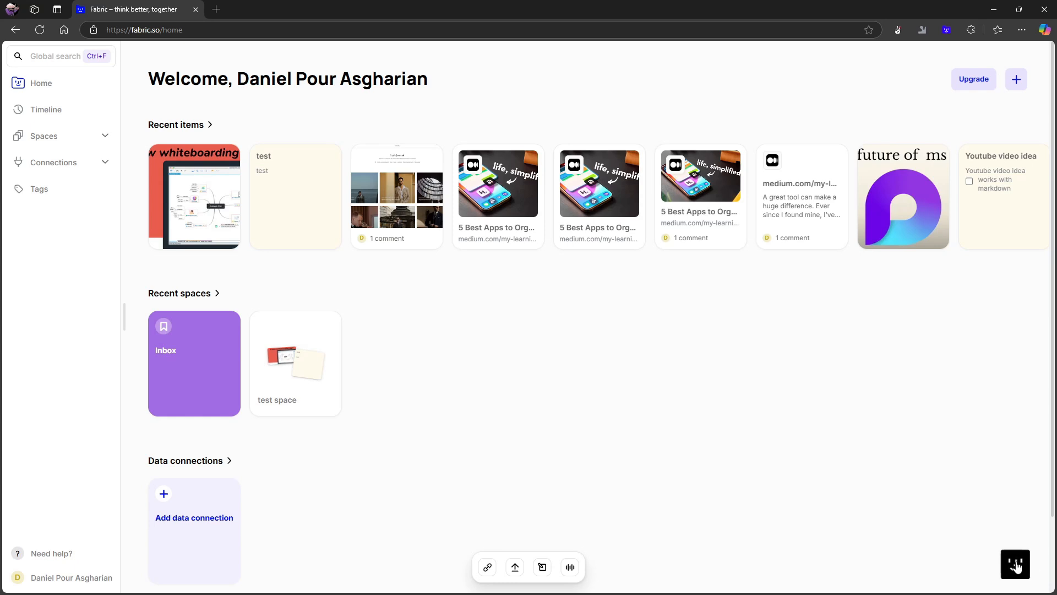
# - Open the Ask Fabric Assistant side panel from the bottom-right icon
pyautogui.click(1015, 564)
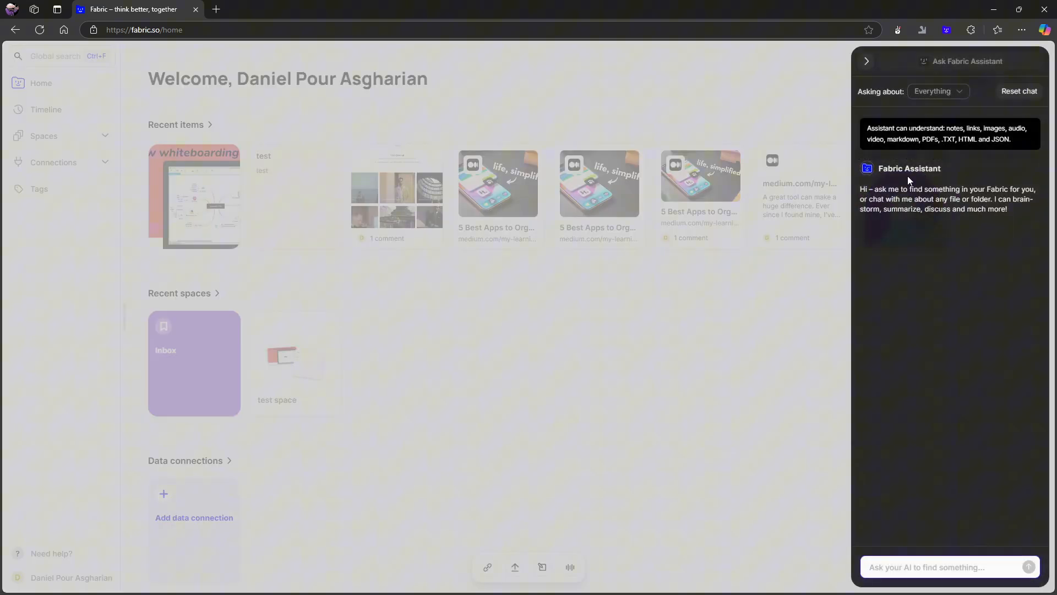
pyautogui.moveTo(964, 81)
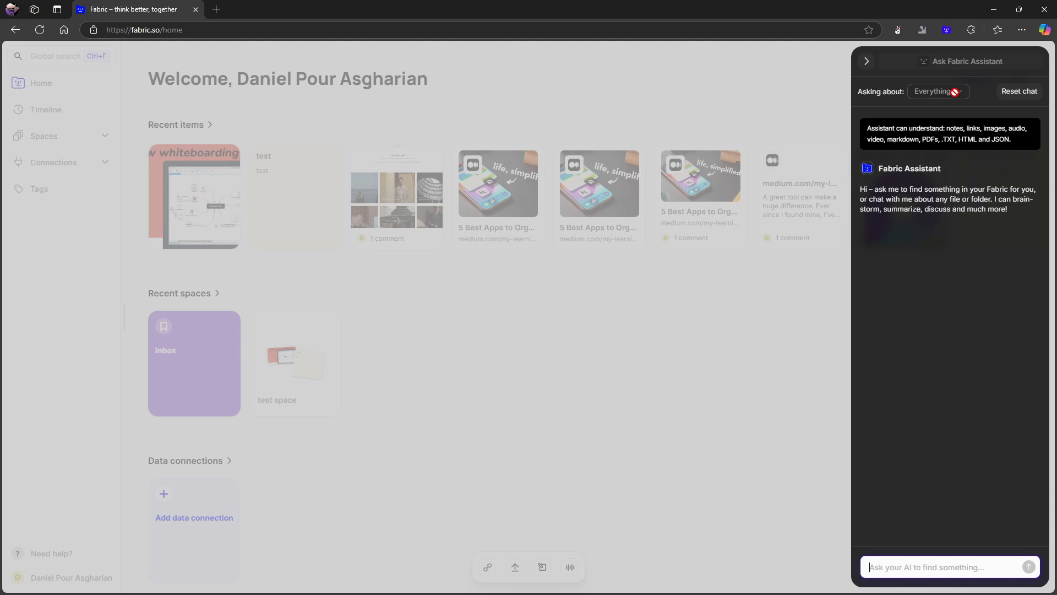
pyautogui.moveTo(968, 137)
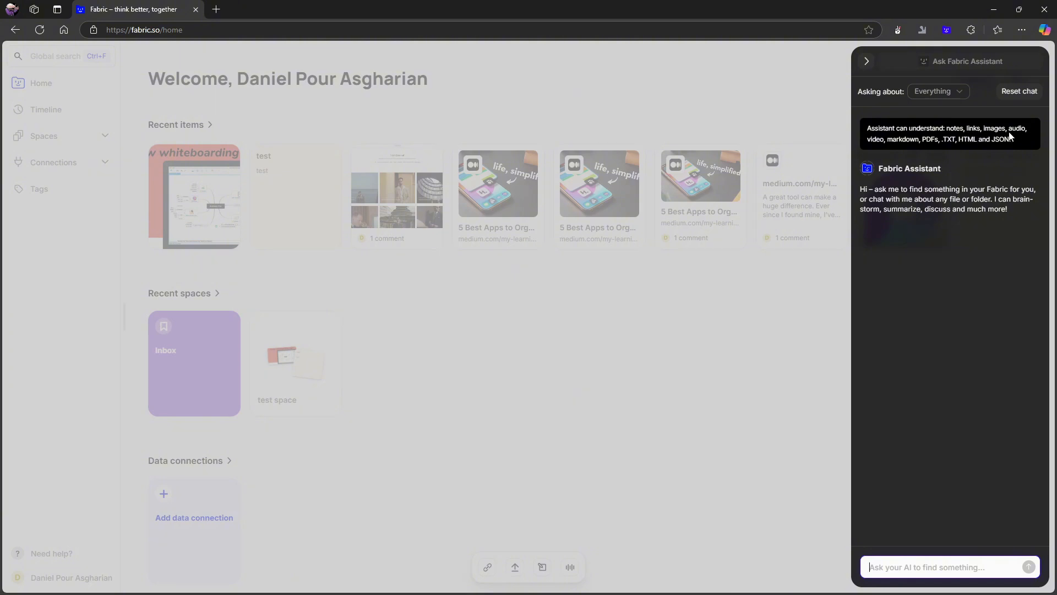
pyautogui.moveTo(930, 150)
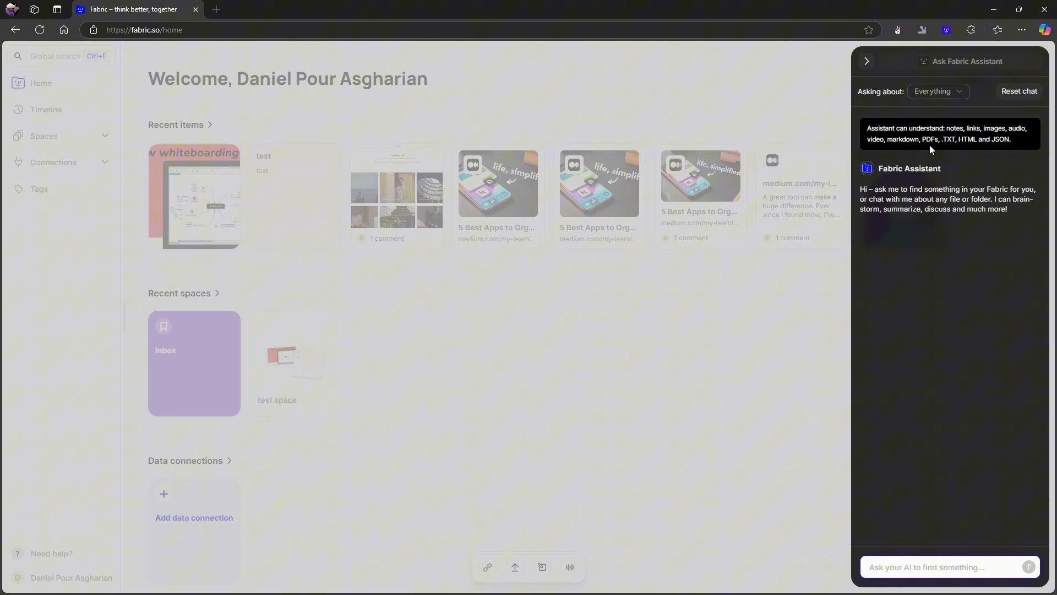
pyautogui.moveTo(985, 148)
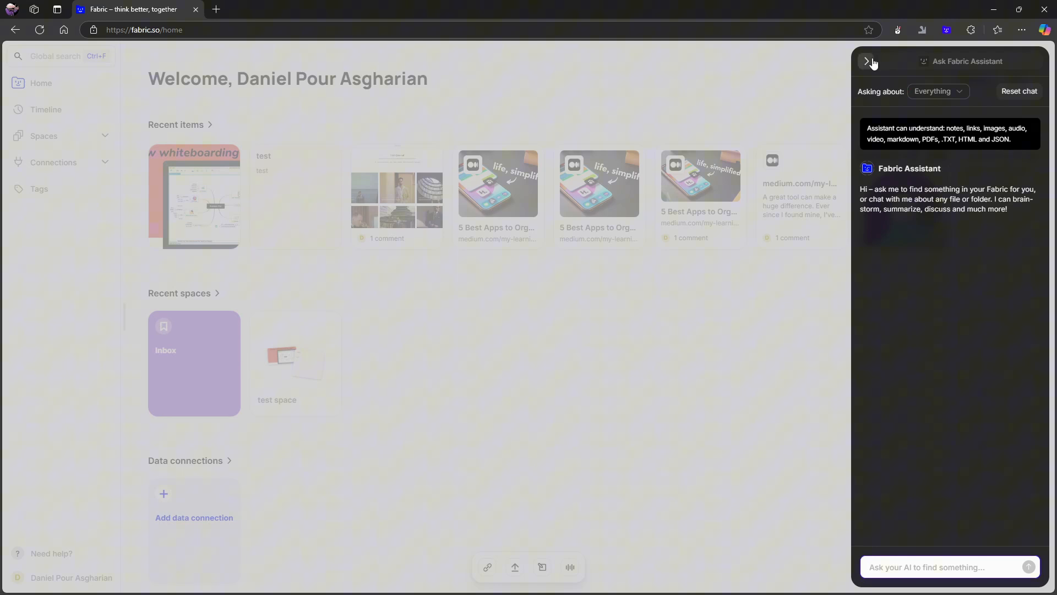
# - Collapse the assistant panel, reopen it, and collapse it again without asking anything
pyautogui.click(866, 61)
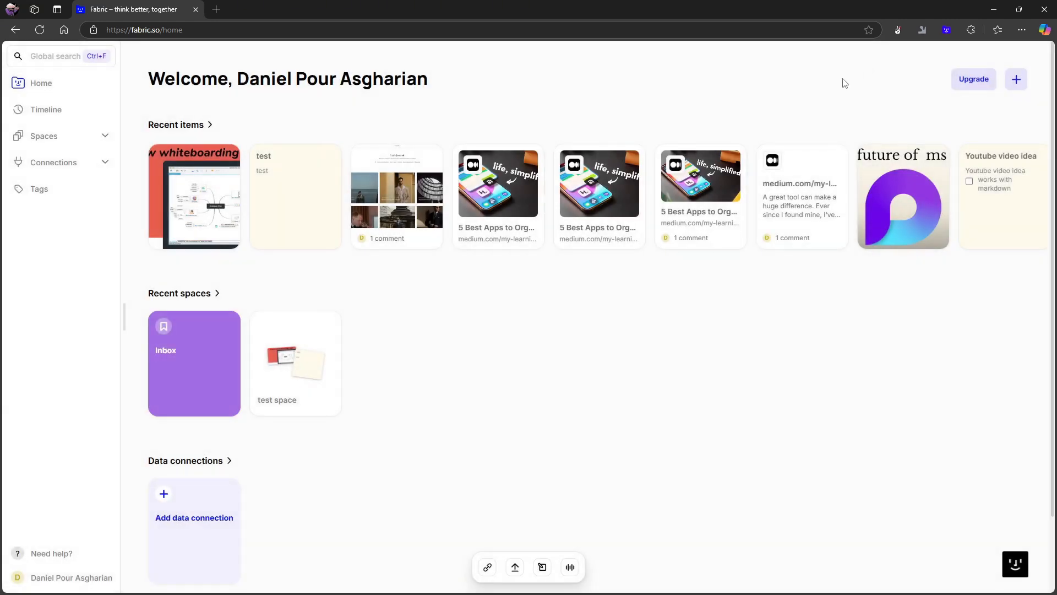
pyautogui.moveTo(813, 92)
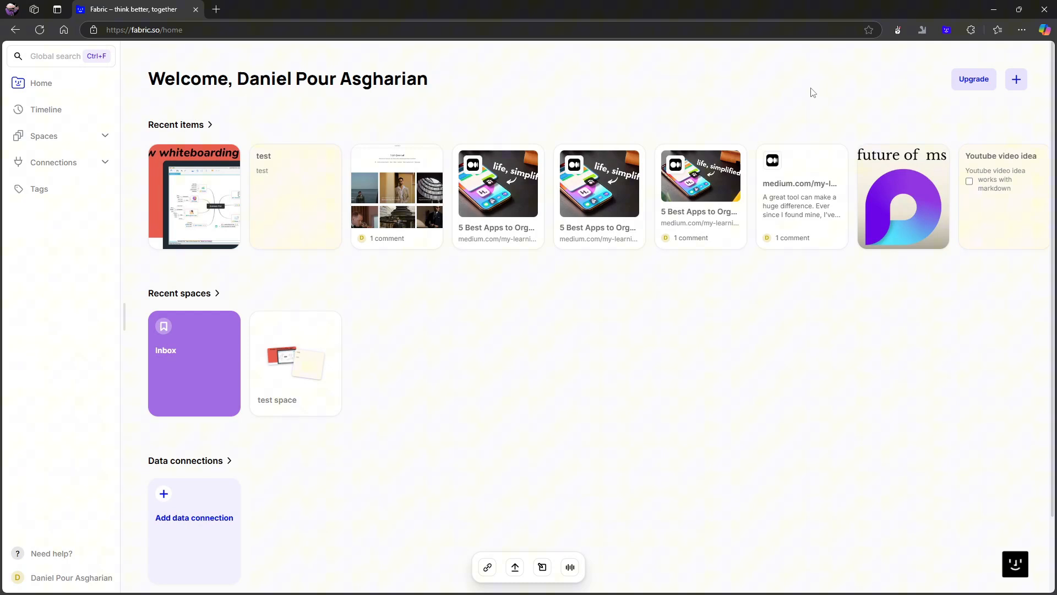
pyautogui.moveTo(607, 197)
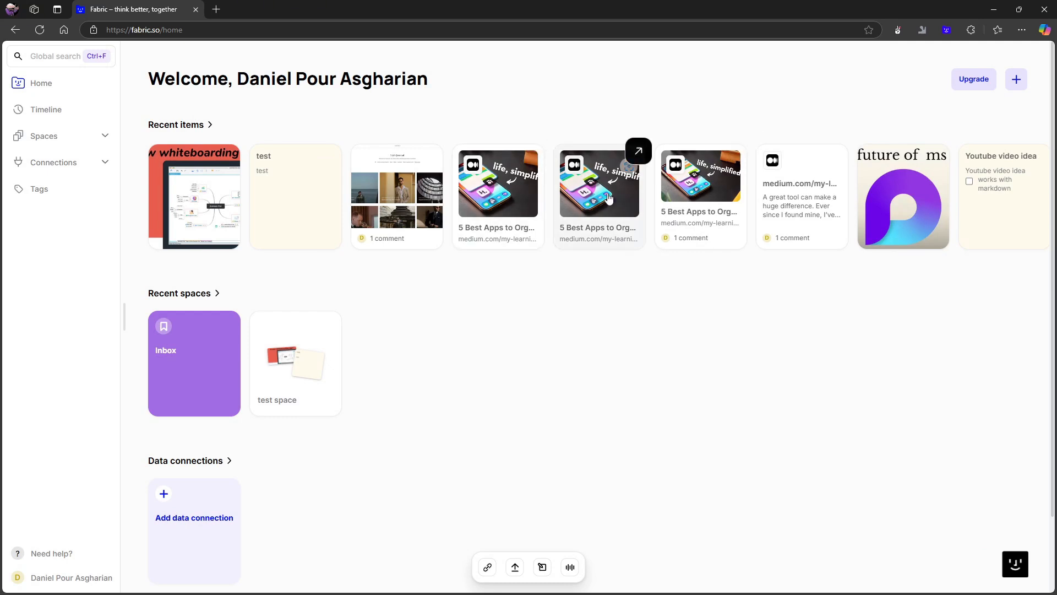
pyautogui.moveTo(751, 237)
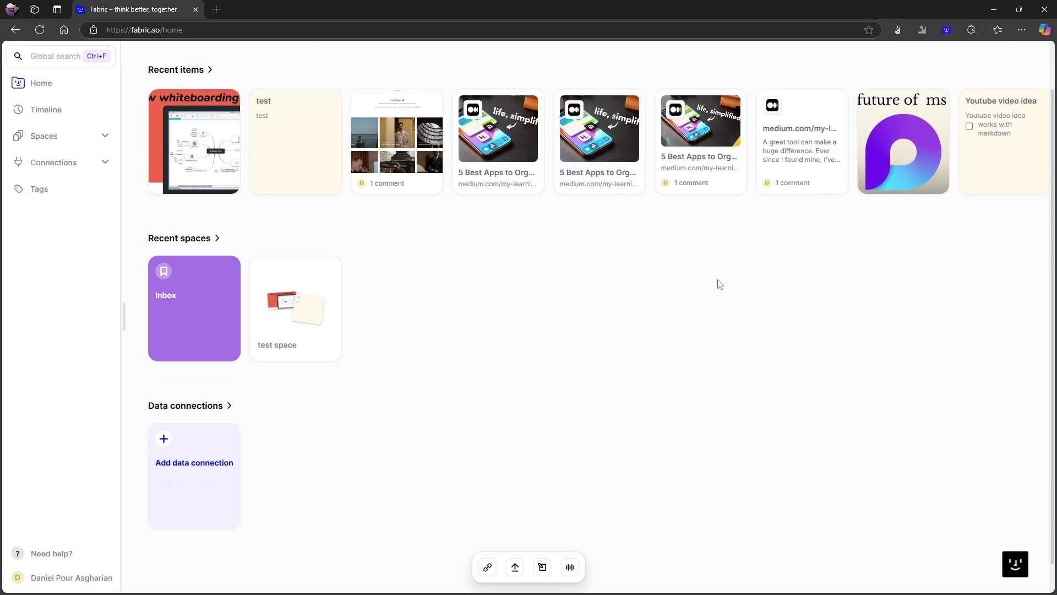
pyautogui.scroll(3)
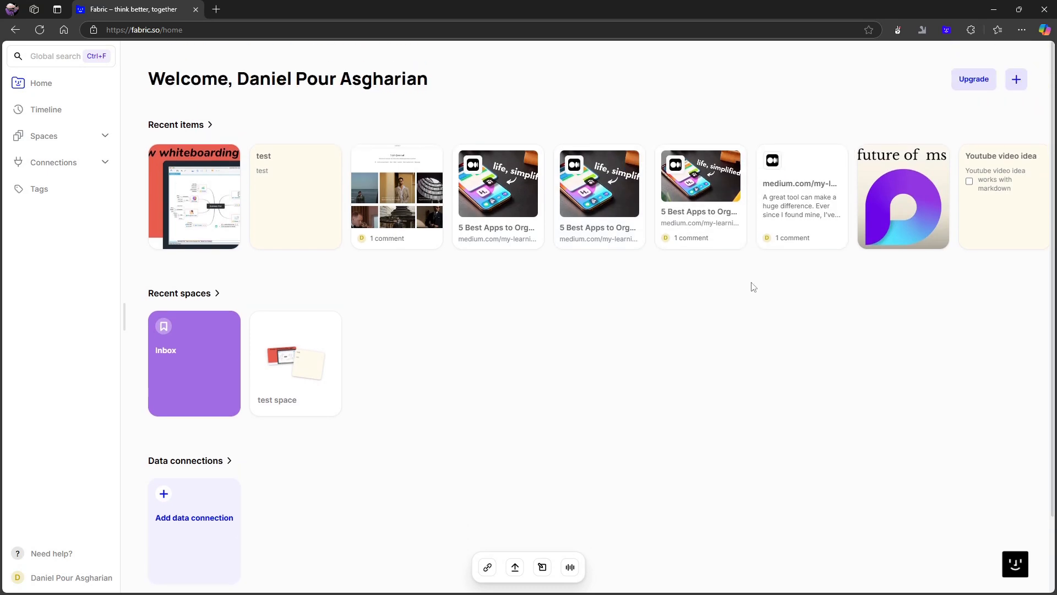
pyautogui.moveTo(716, 256)
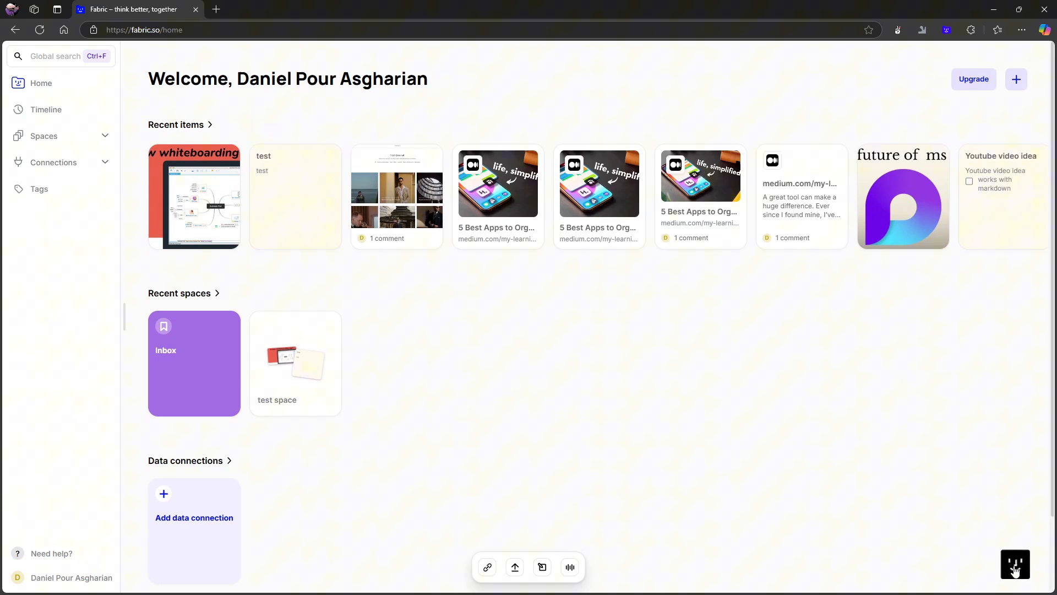
pyautogui.moveTo(1000, 574)
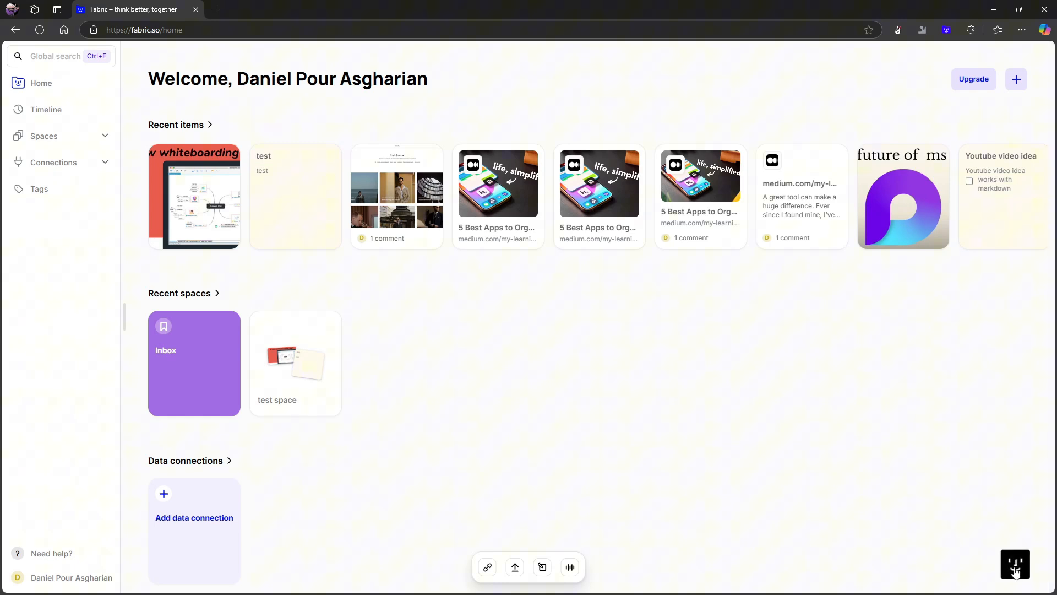
pyautogui.click(1015, 566)
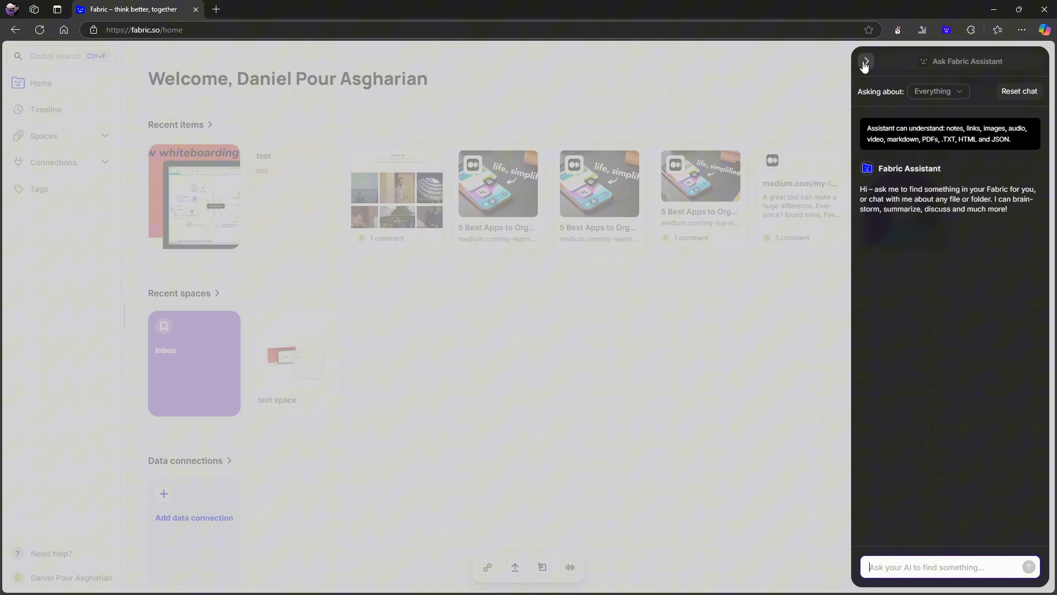
pyautogui.click(865, 61)
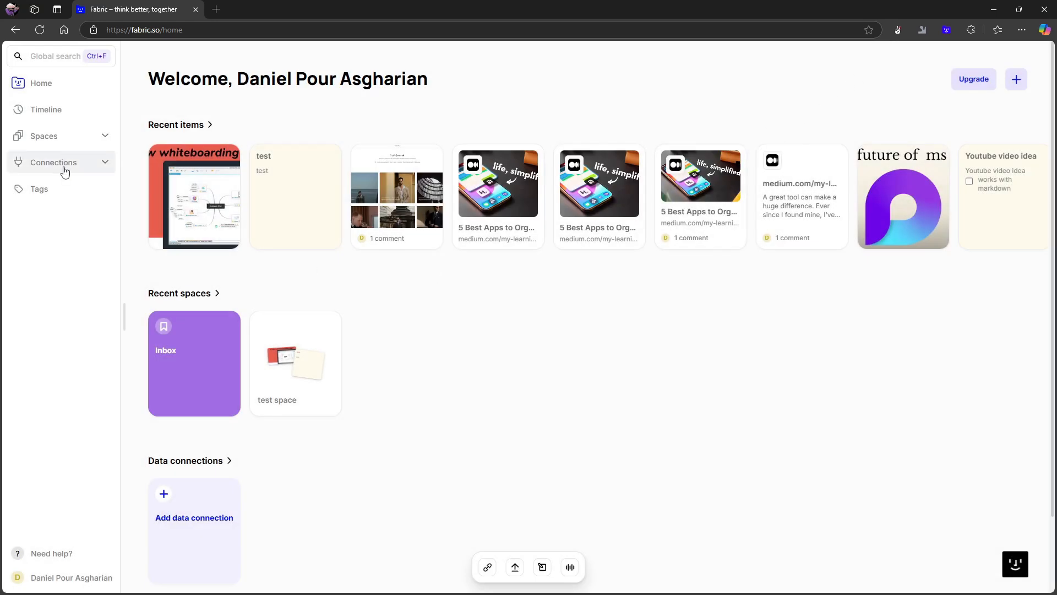
pyautogui.moveTo(709, 254)
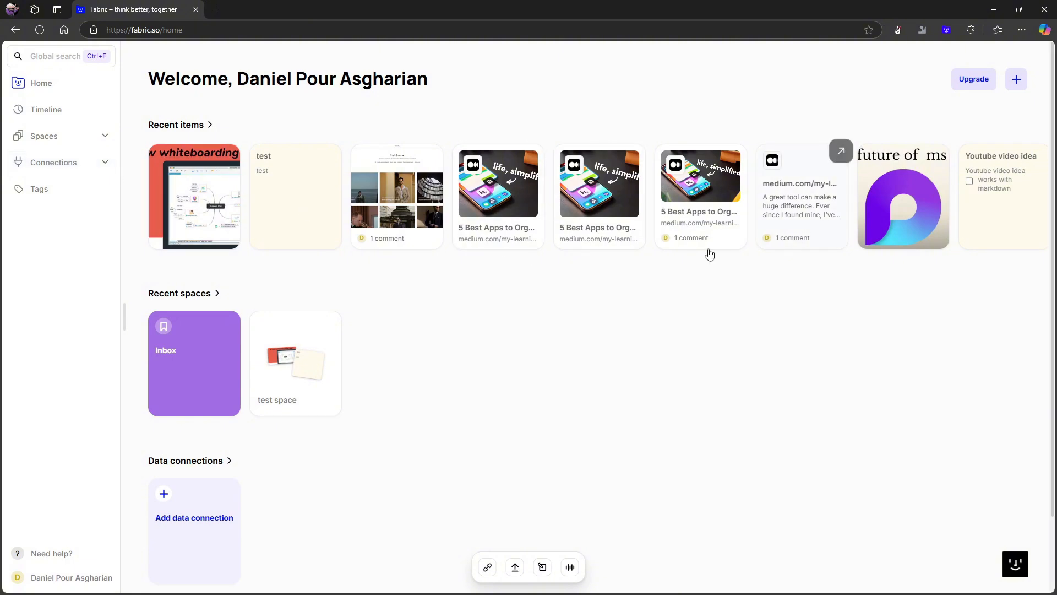
pyautogui.moveTo(730, 285)
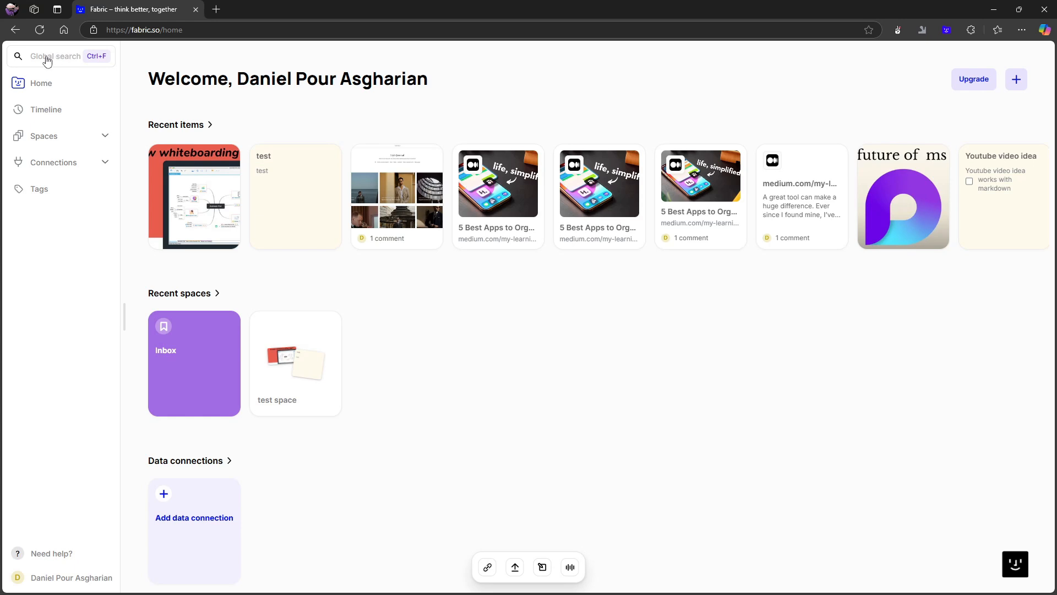
# - Rerun the recent 'timestripe' search, showing three '5 Best Apps to Organize Your Life' results
pyautogui.write('ms')
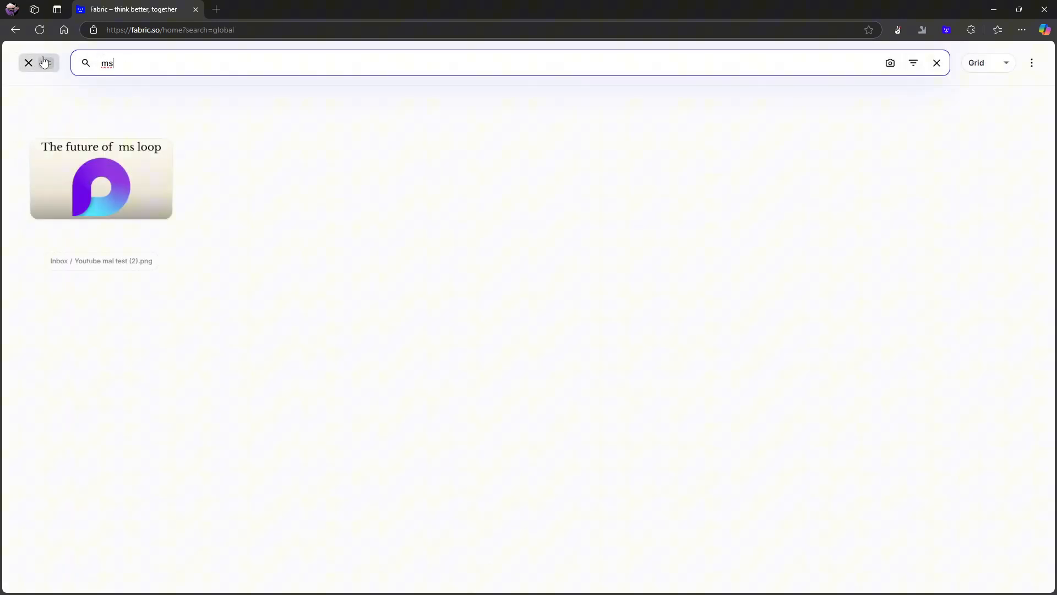
pyautogui.click(936, 63)
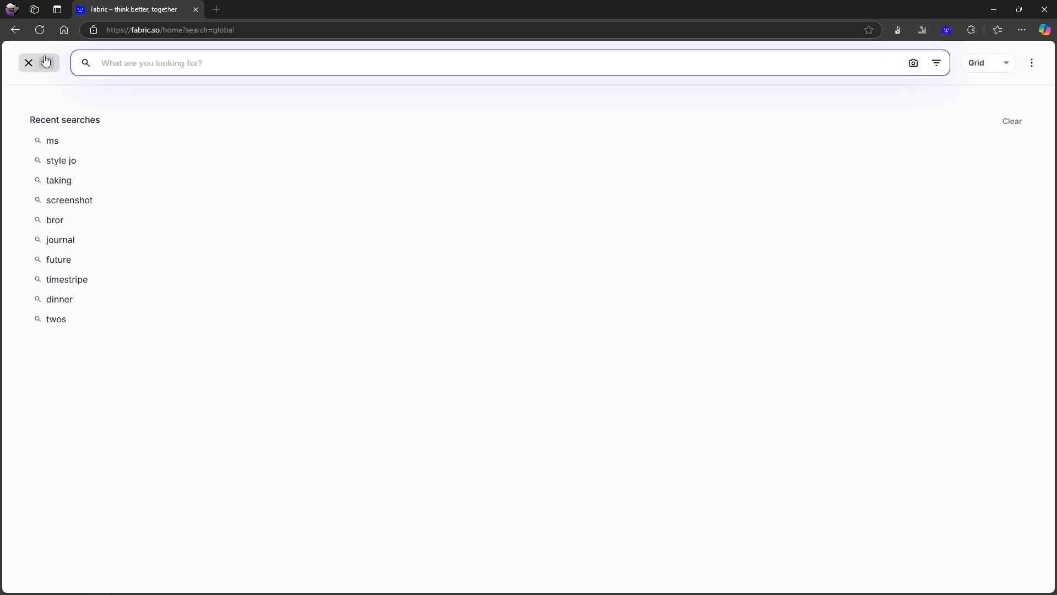
pyautogui.moveTo(79, 283)
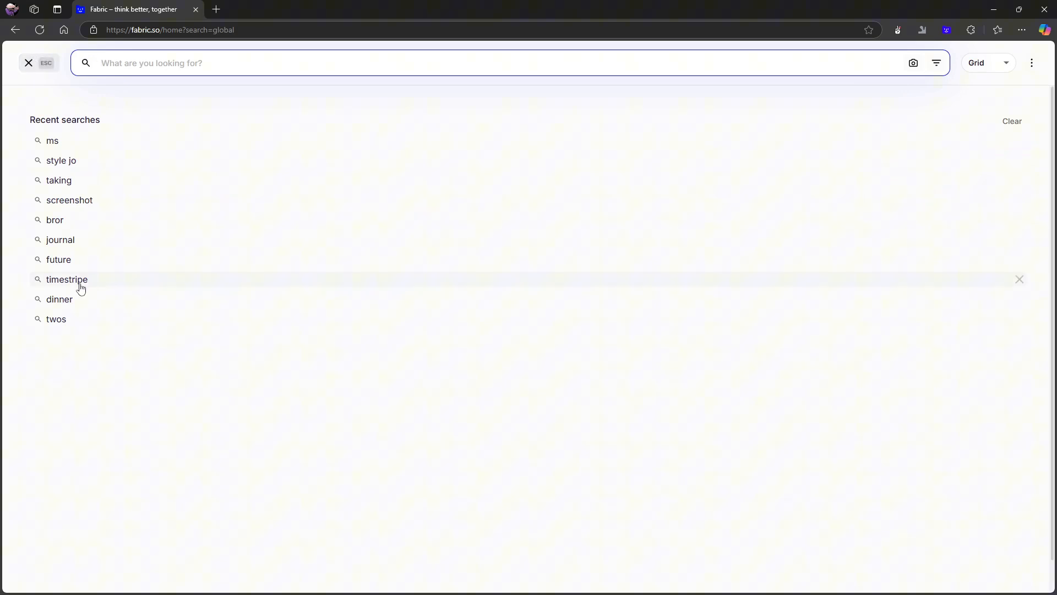
pyautogui.click(66, 279)
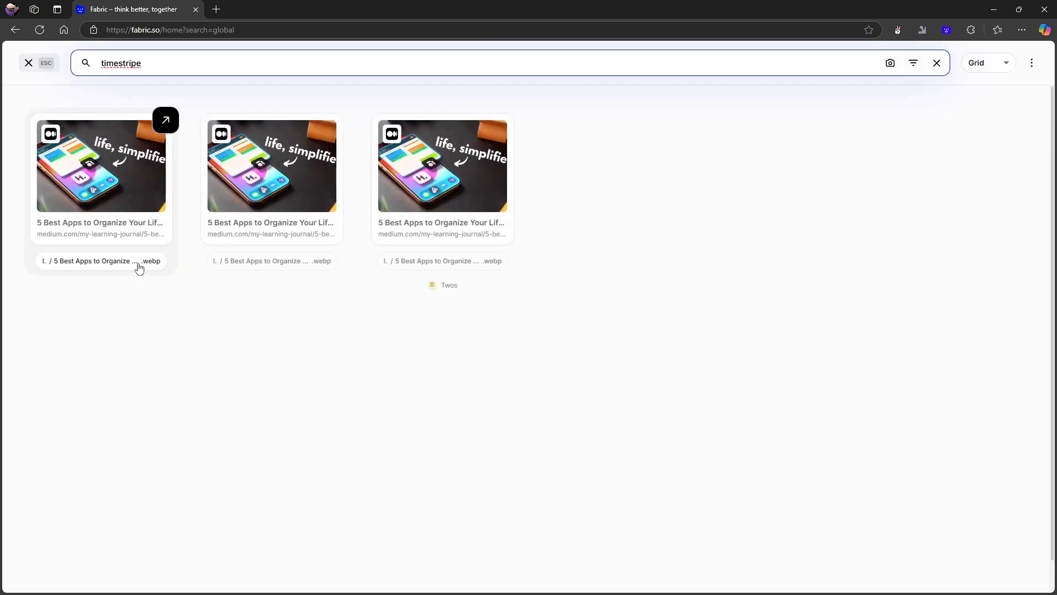
pyautogui.moveTo(422, 180)
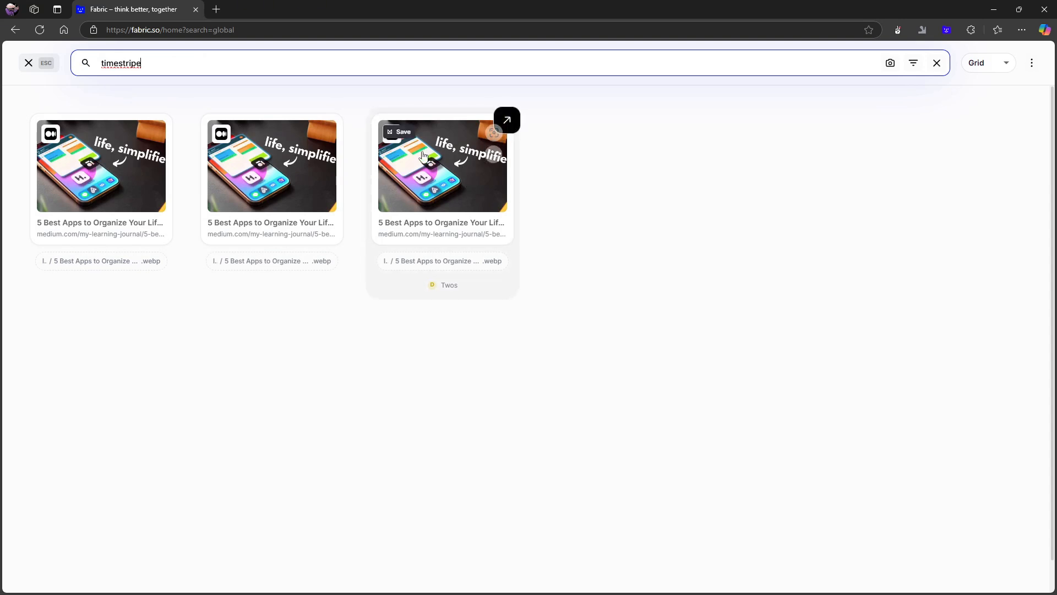
pyautogui.moveTo(434, 226)
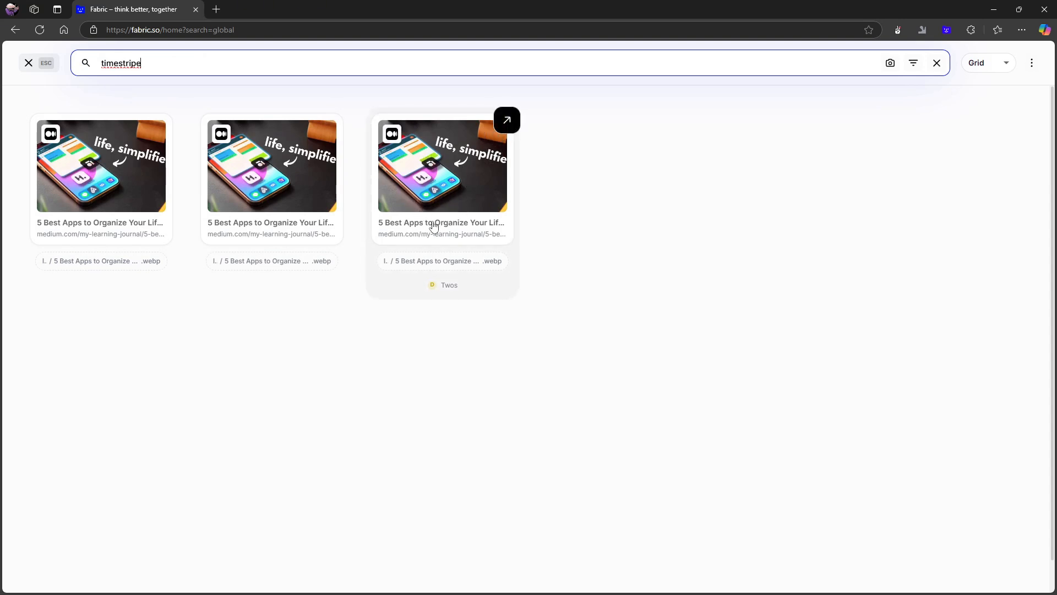
pyautogui.moveTo(465, 244)
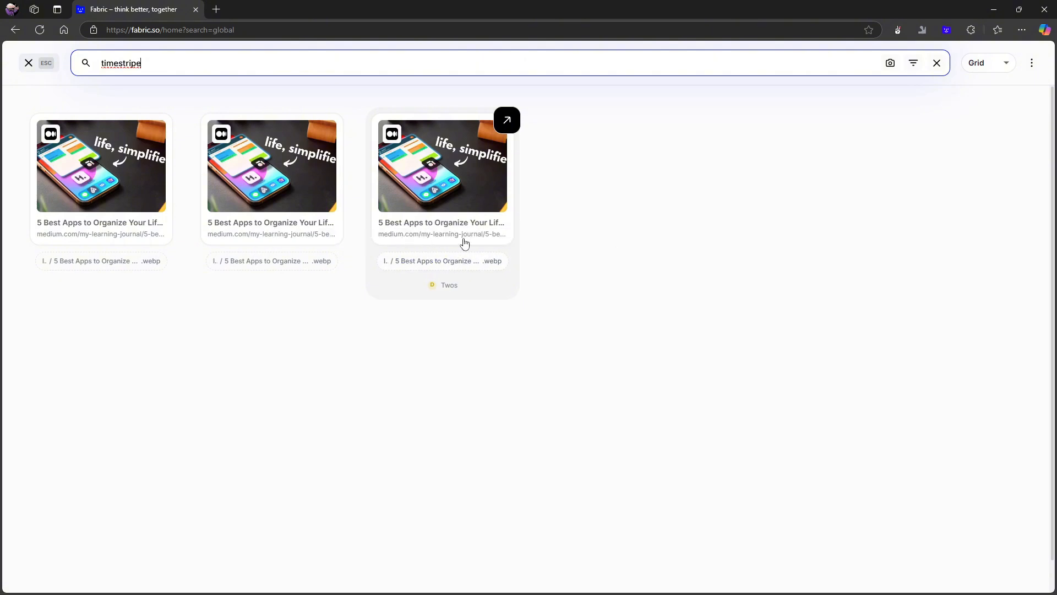
pyautogui.moveTo(290, 207)
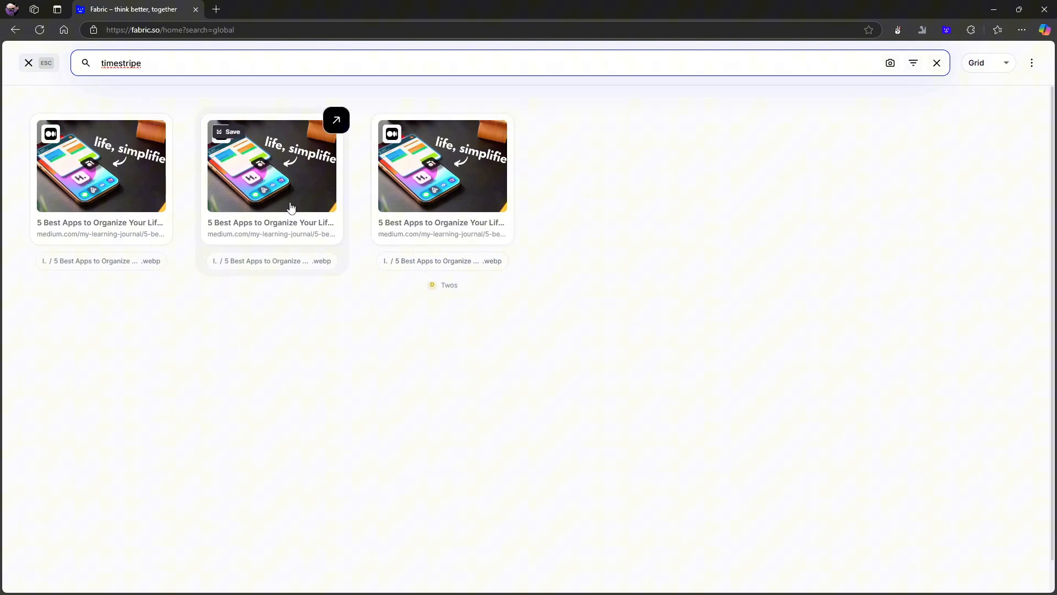
pyautogui.moveTo(303, 217)
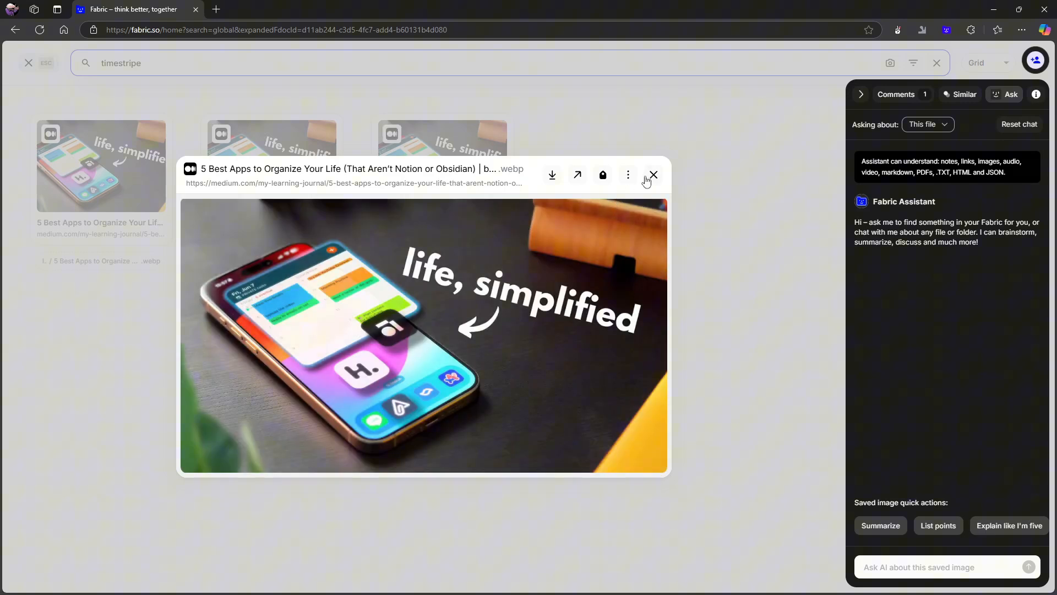
# - Open the original Medium article for the saved image in a new tab, then close it
pyautogui.click(577, 176)
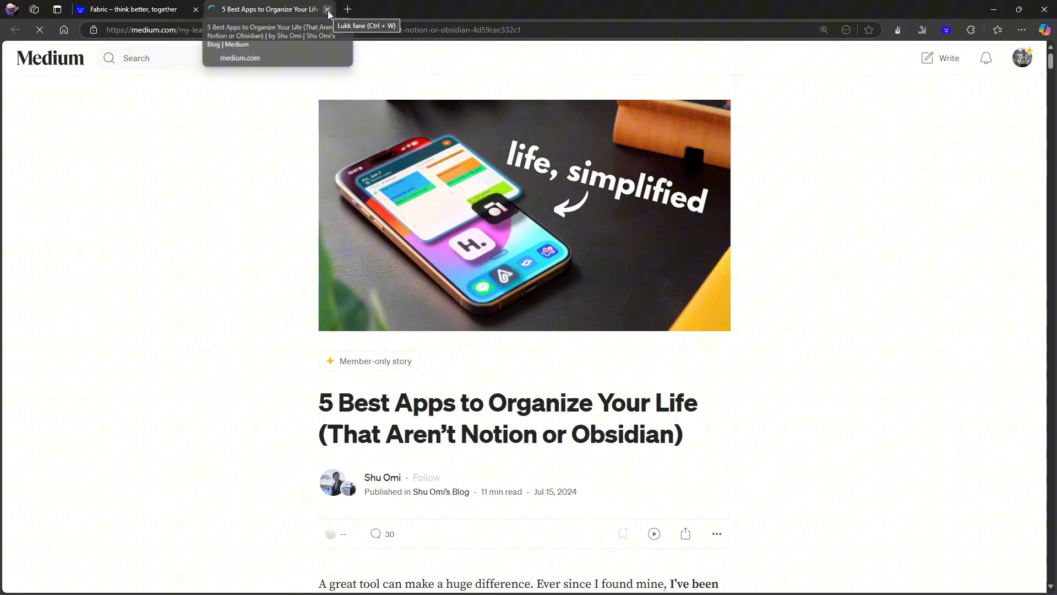
pyautogui.click(326, 8)
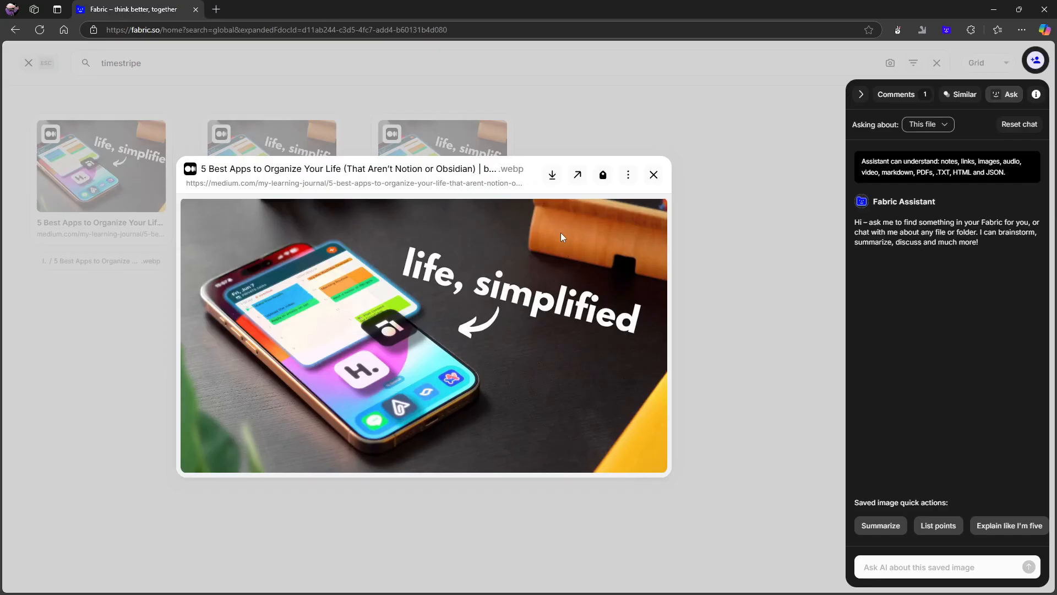
pyautogui.moveTo(592, 200)
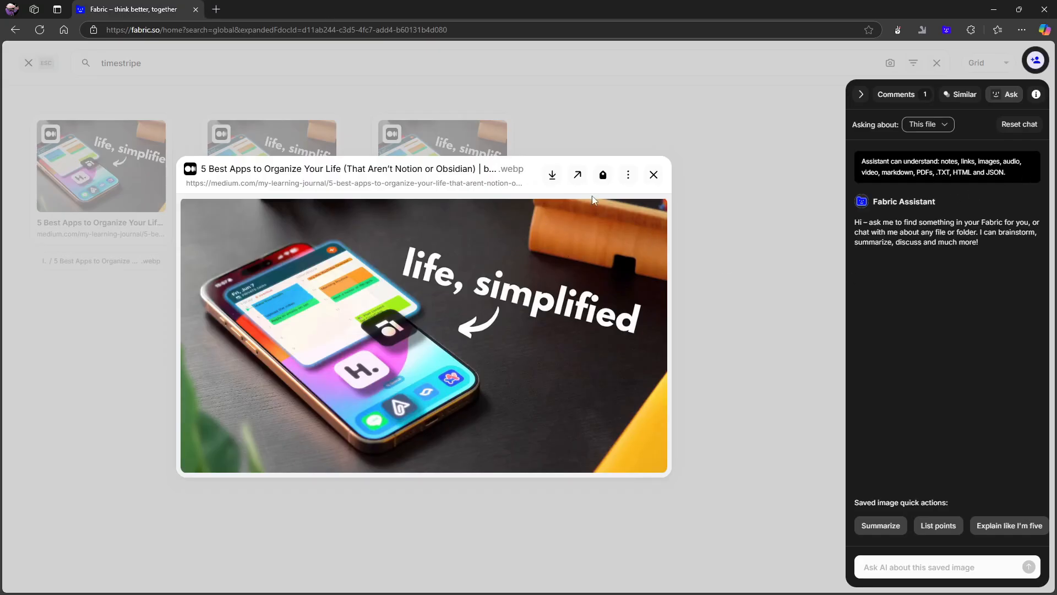
# - Delete one duplicate '5 Best Apps to Organize Your Life' image and return Home
pyautogui.click(627, 174)
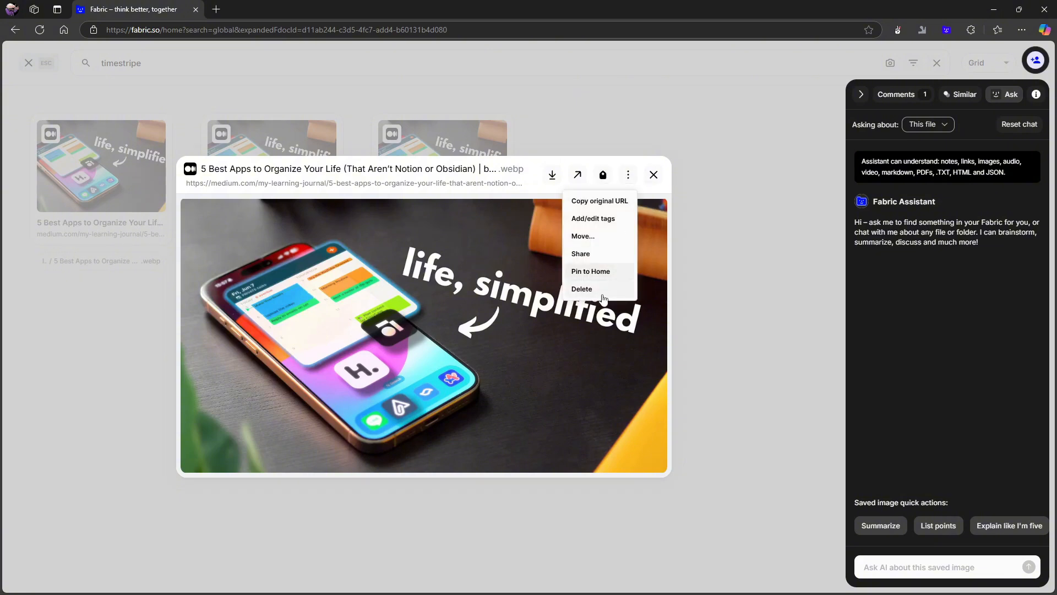
pyautogui.click(581, 288)
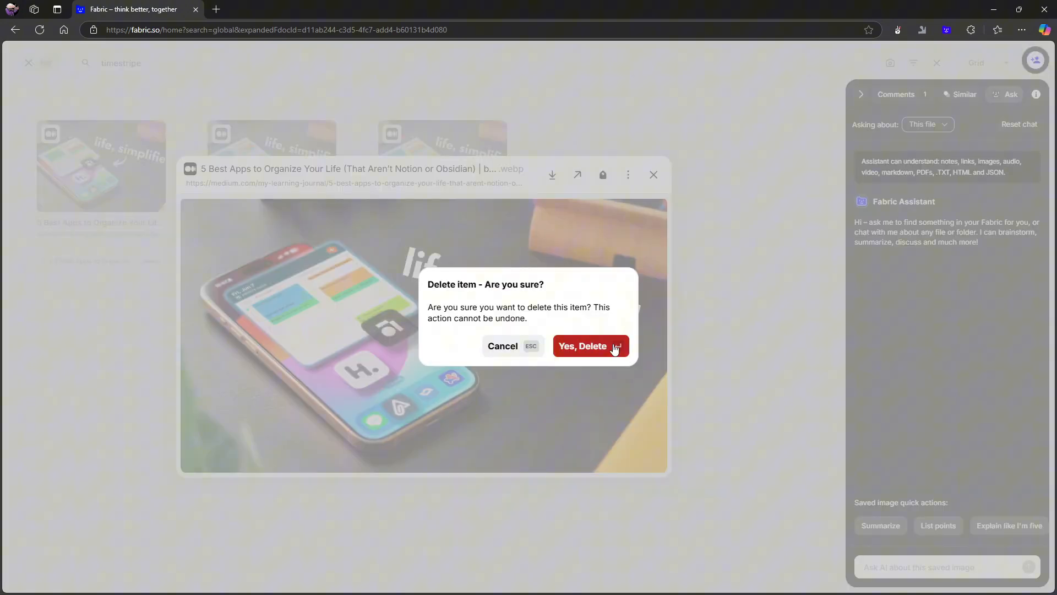
pyautogui.click(589, 345)
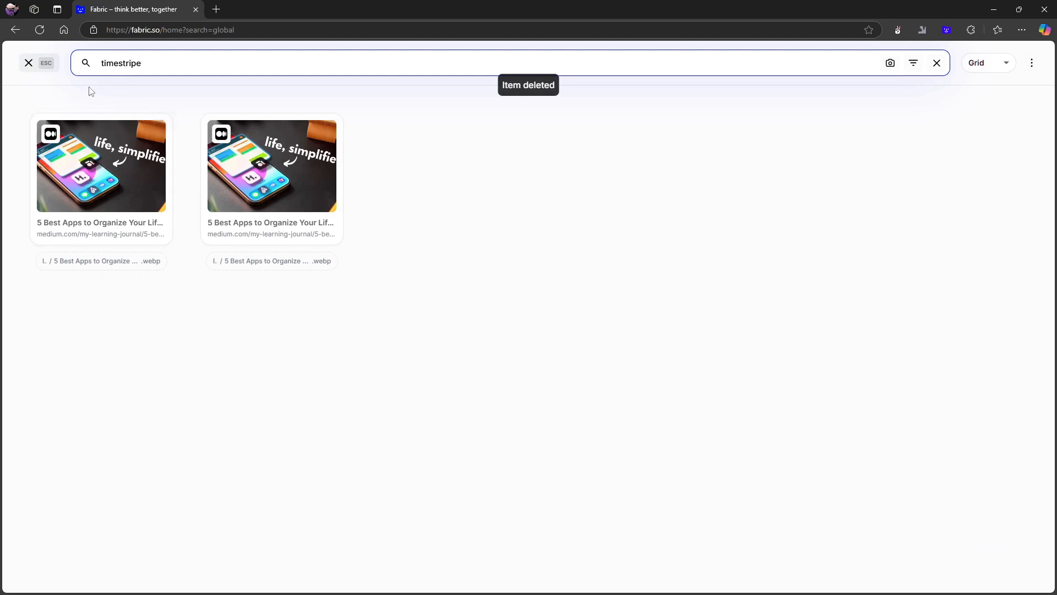
pyautogui.click(28, 62)
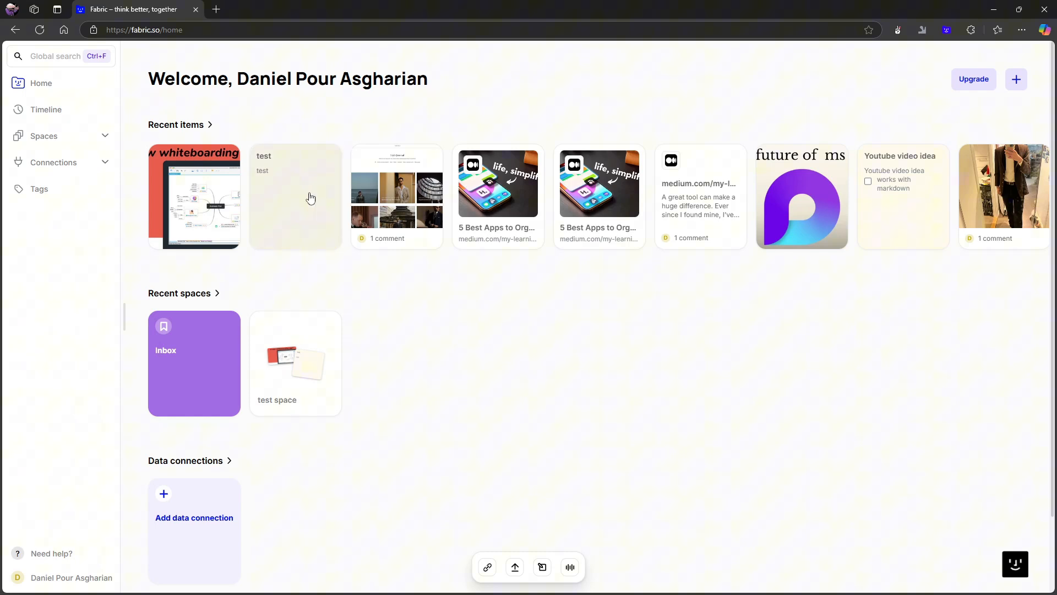
# - Open the 'test' note from Recent items, close it, and reopen it
pyautogui.click(295, 196)
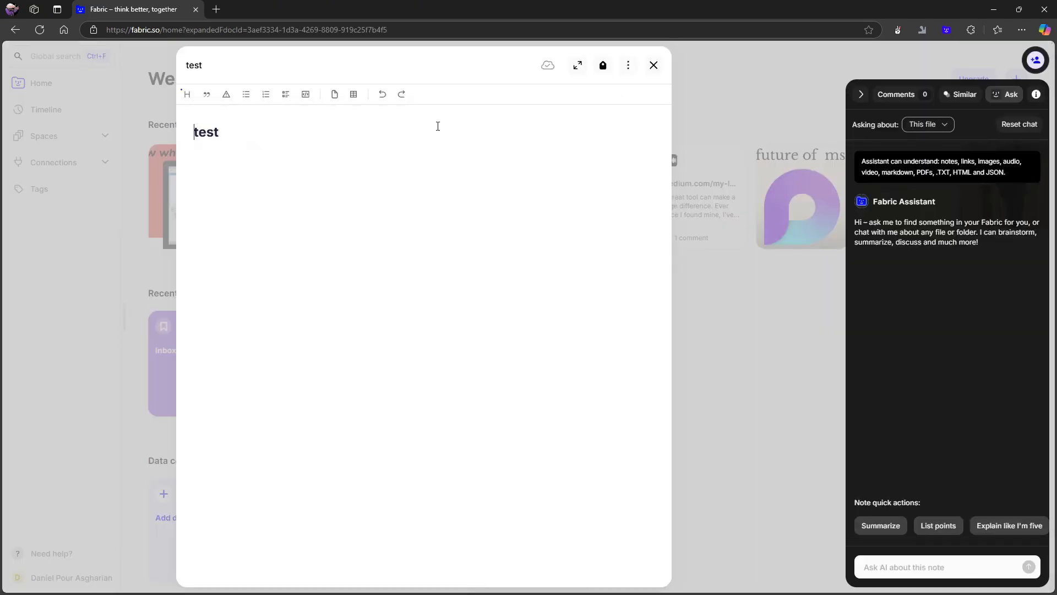
pyautogui.click(652, 65)
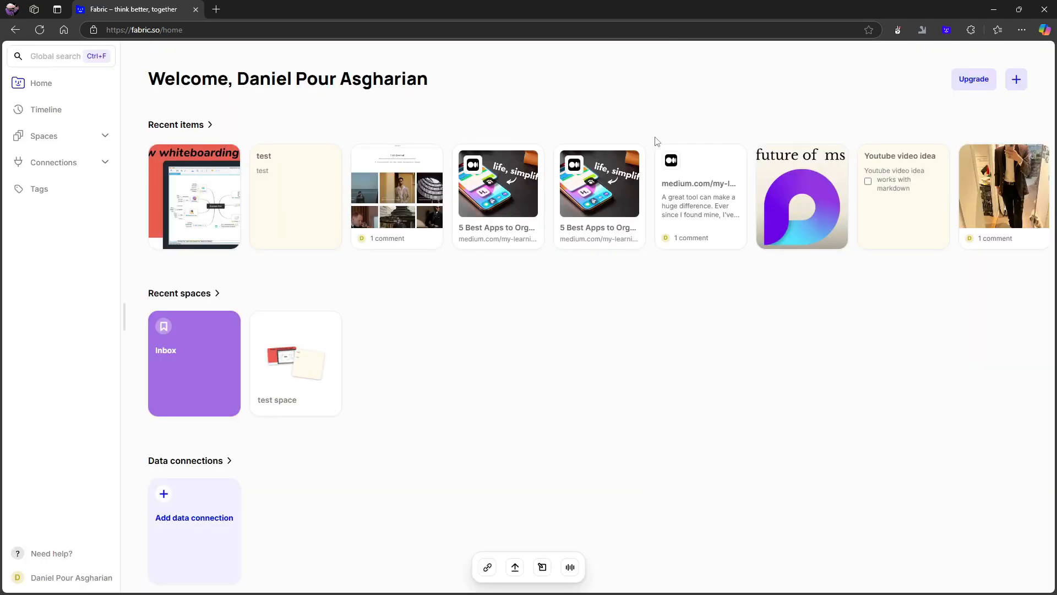
pyautogui.click(295, 196)
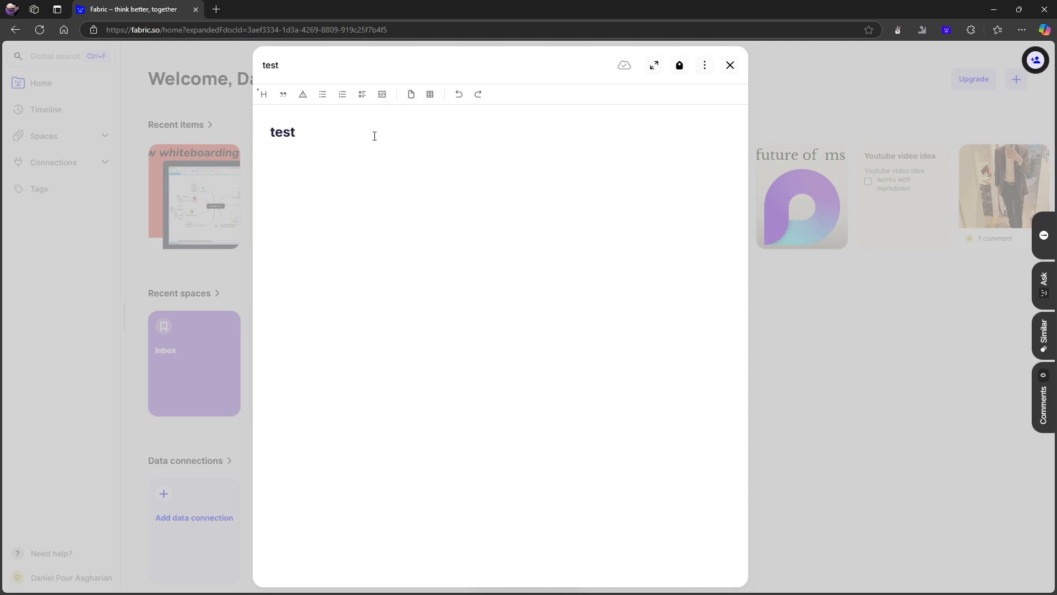
# - Remove stray typed characters and expand the note's Ask assistant side panel
pyautogui.write('[]')
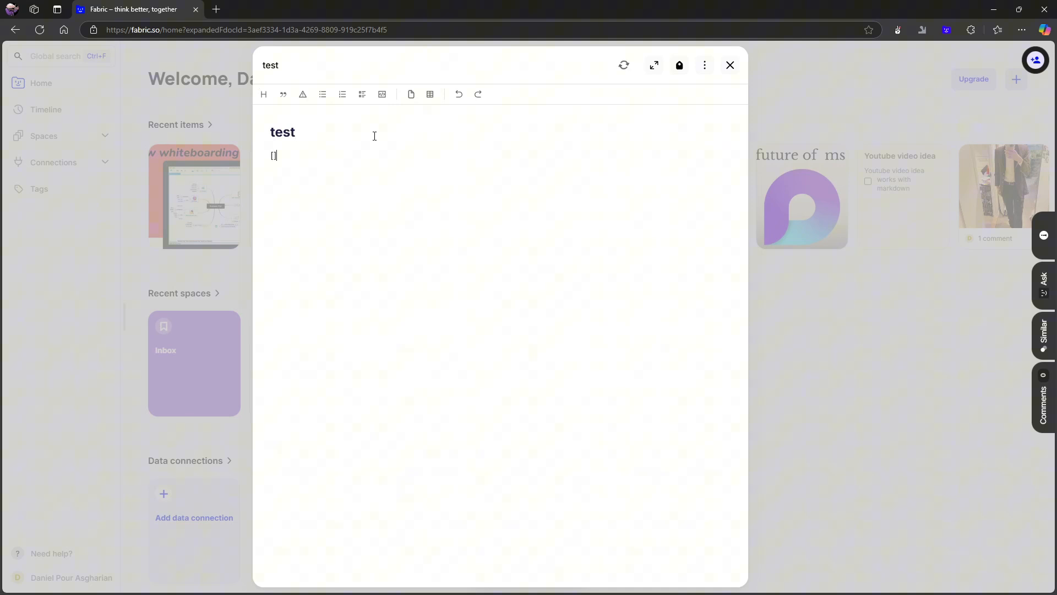
pyautogui.press('Backspace')
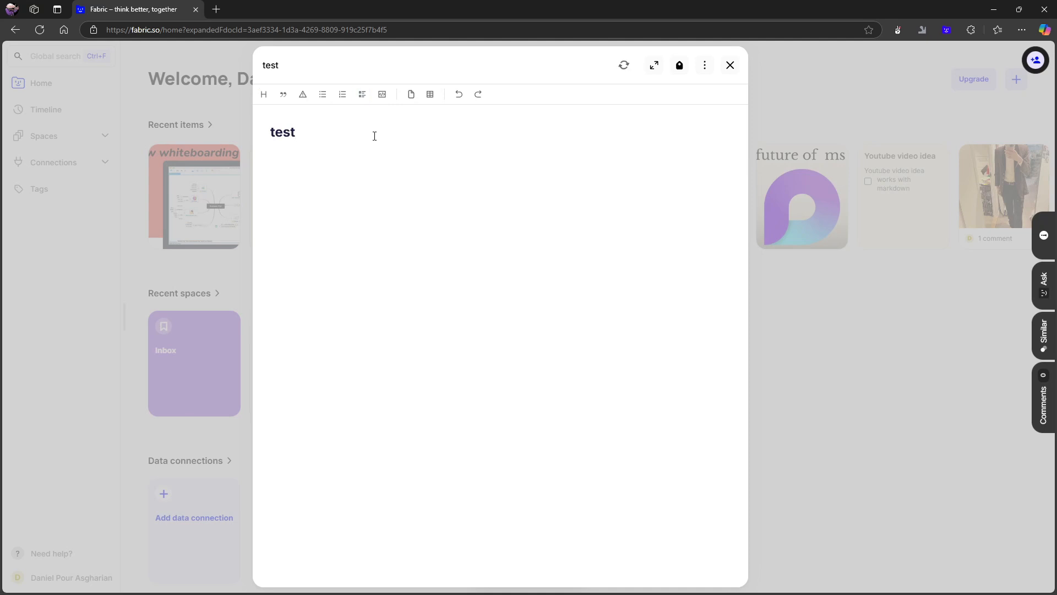
pyautogui.moveTo(1043, 344)
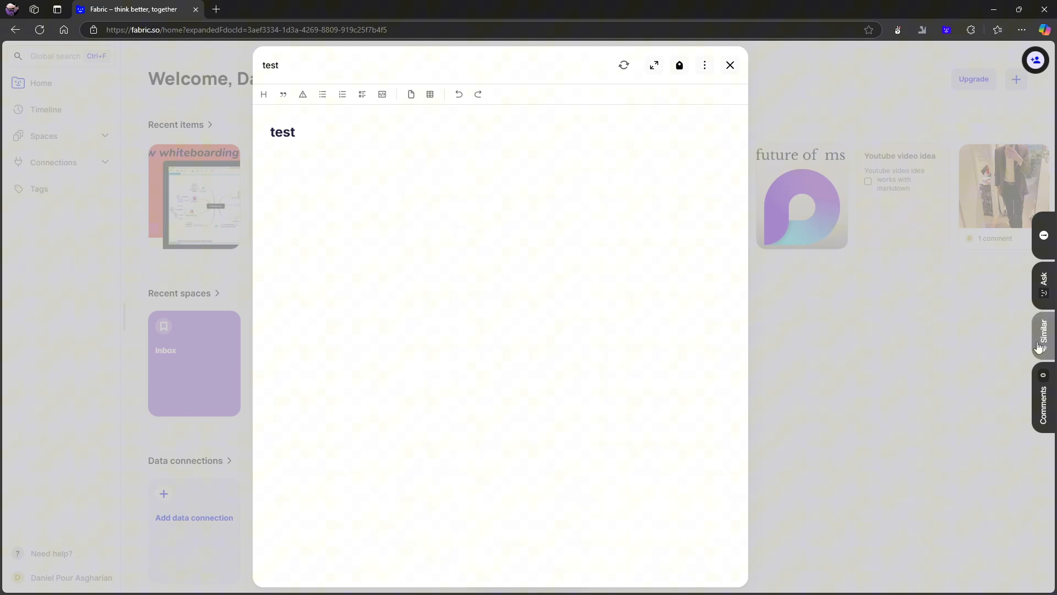
pyautogui.click(1041, 283)
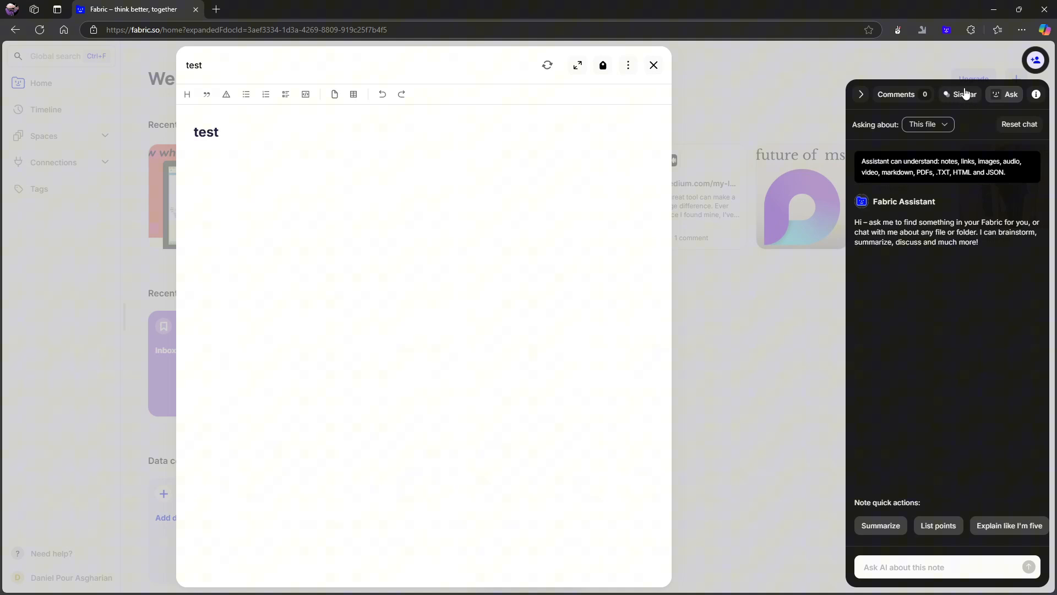
pyautogui.moveTo(965, 106)
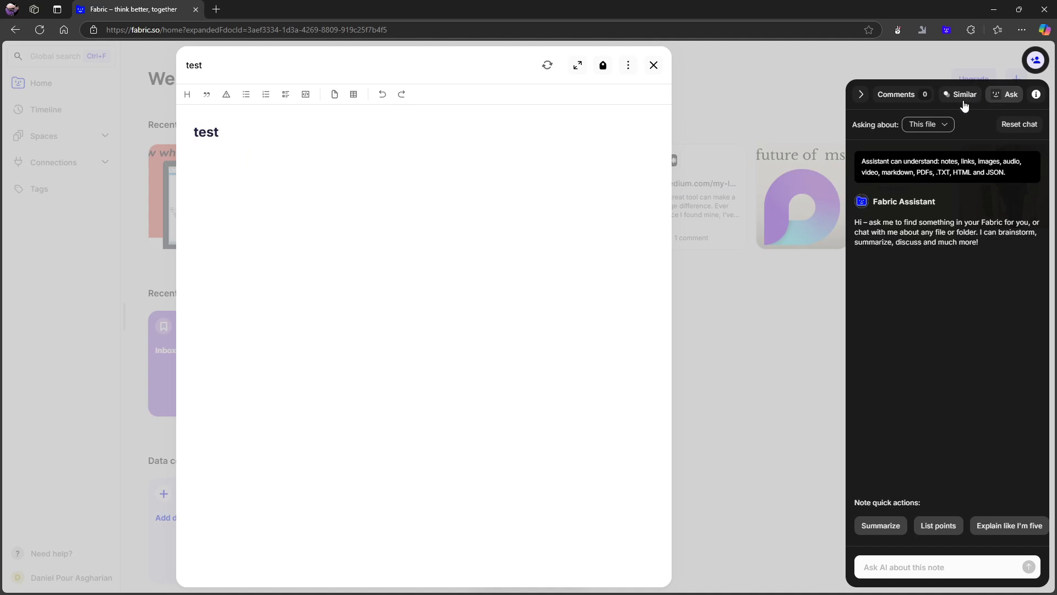
# - Switch the test note's side panel to the Similar tab
pyautogui.click(964, 93)
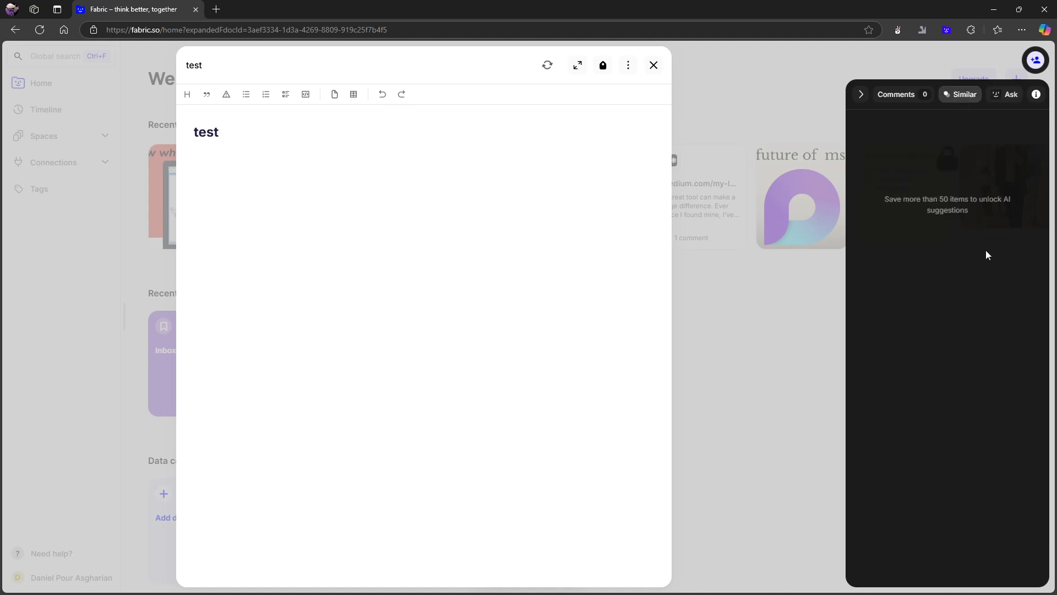
pyautogui.moveTo(959, 209)
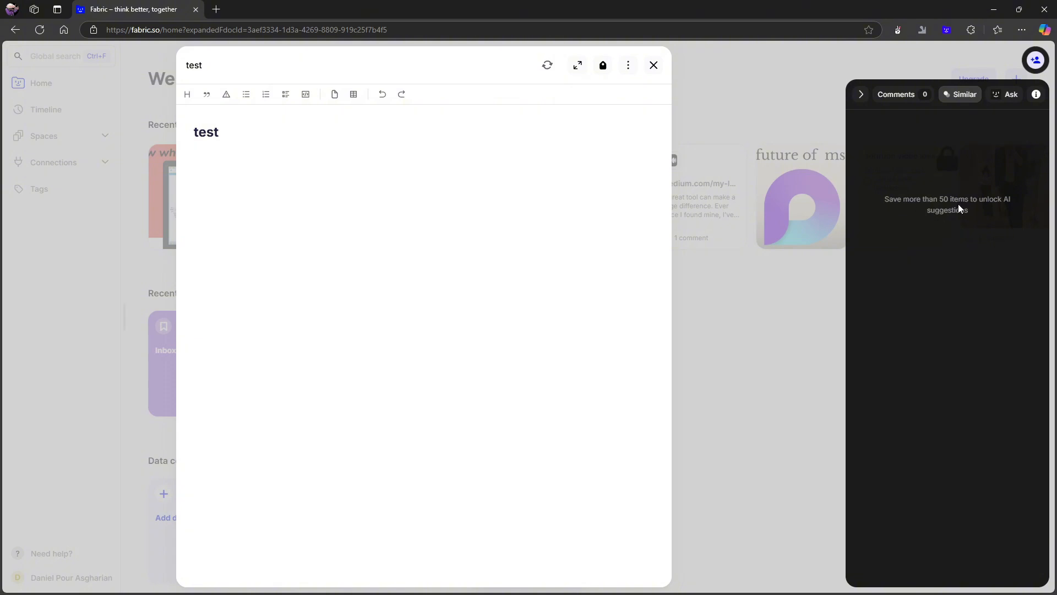
pyautogui.moveTo(953, 217)
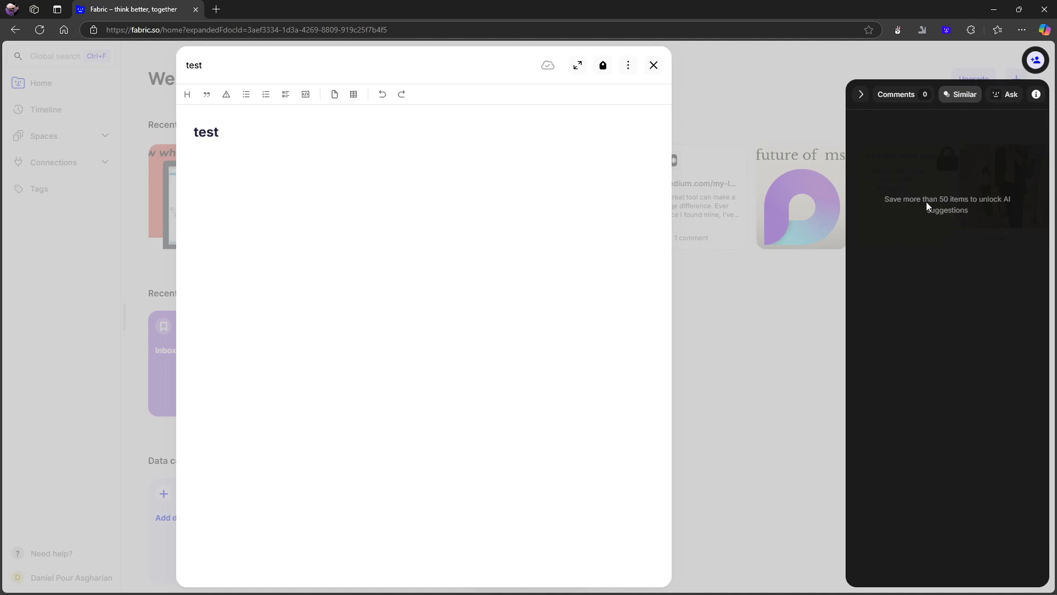
pyautogui.moveTo(330, 110)
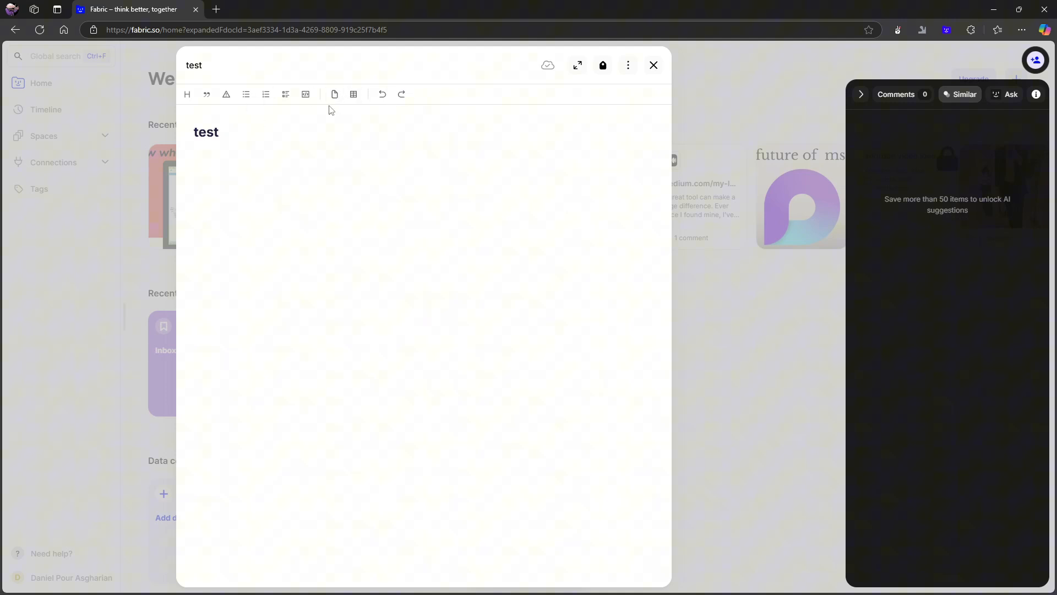
pyautogui.moveTo(540, 142)
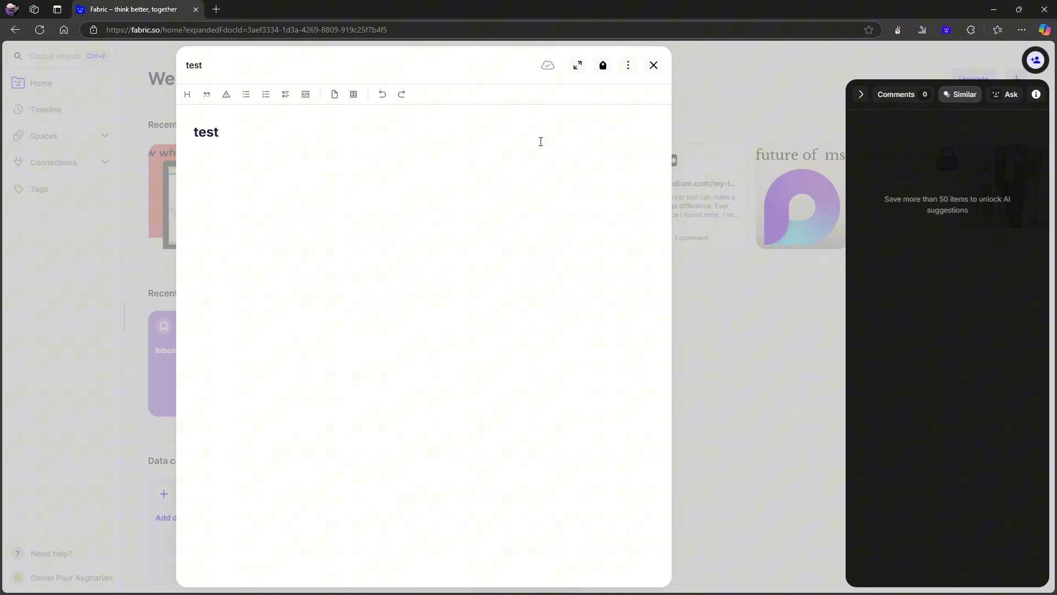
pyautogui.moveTo(652, 65)
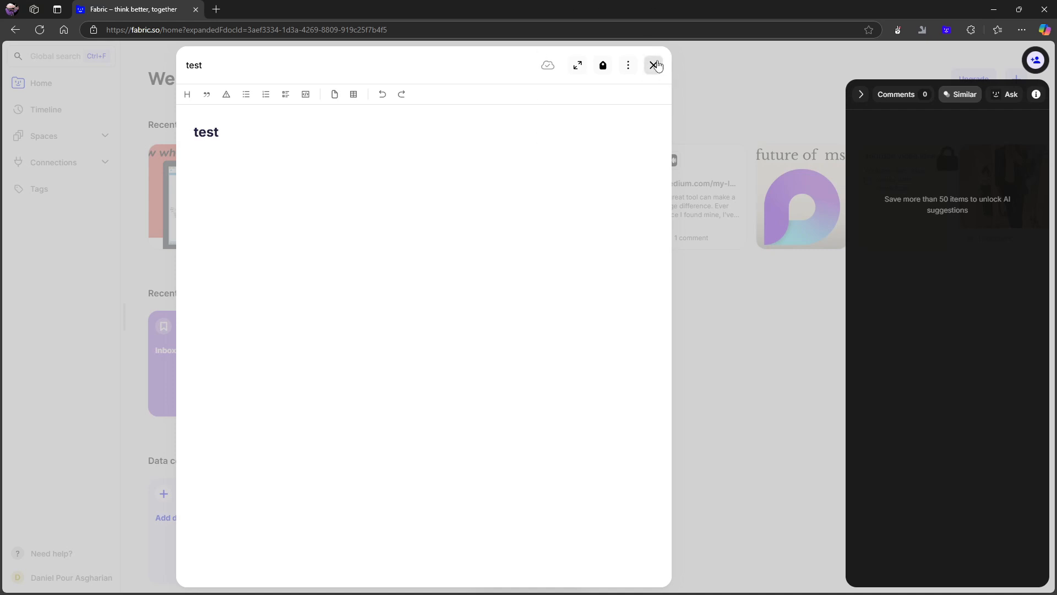
# - Close the test note window with its X button
pyautogui.click(654, 65)
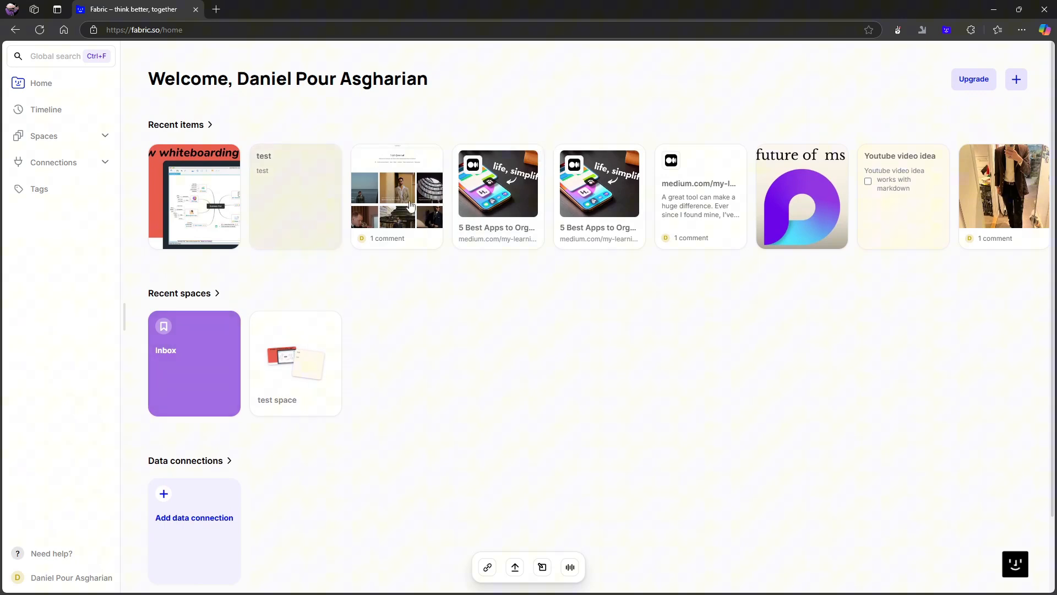
pyautogui.moveTo(732, 336)
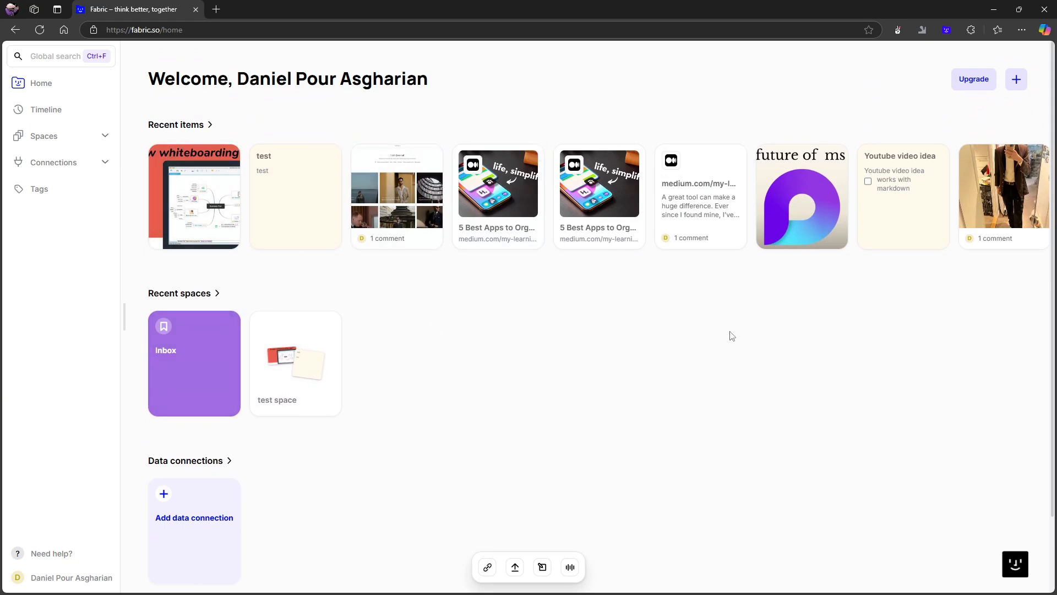
pyautogui.moveTo(962, 234)
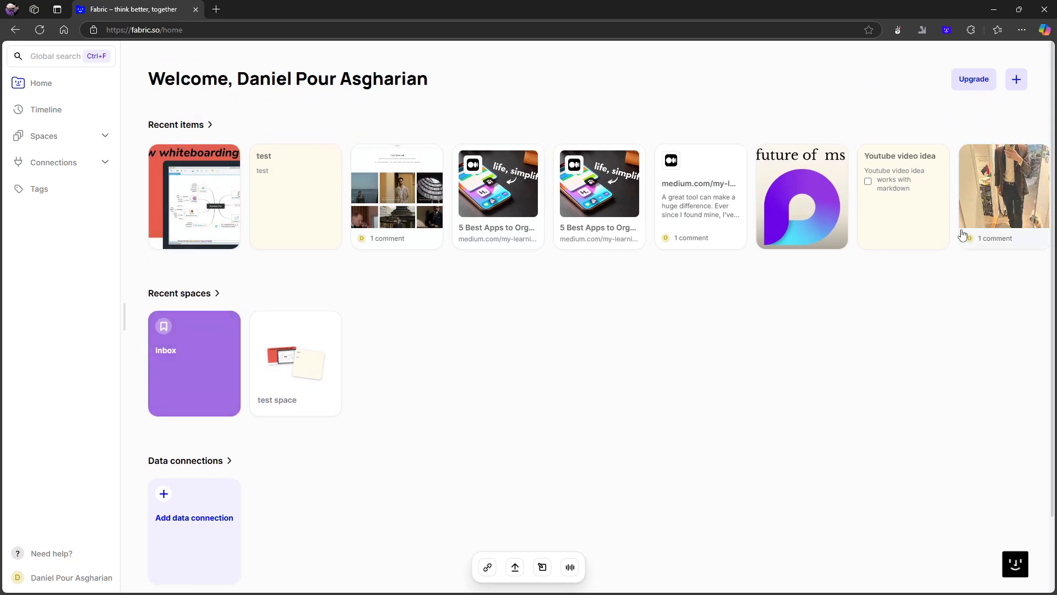
pyautogui.moveTo(974, 78)
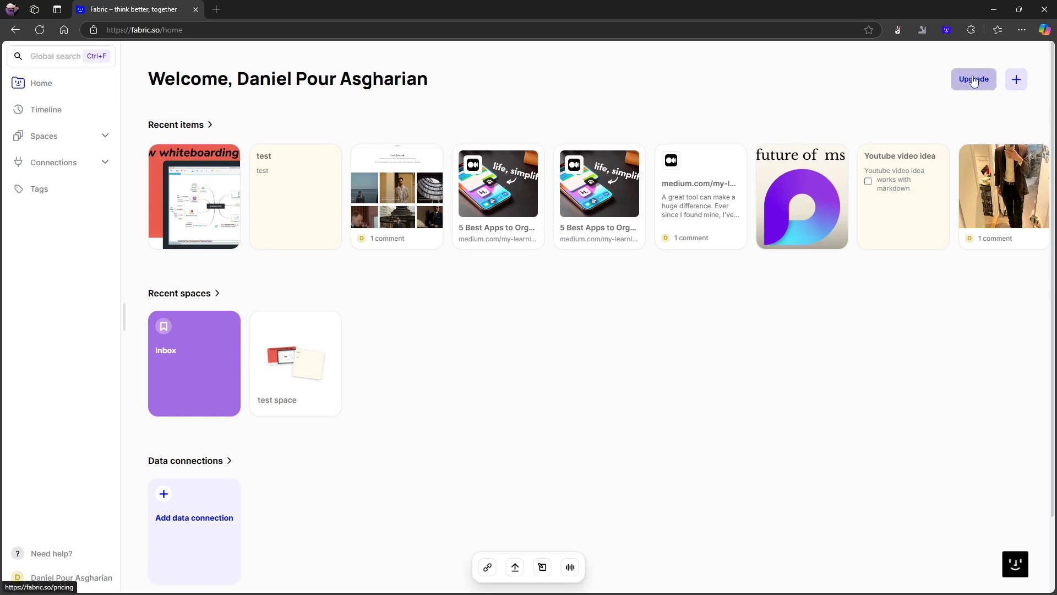
pyautogui.moveTo(981, 82)
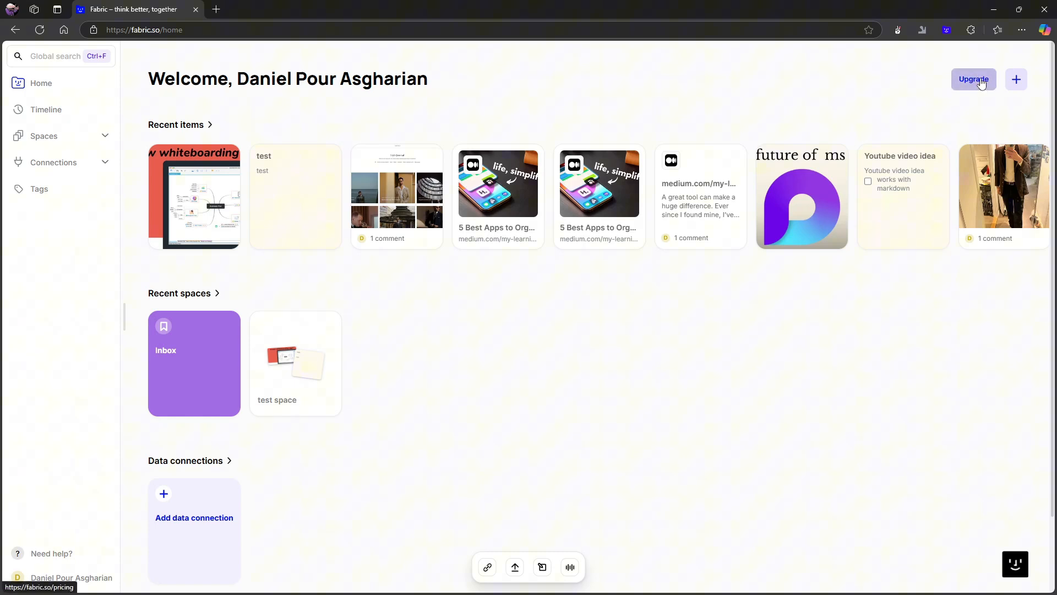
pyautogui.click(973, 79)
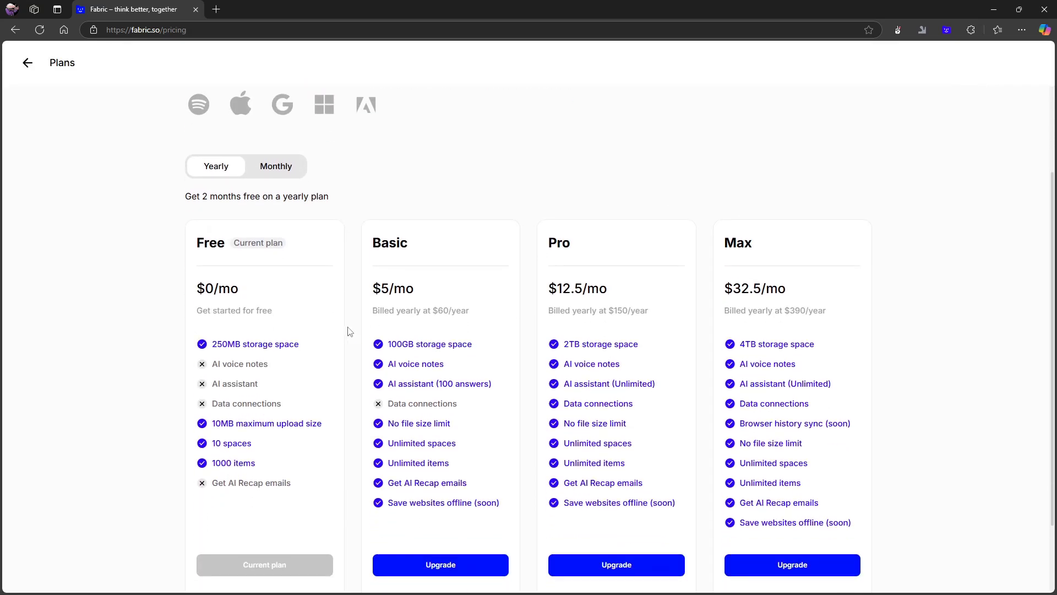
pyautogui.click(276, 166)
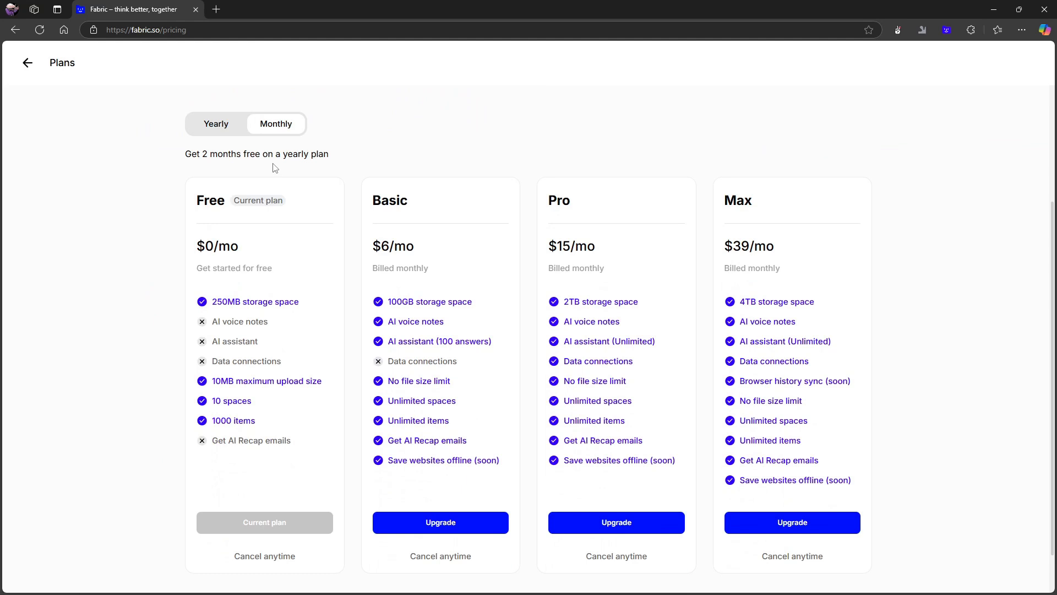
pyautogui.moveTo(209, 349)
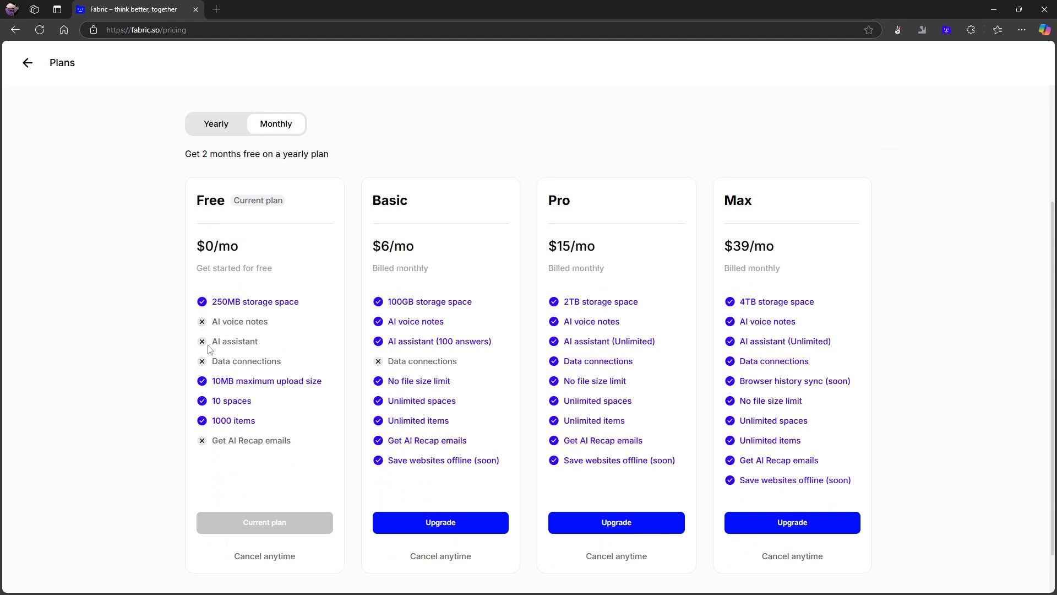
pyautogui.moveTo(211, 365)
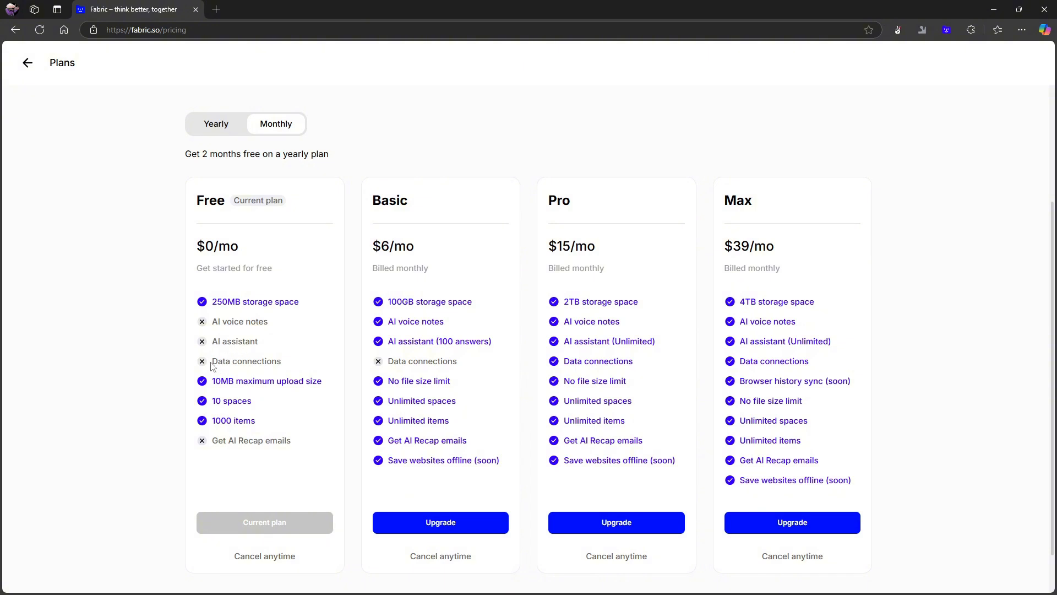
pyautogui.moveTo(222, 444)
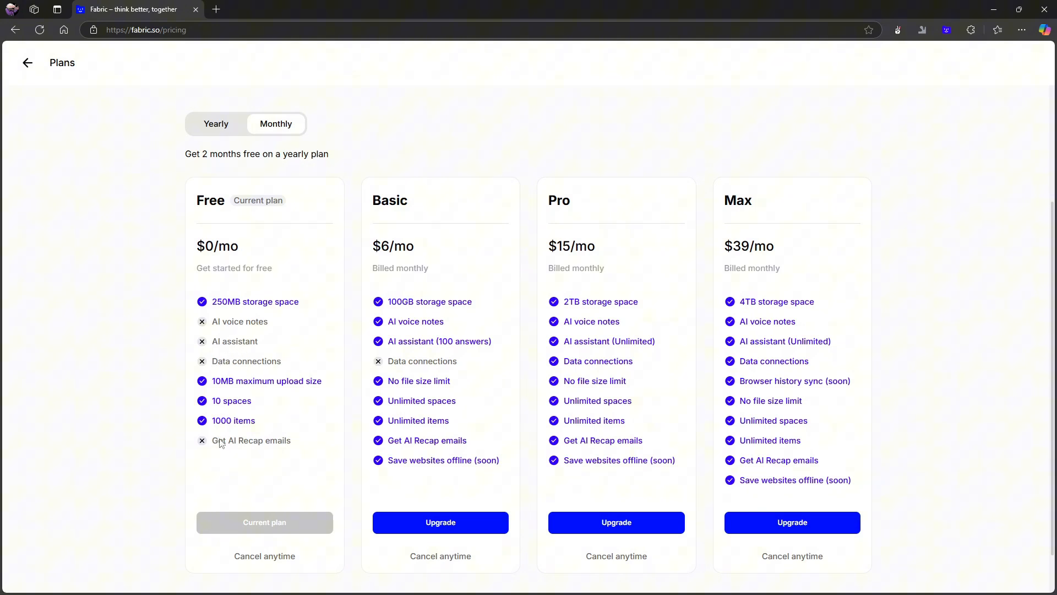
pyautogui.moveTo(248, 447)
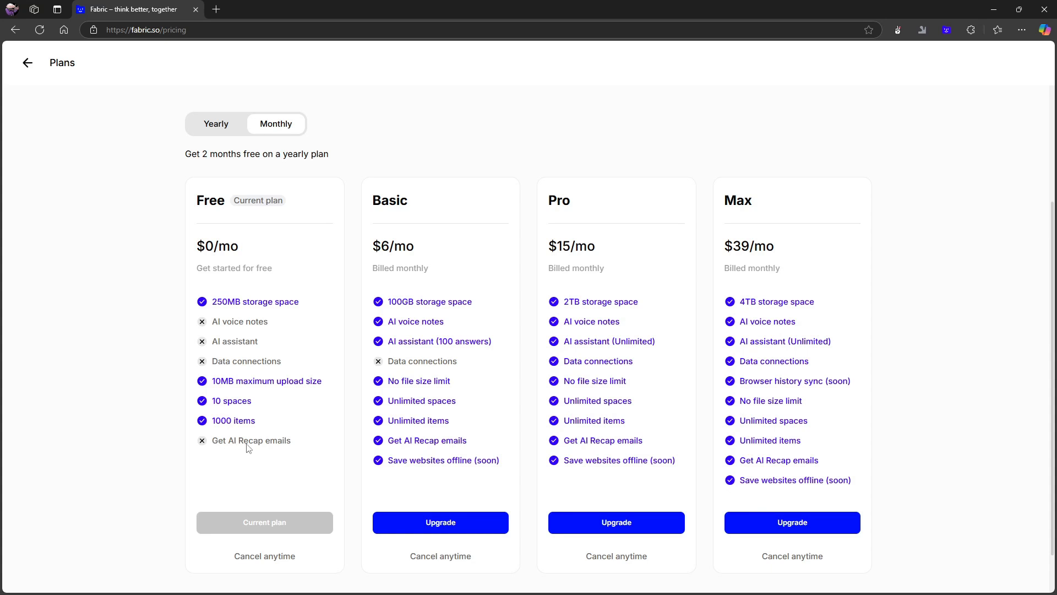
pyautogui.moveTo(286, 440)
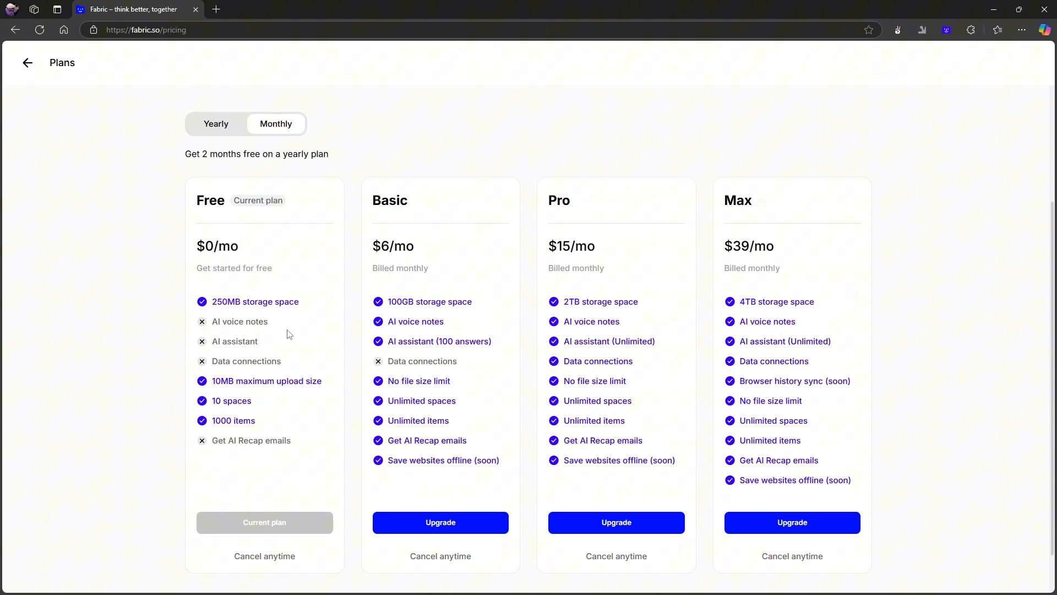
pyautogui.moveTo(388, 346)
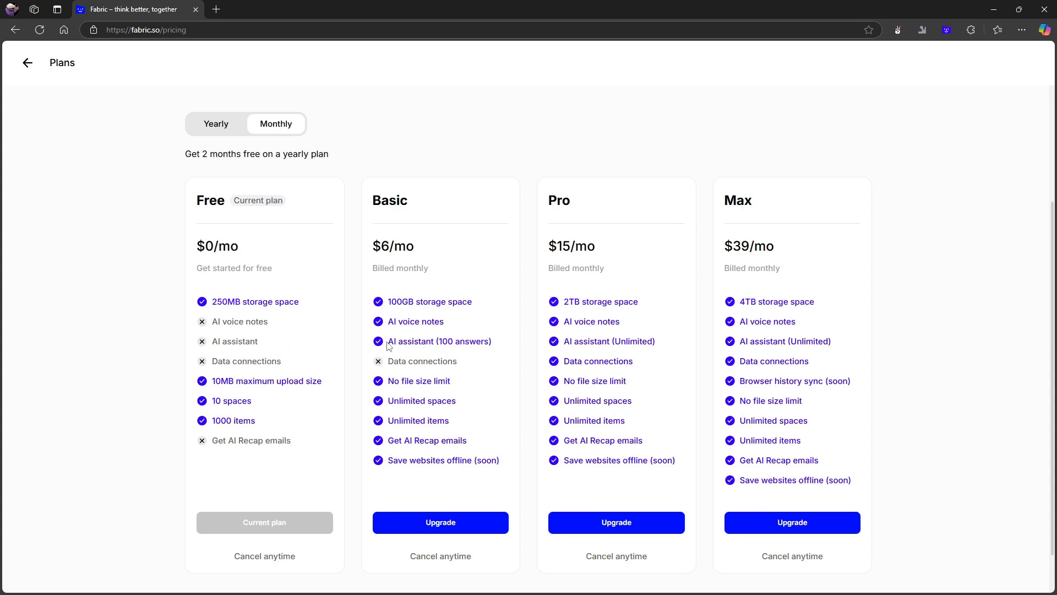
pyautogui.moveTo(376, 339)
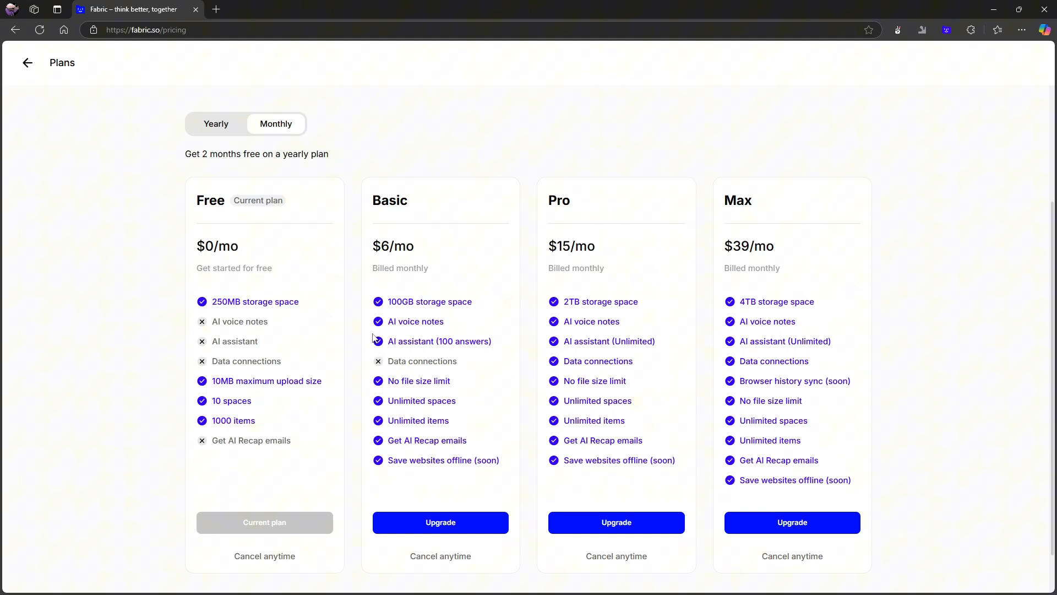
pyautogui.moveTo(480, 350)
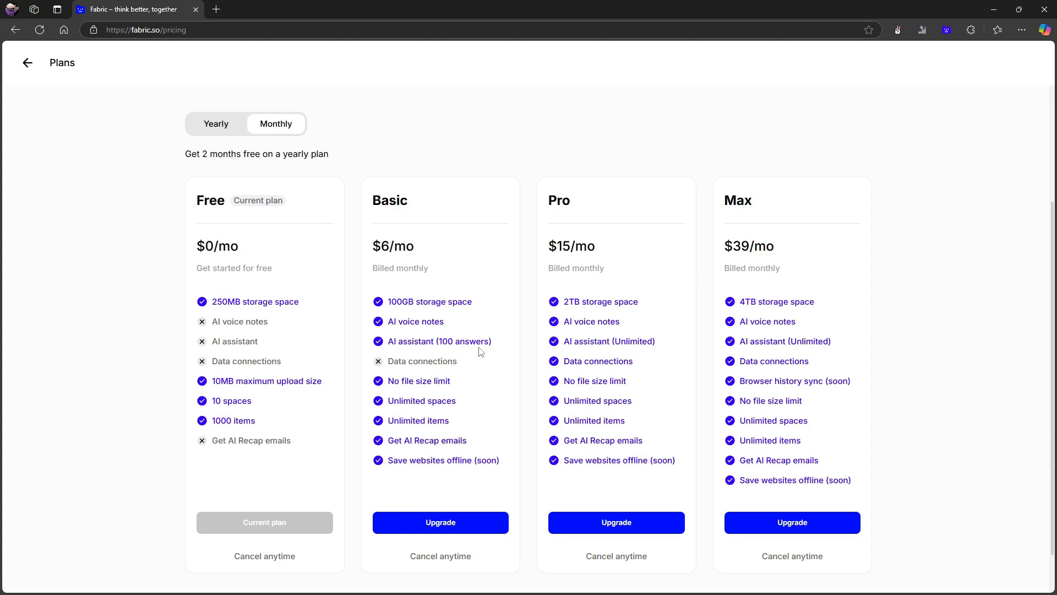
pyautogui.moveTo(390, 264)
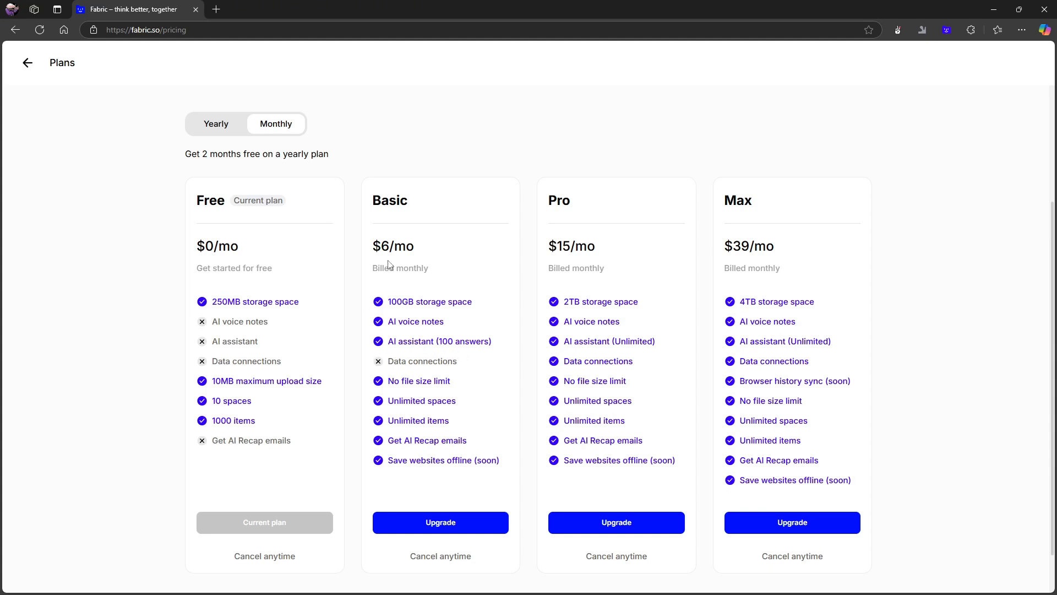
pyautogui.moveTo(515, 254)
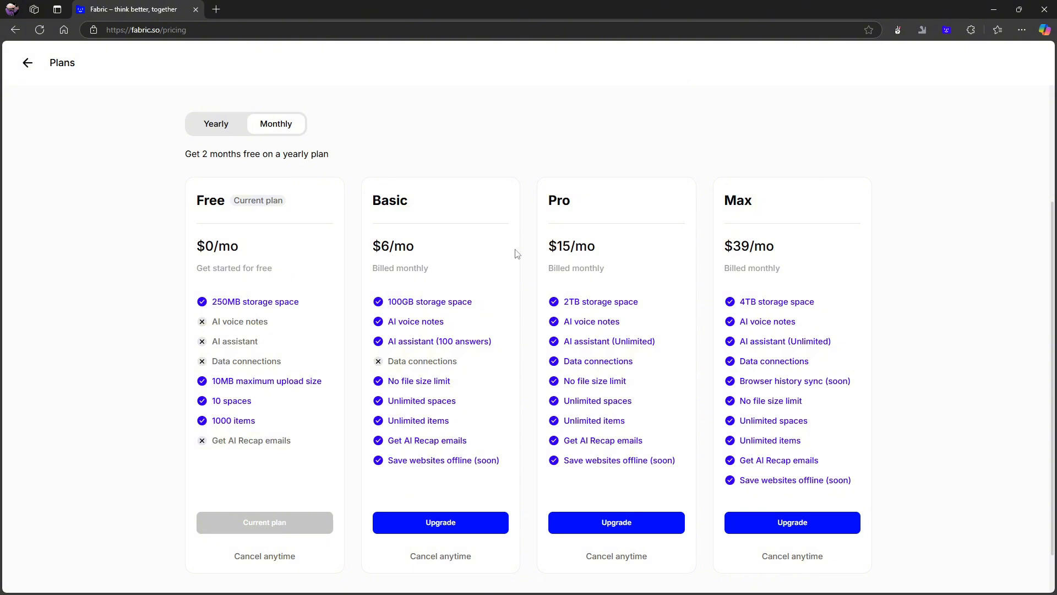
pyautogui.moveTo(431, 301)
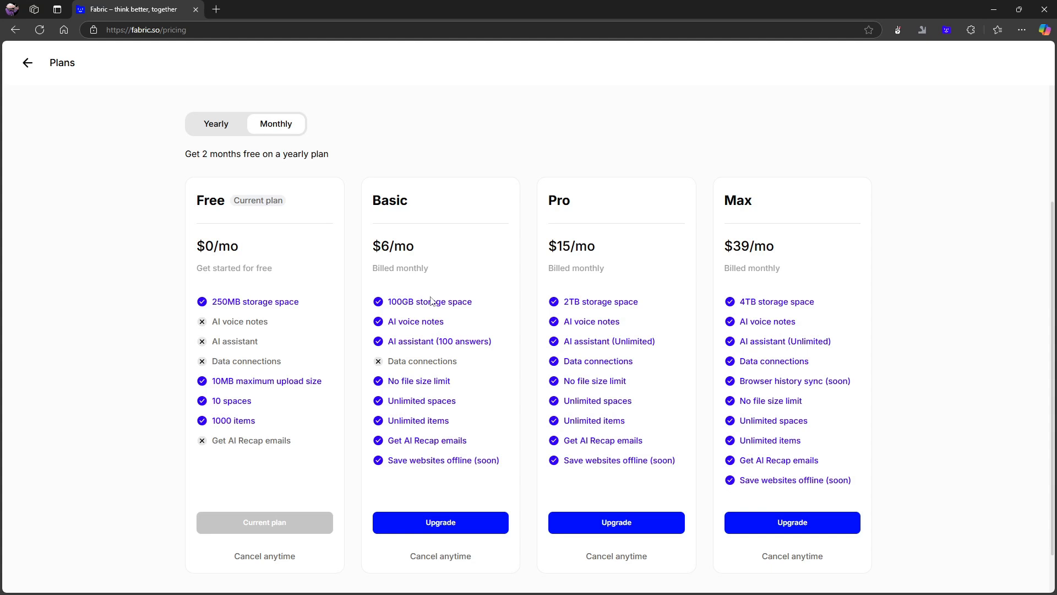
pyautogui.moveTo(394, 372)
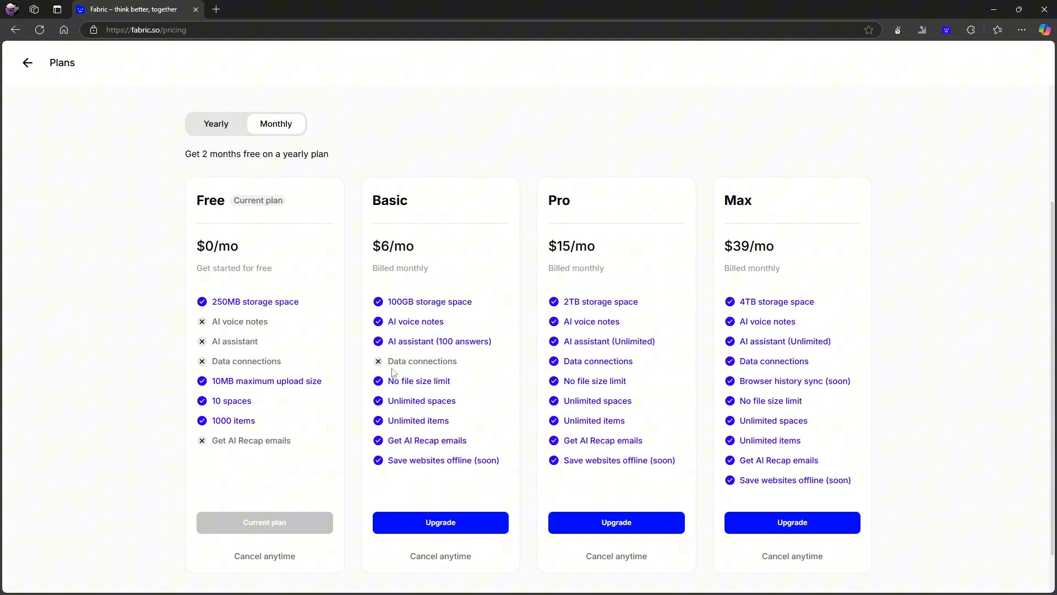
pyautogui.moveTo(378, 409)
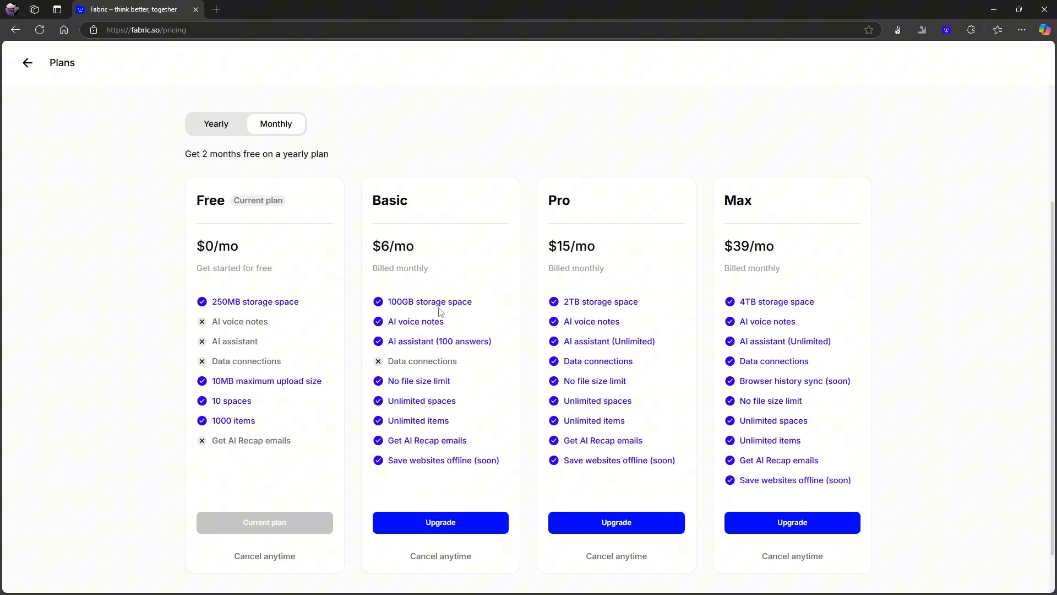
pyautogui.moveTo(579, 252)
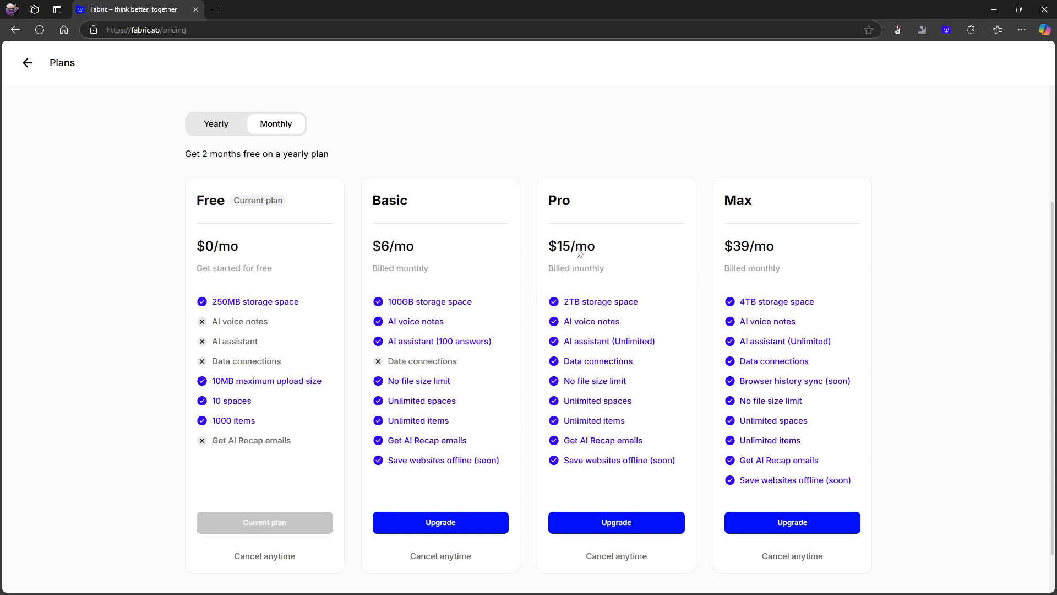
pyautogui.moveTo(601, 263)
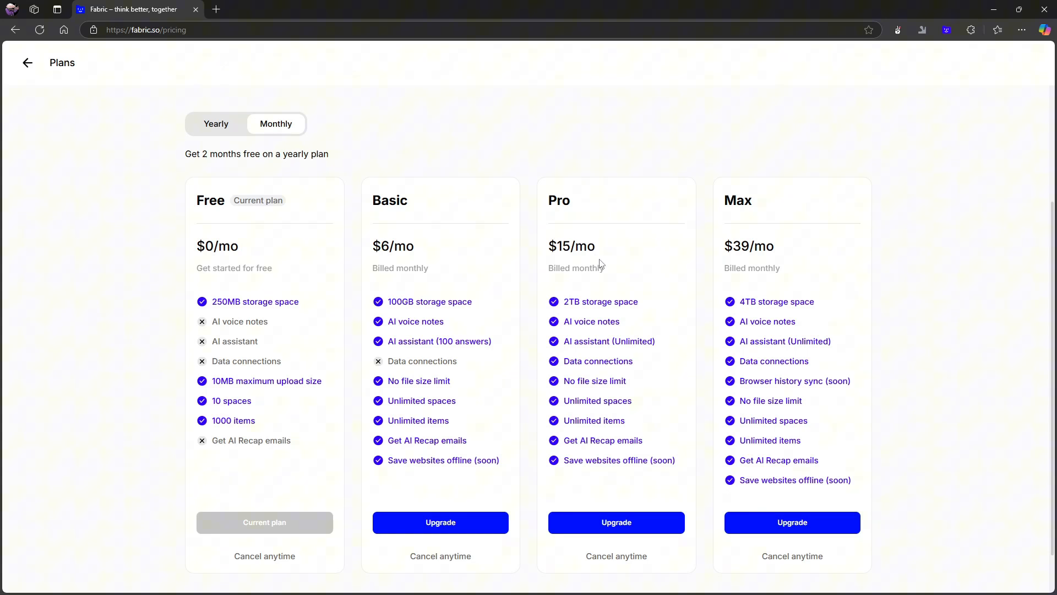
pyautogui.moveTo(582, 317)
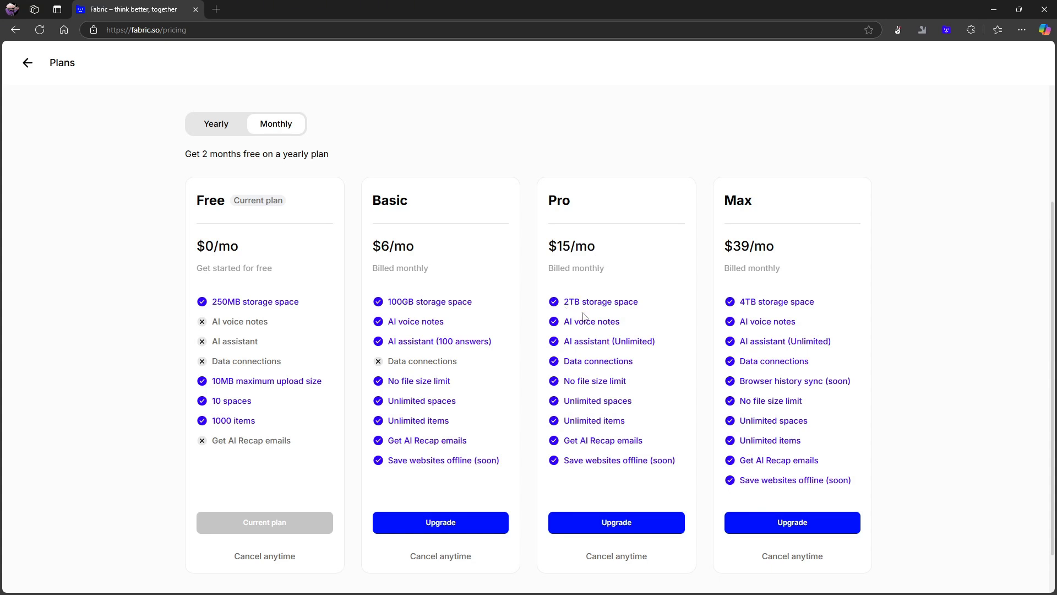
pyautogui.moveTo(585, 317)
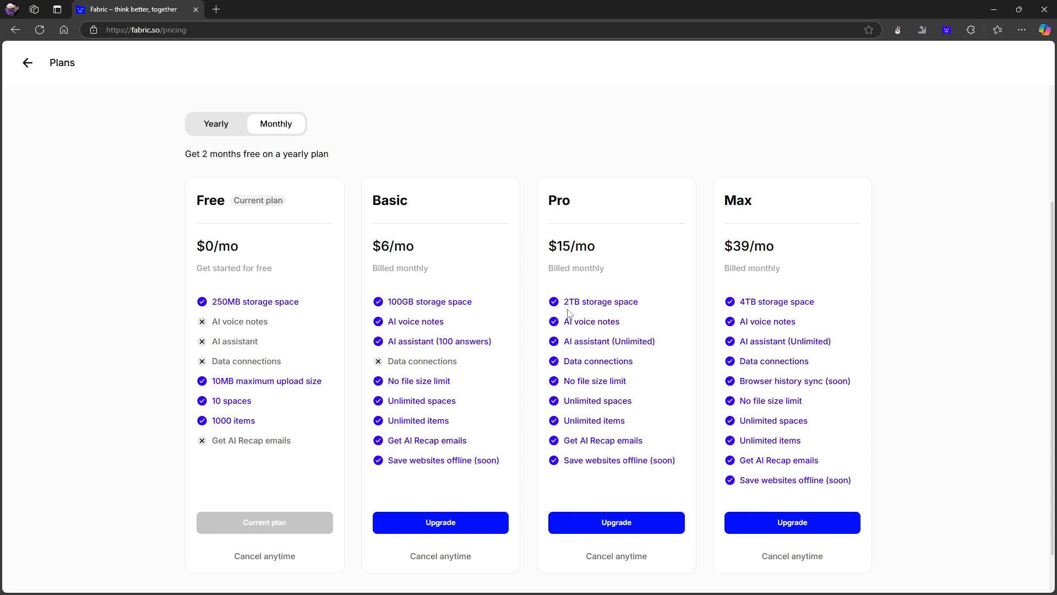
pyautogui.moveTo(623, 460)
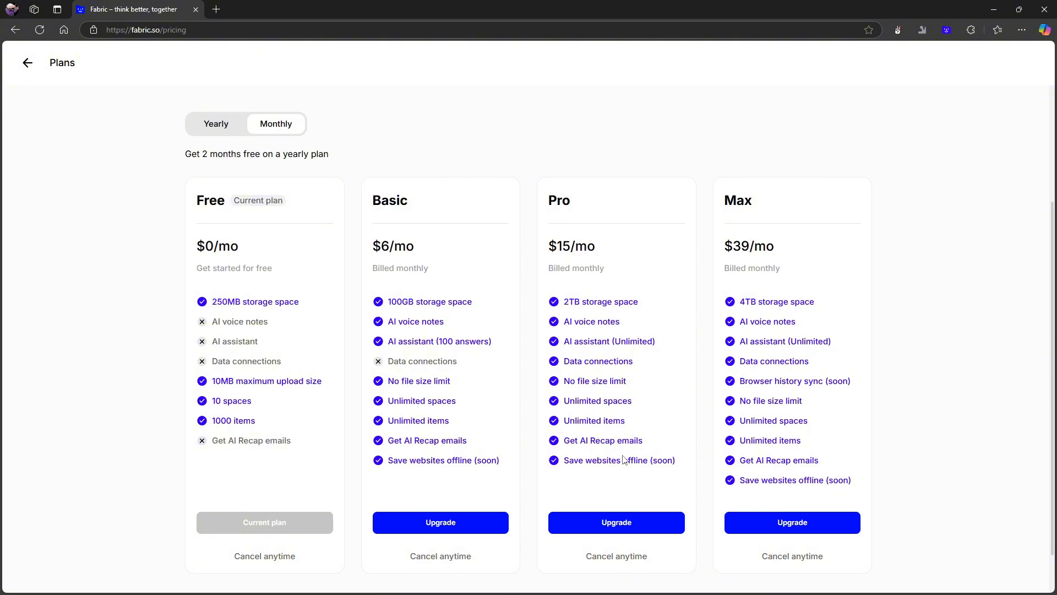
pyautogui.moveTo(570, 247)
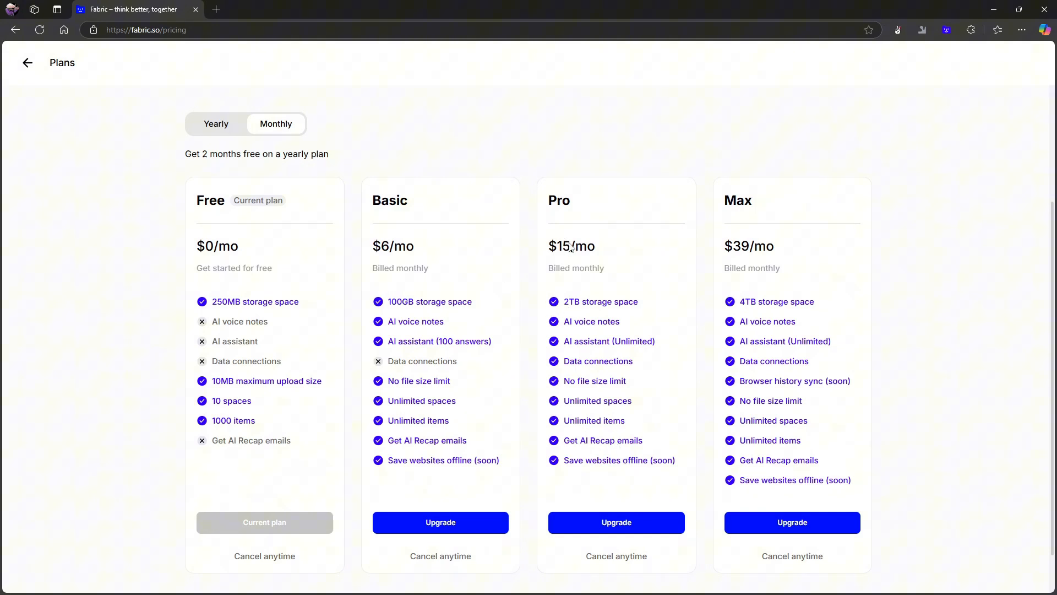
pyautogui.moveTo(465, 339)
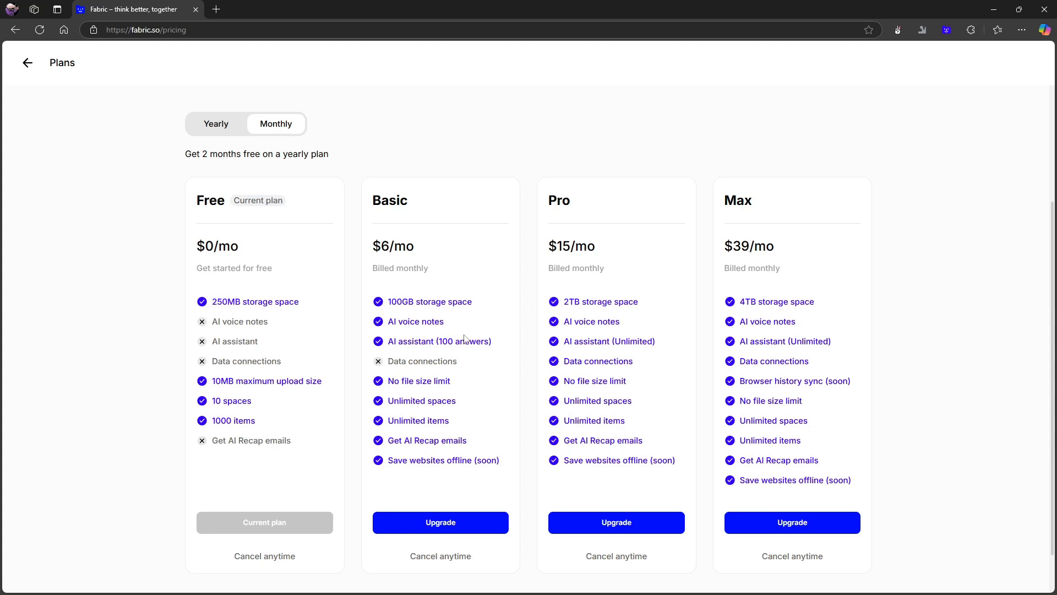
pyautogui.moveTo(470, 345)
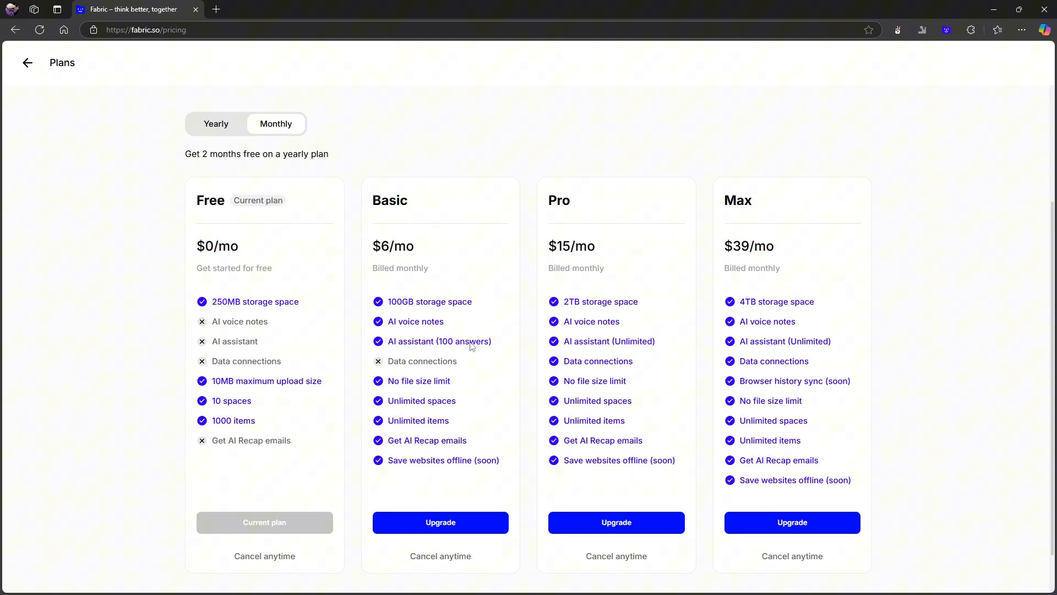
pyautogui.moveTo(475, 343)
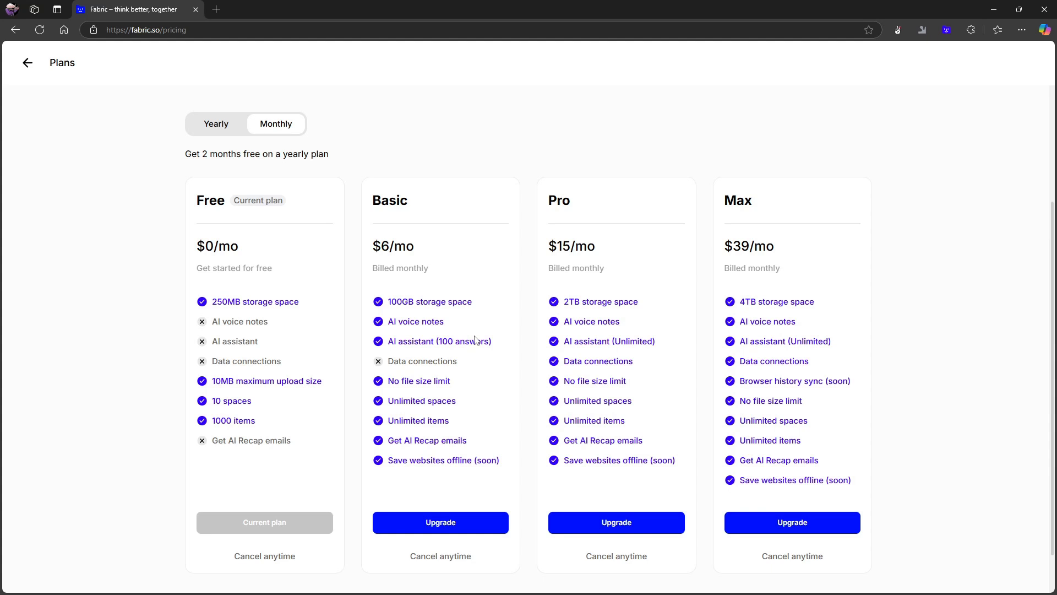
pyautogui.moveTo(632, 249)
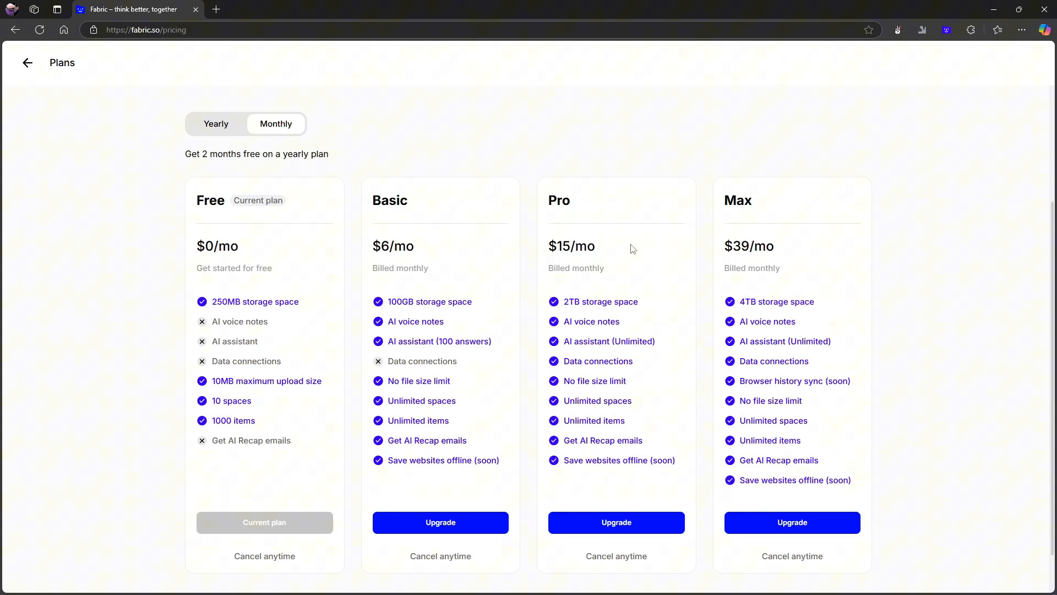
pyautogui.moveTo(743, 309)
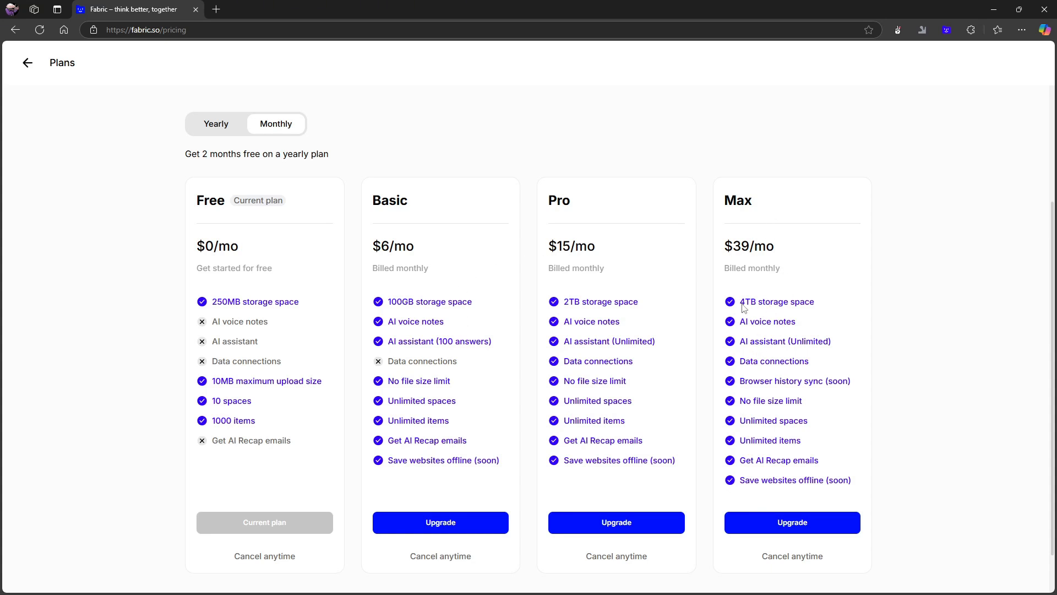
pyautogui.moveTo(755, 441)
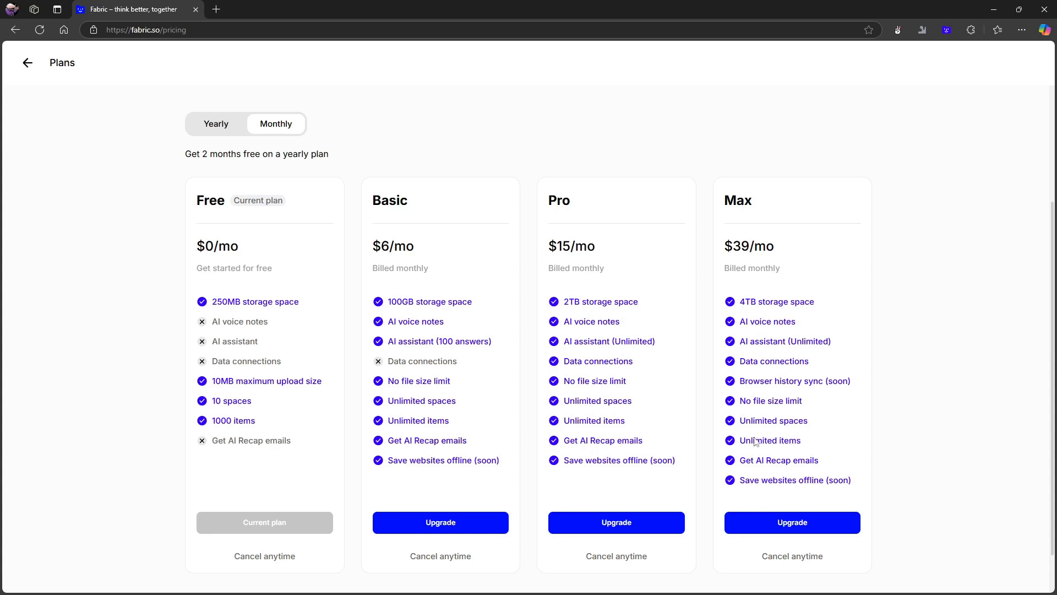
pyautogui.moveTo(750, 466)
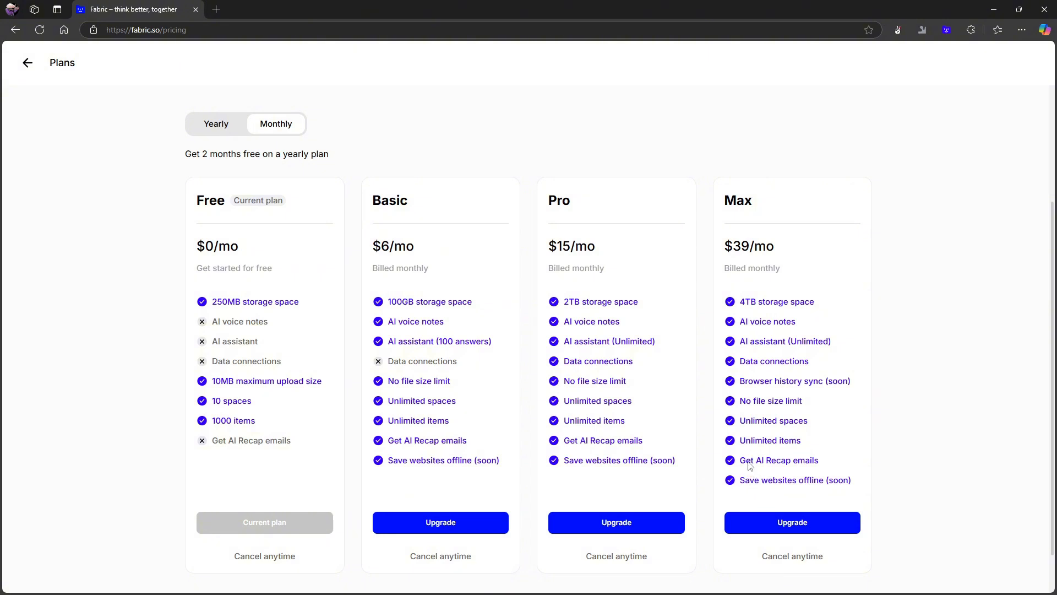
pyautogui.moveTo(600, 440)
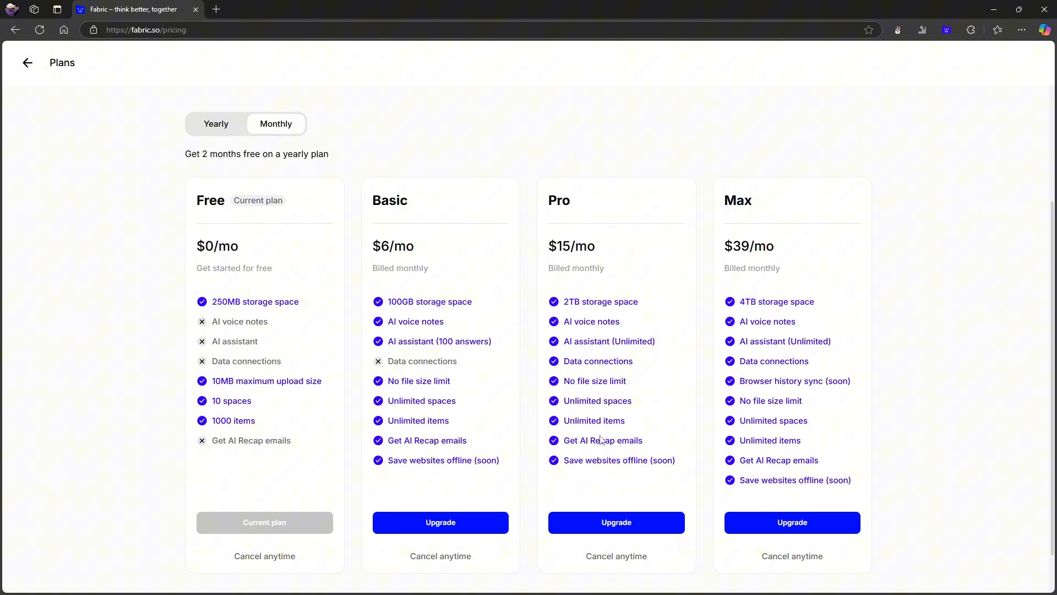
pyautogui.moveTo(601, 451)
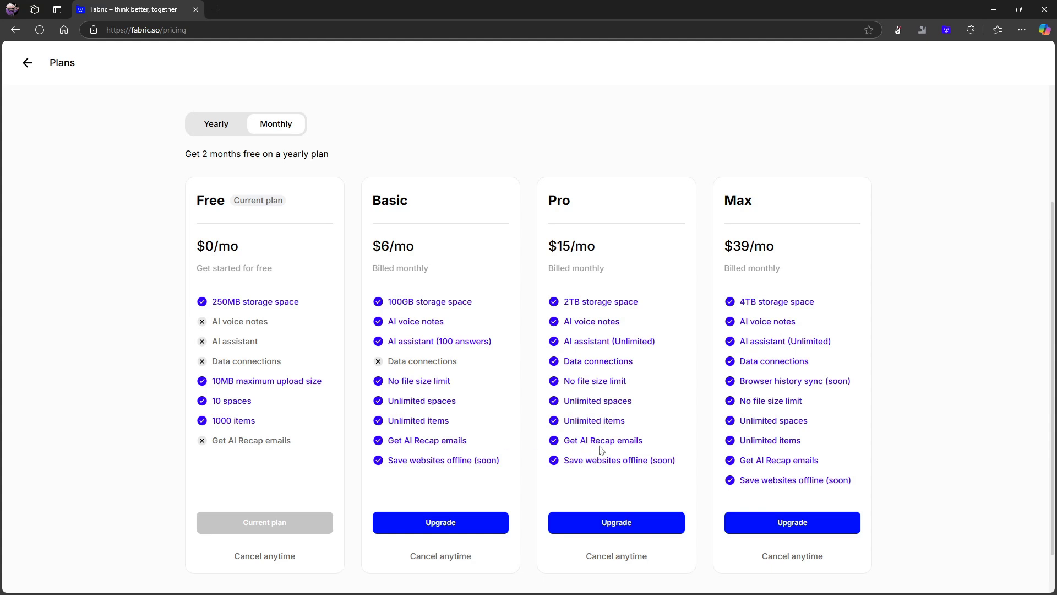
pyautogui.moveTo(799, 388)
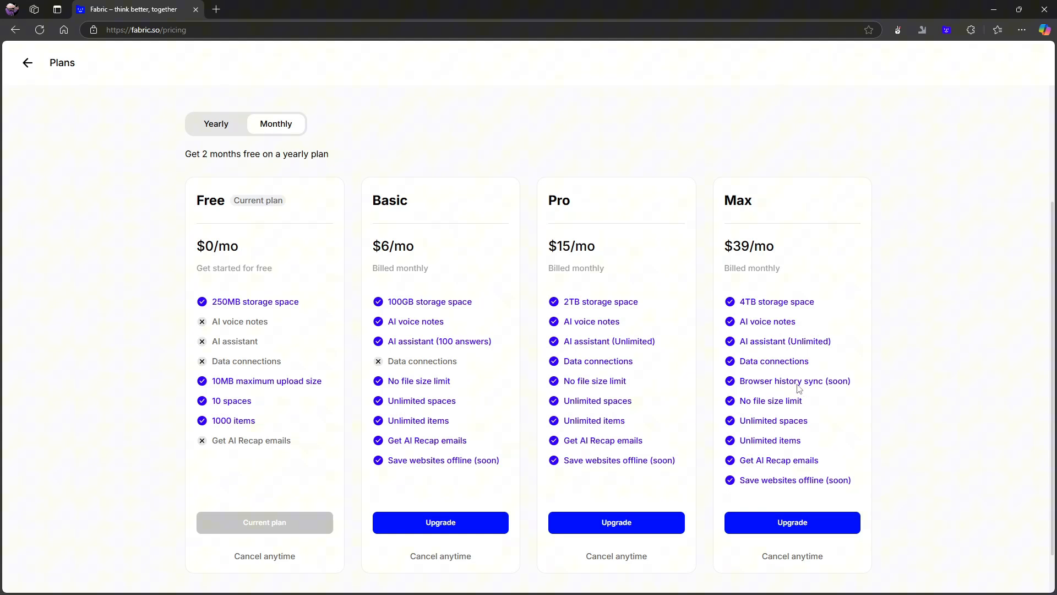
pyautogui.moveTo(813, 388)
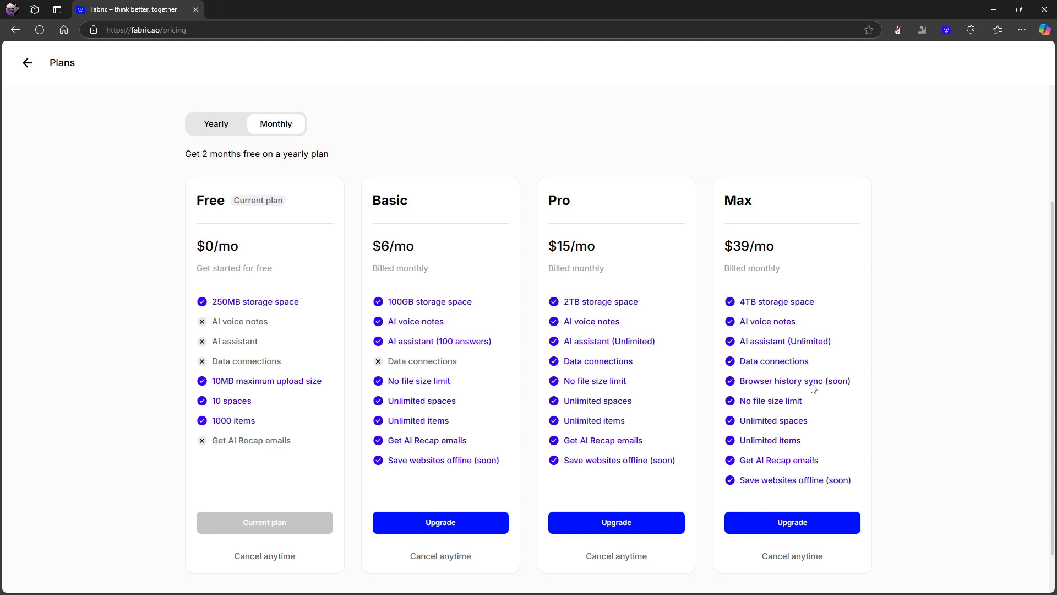
pyautogui.moveTo(468, 386)
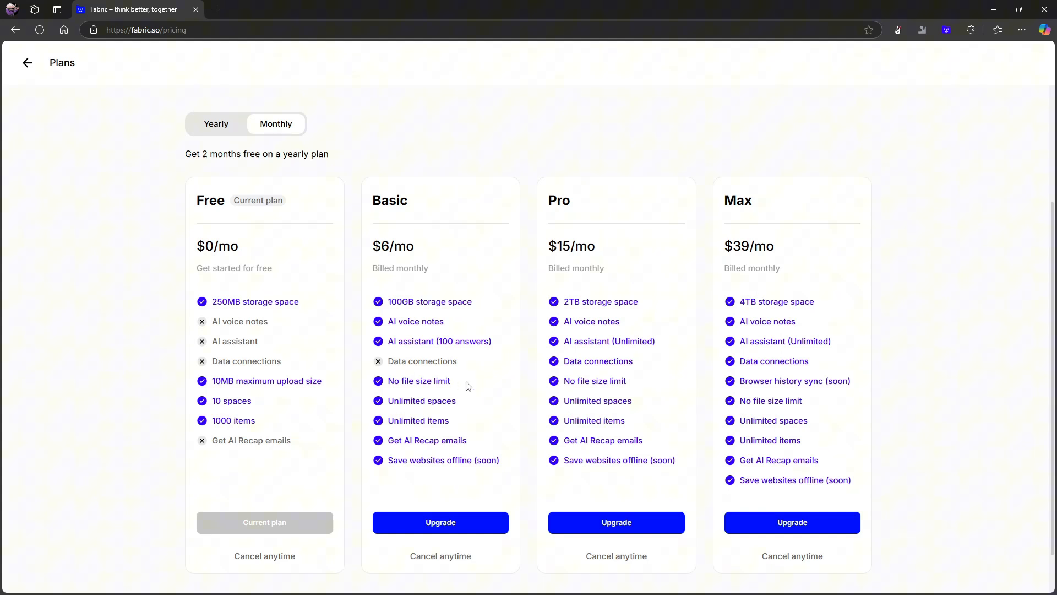